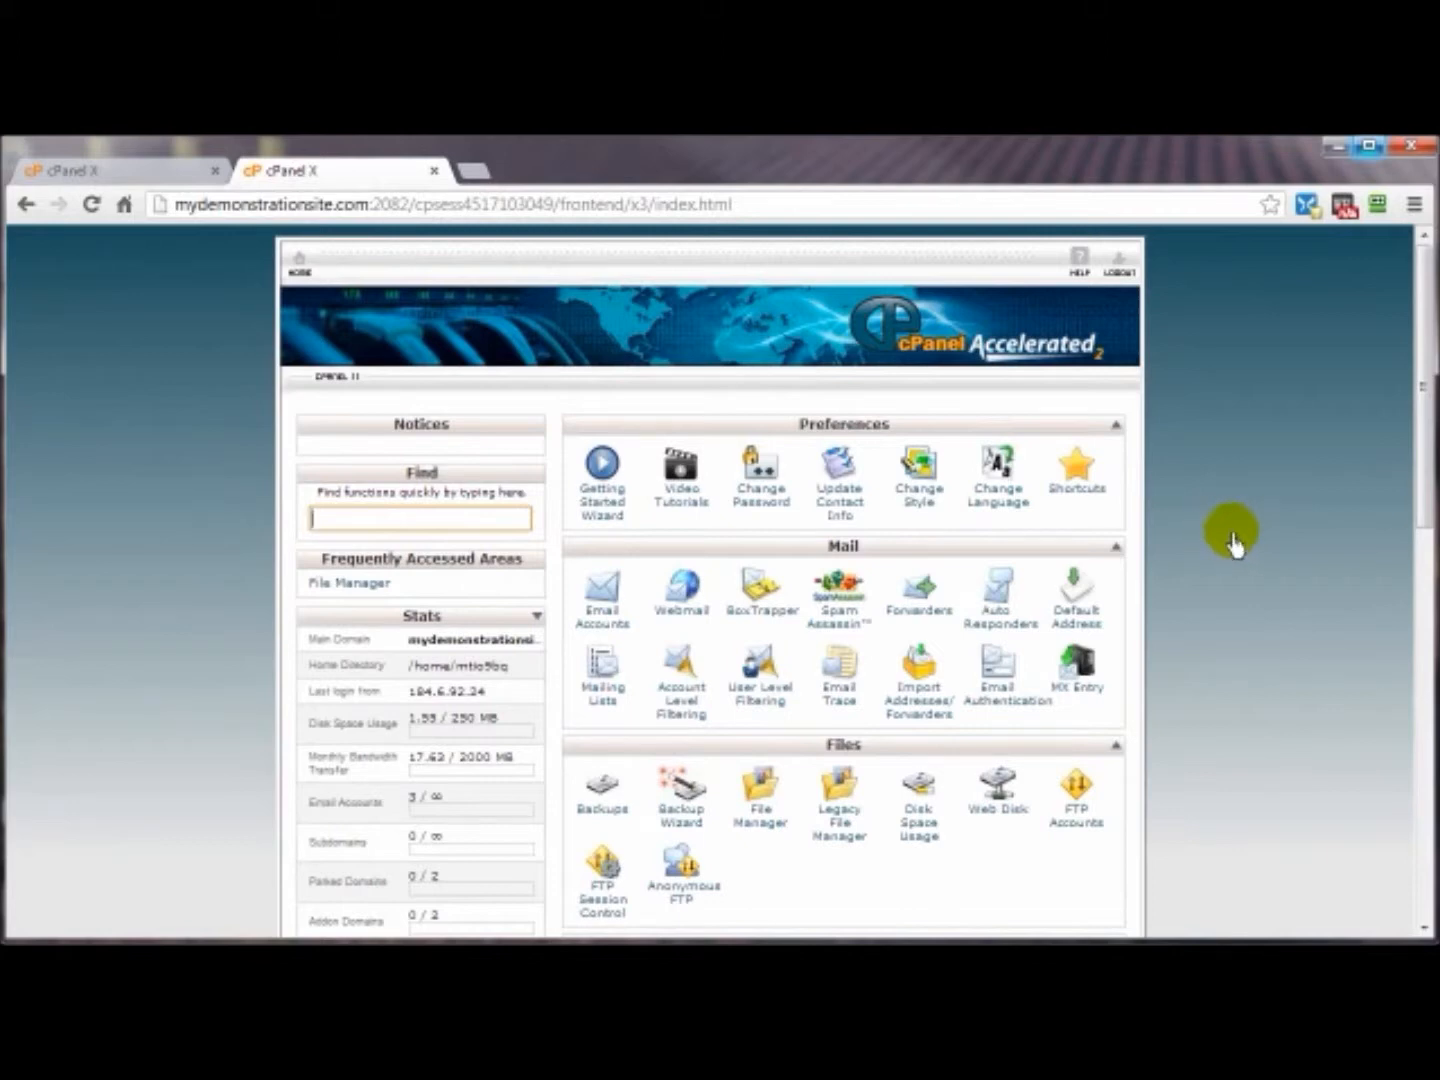
mouse_move(1248, 545)
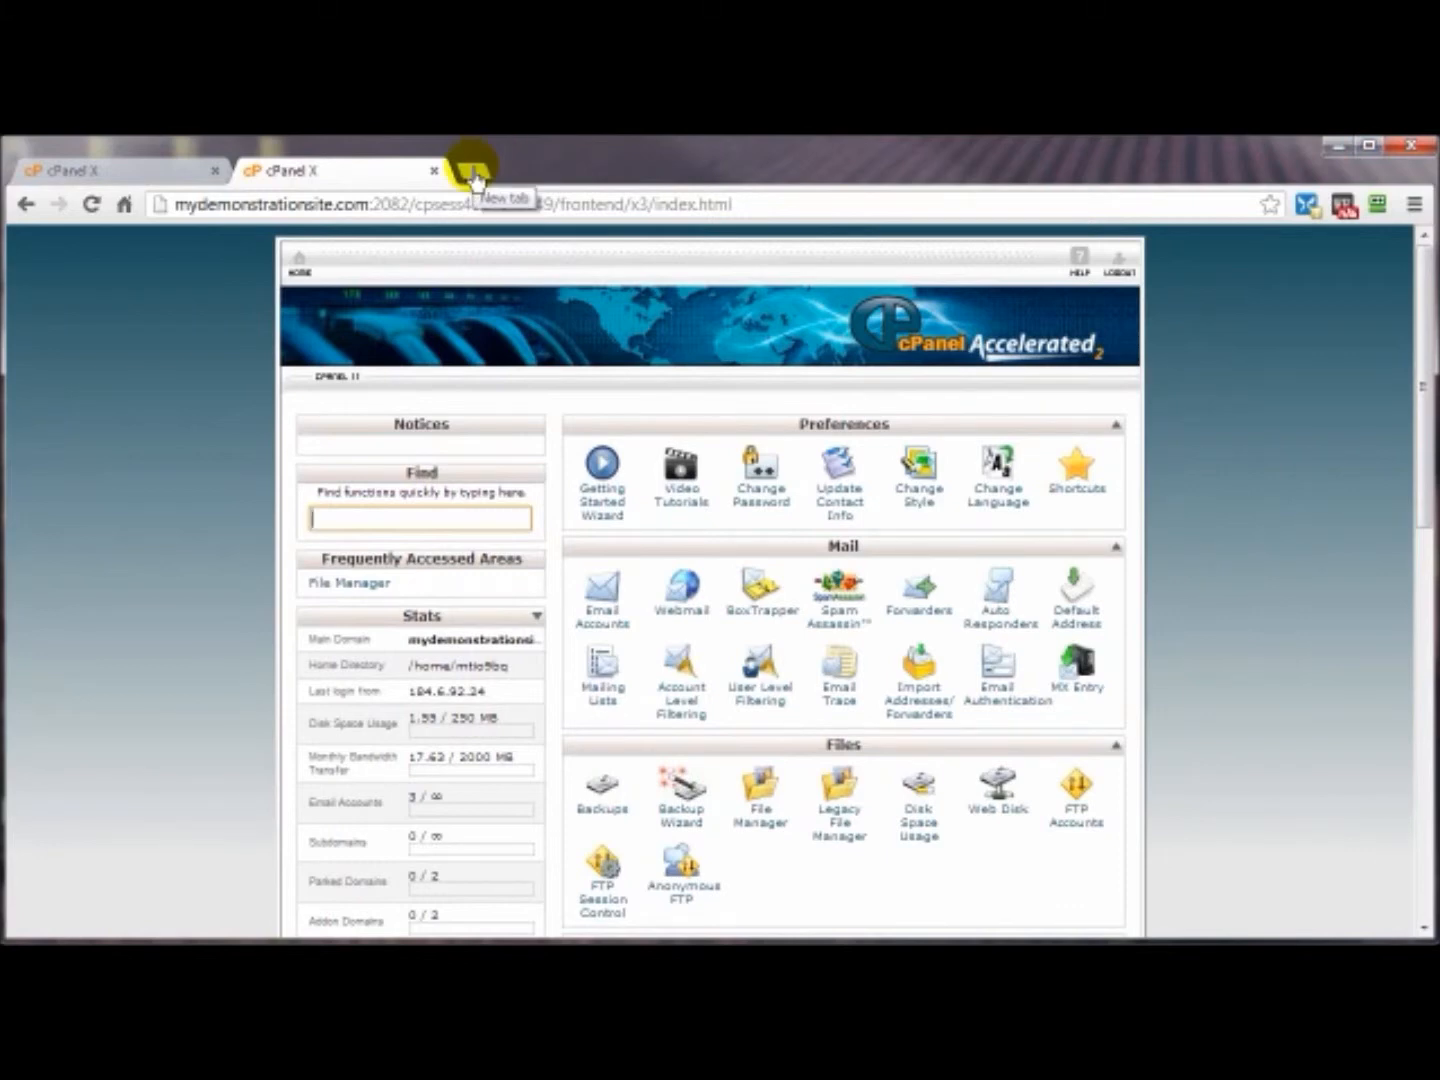
Open a new Chrome tab and visit a made-up mydemonstrationsite.com address to see the default 404
click(475, 170)
text(mydemonstrationsite.com/fjgki9y78)
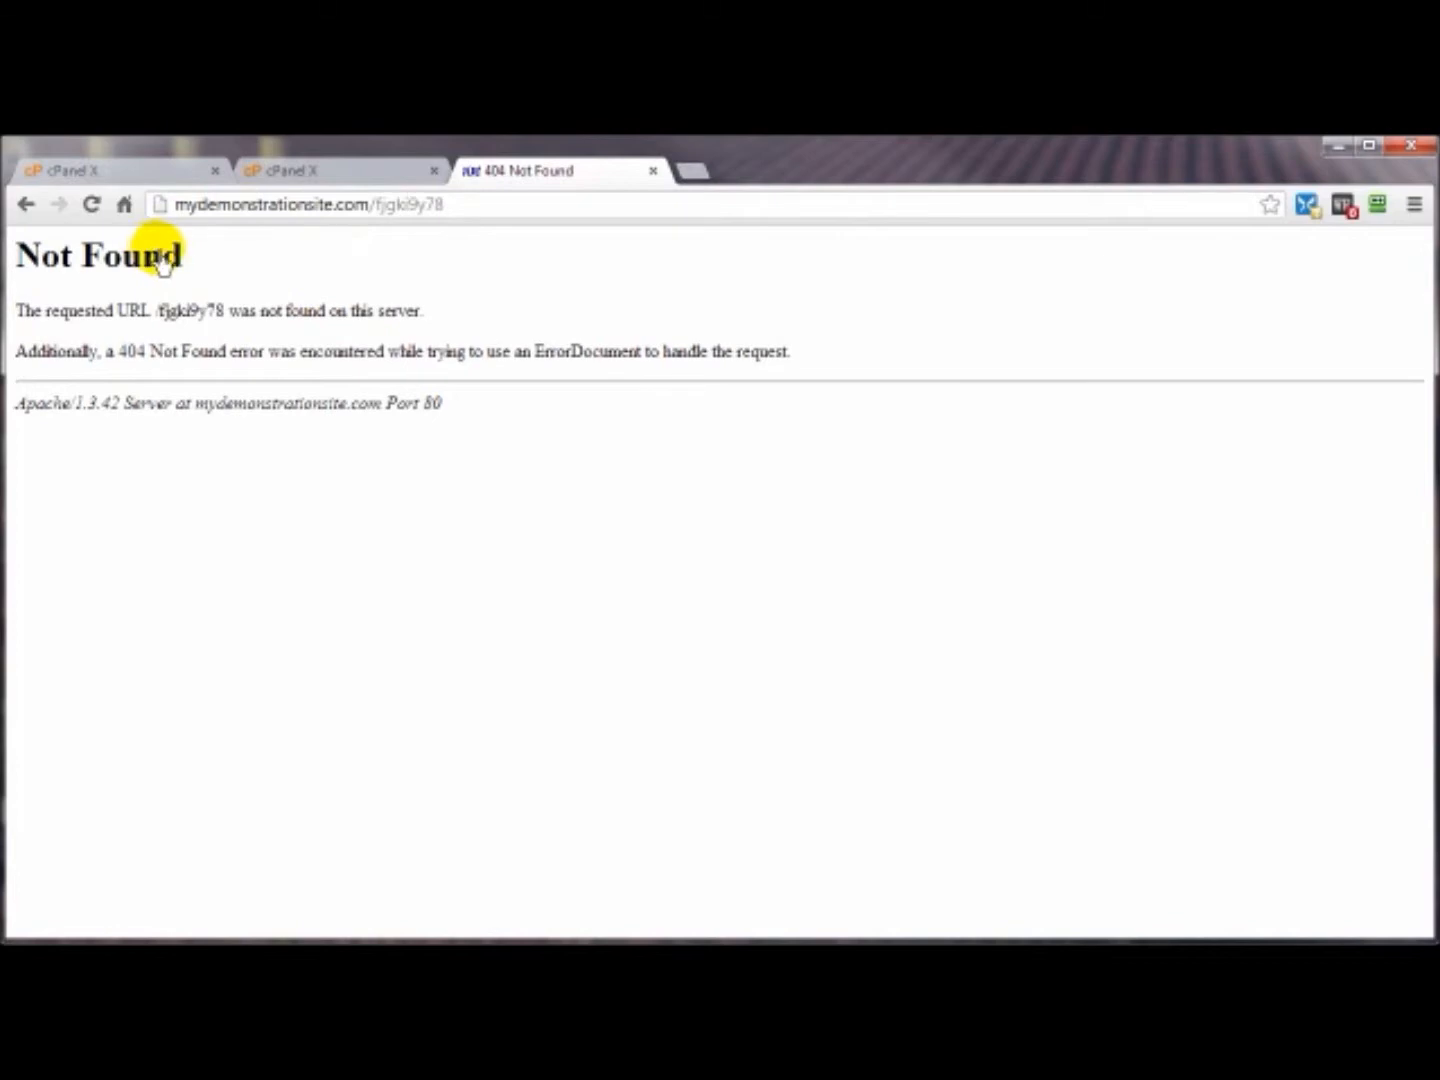
mouse_move(378, 216)
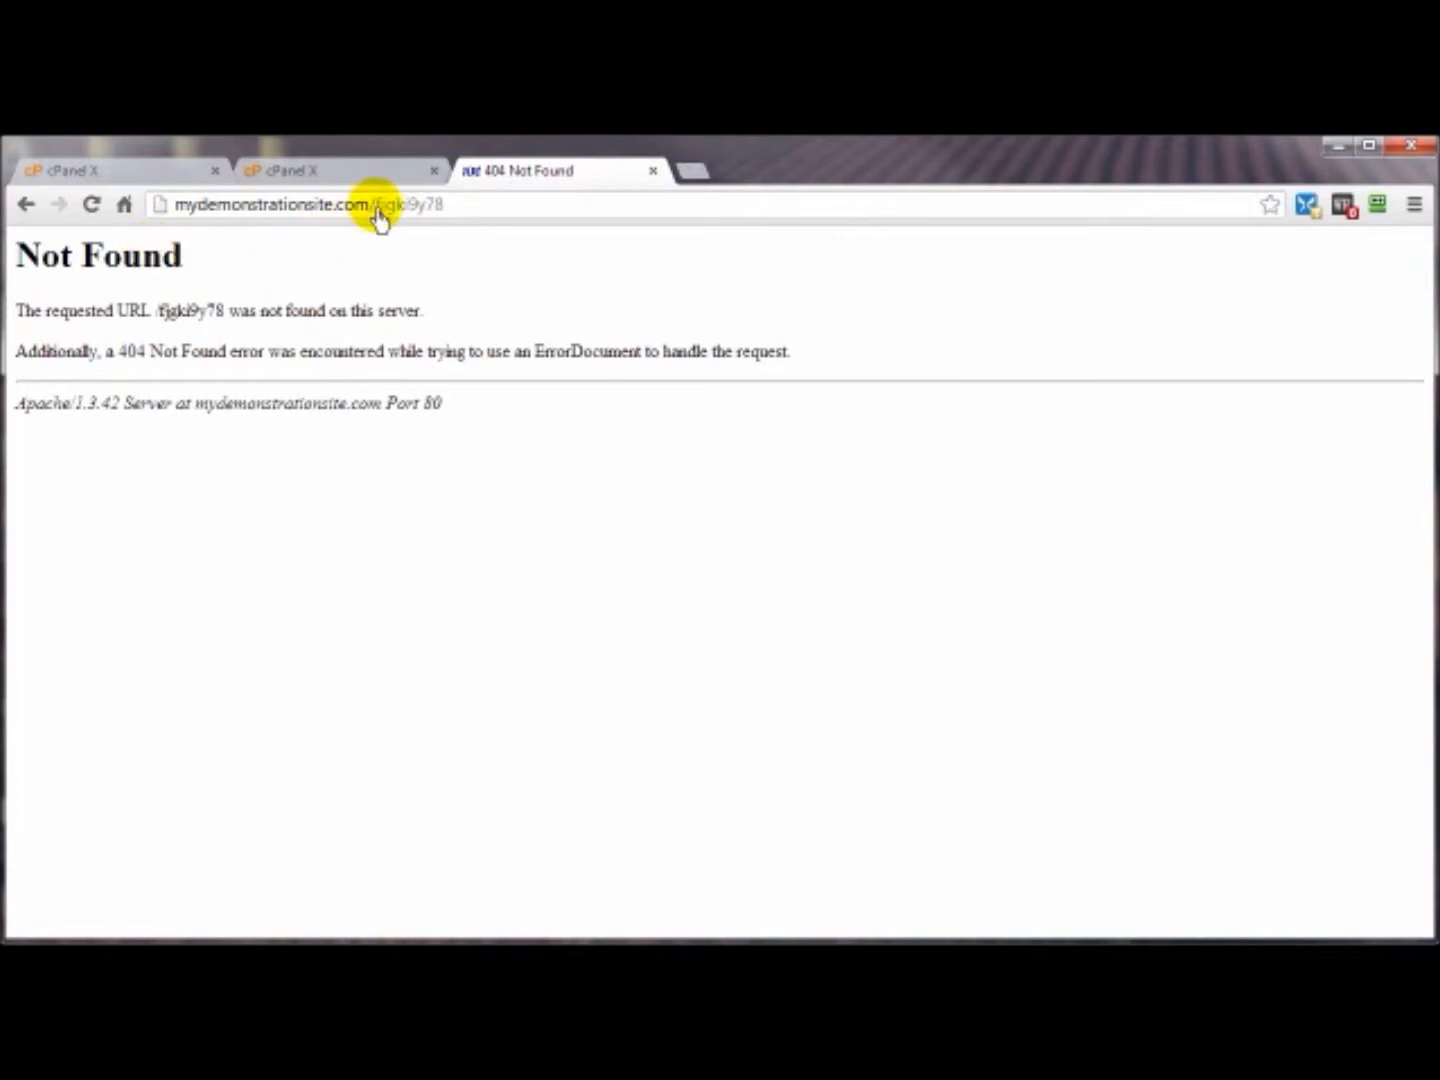
mouse_move(65, 270)
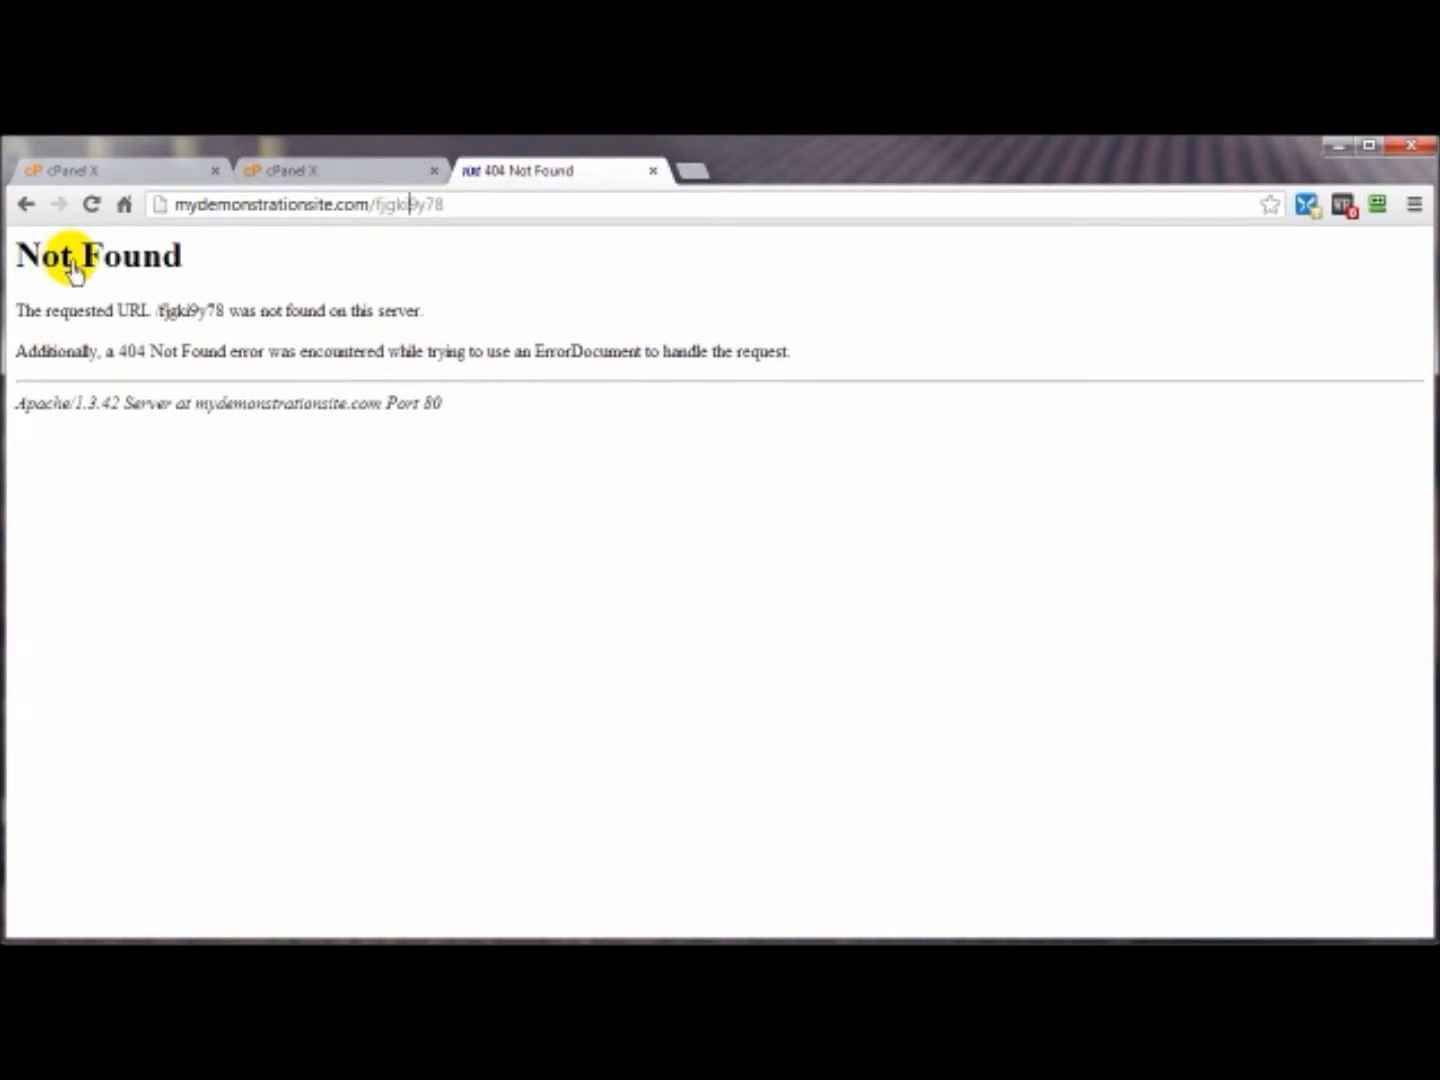
mouse_move(472, 278)
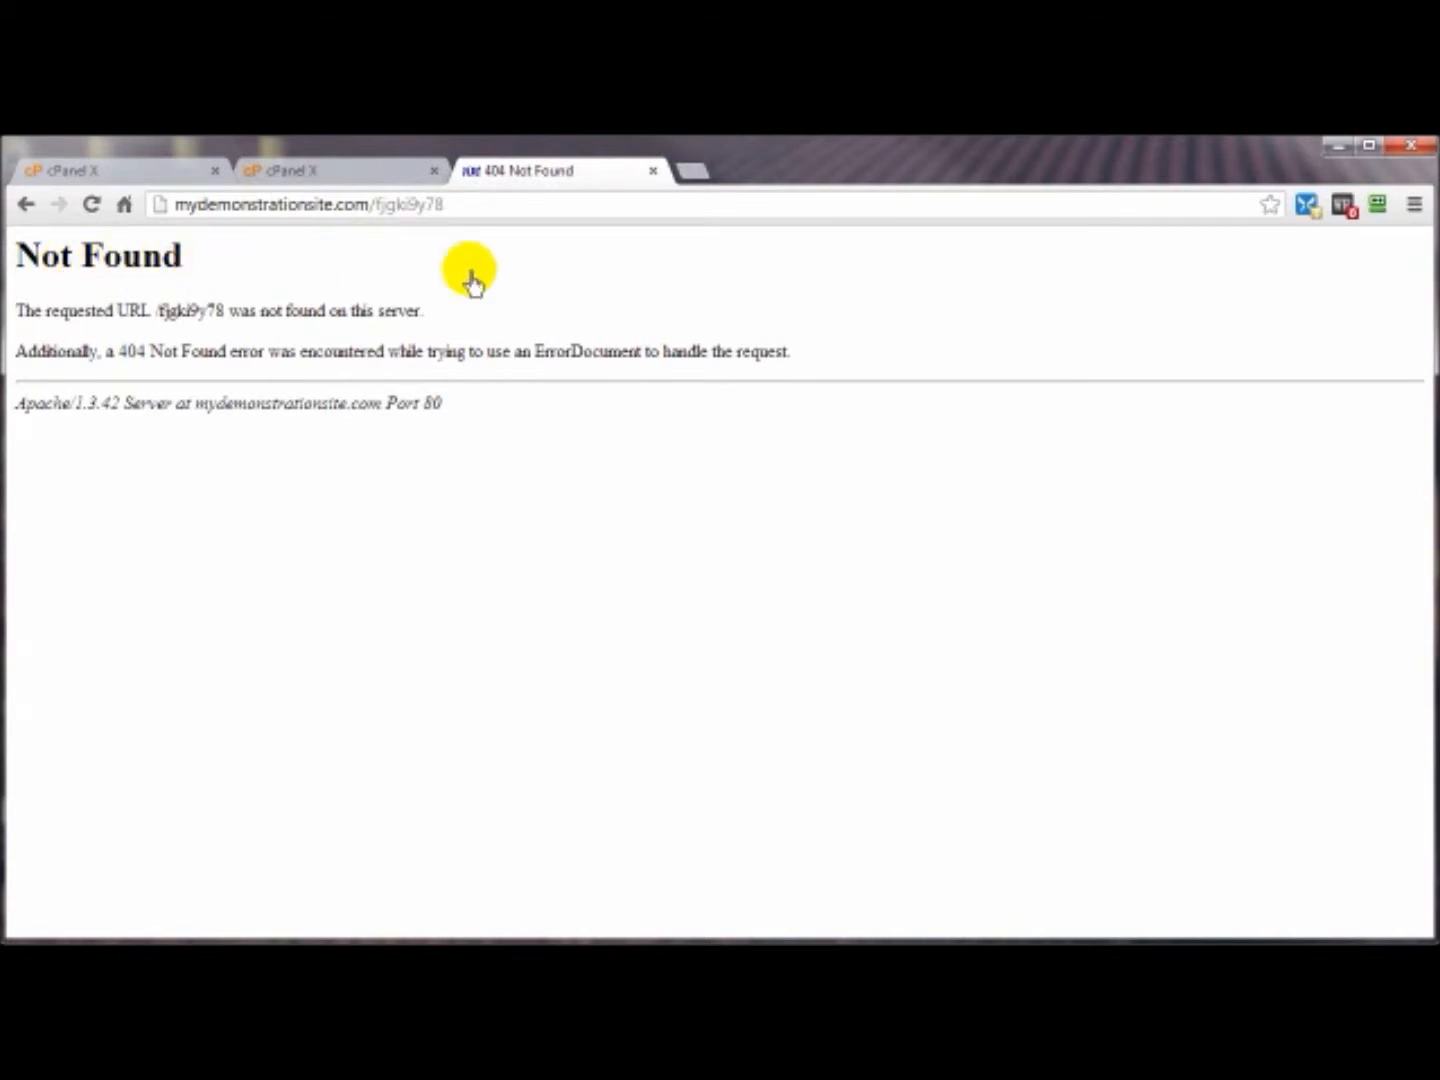
mouse_move(490, 186)
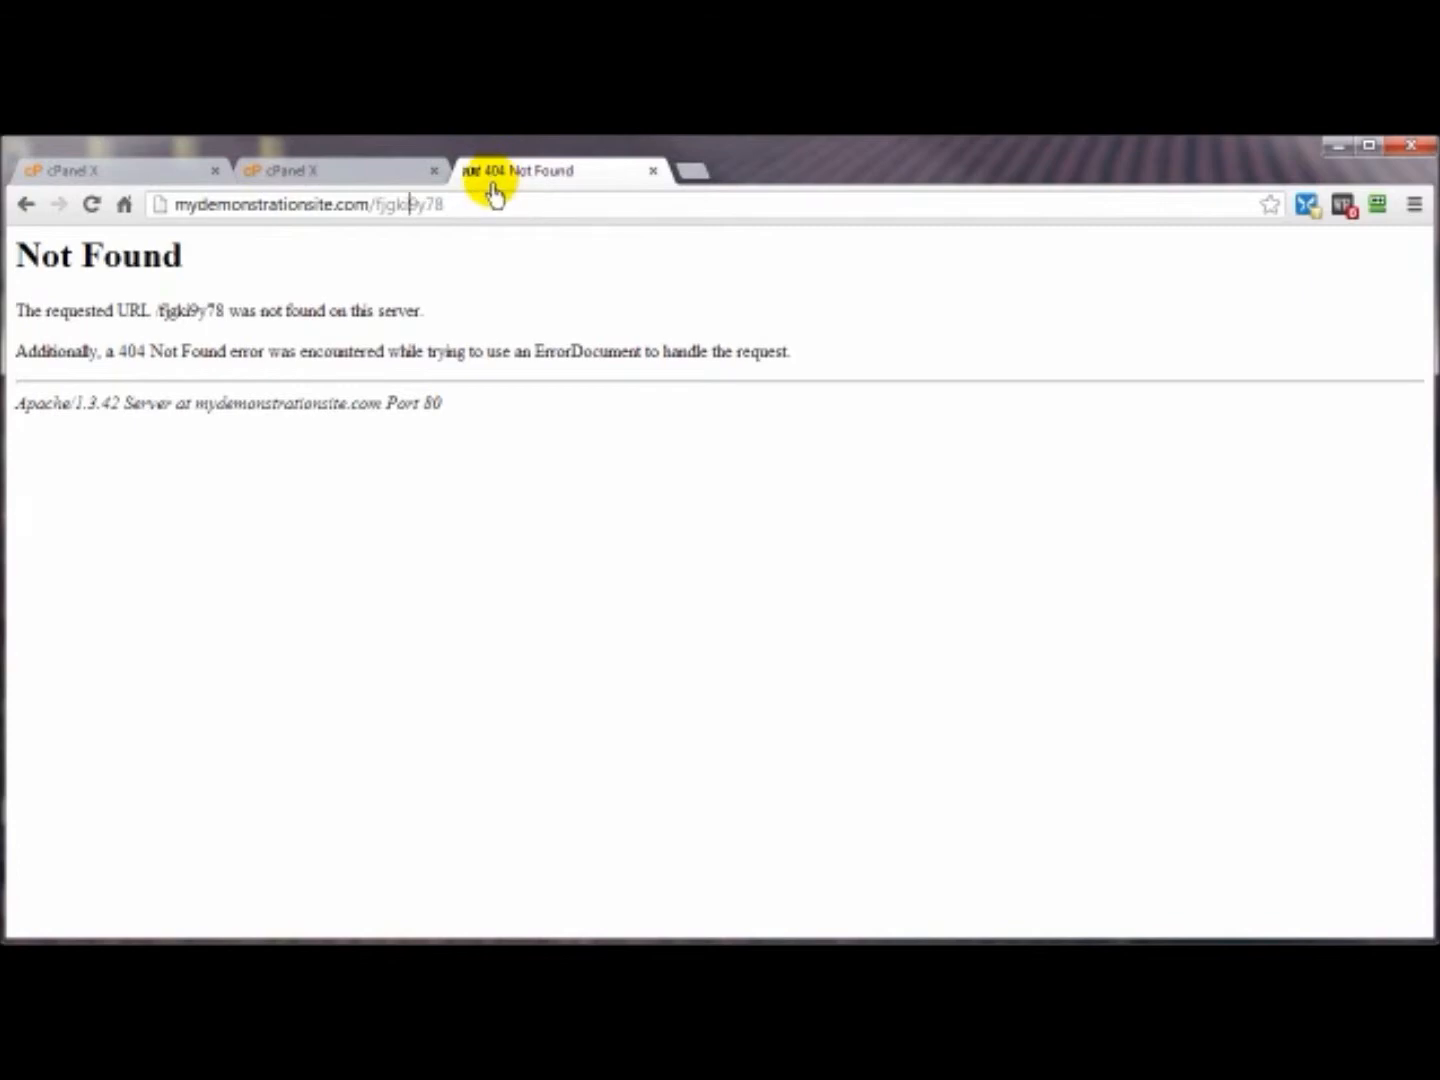
Back in cPanel, open Error Pages from the Advanced section for mydemonstrationsite.com
click(290, 171)
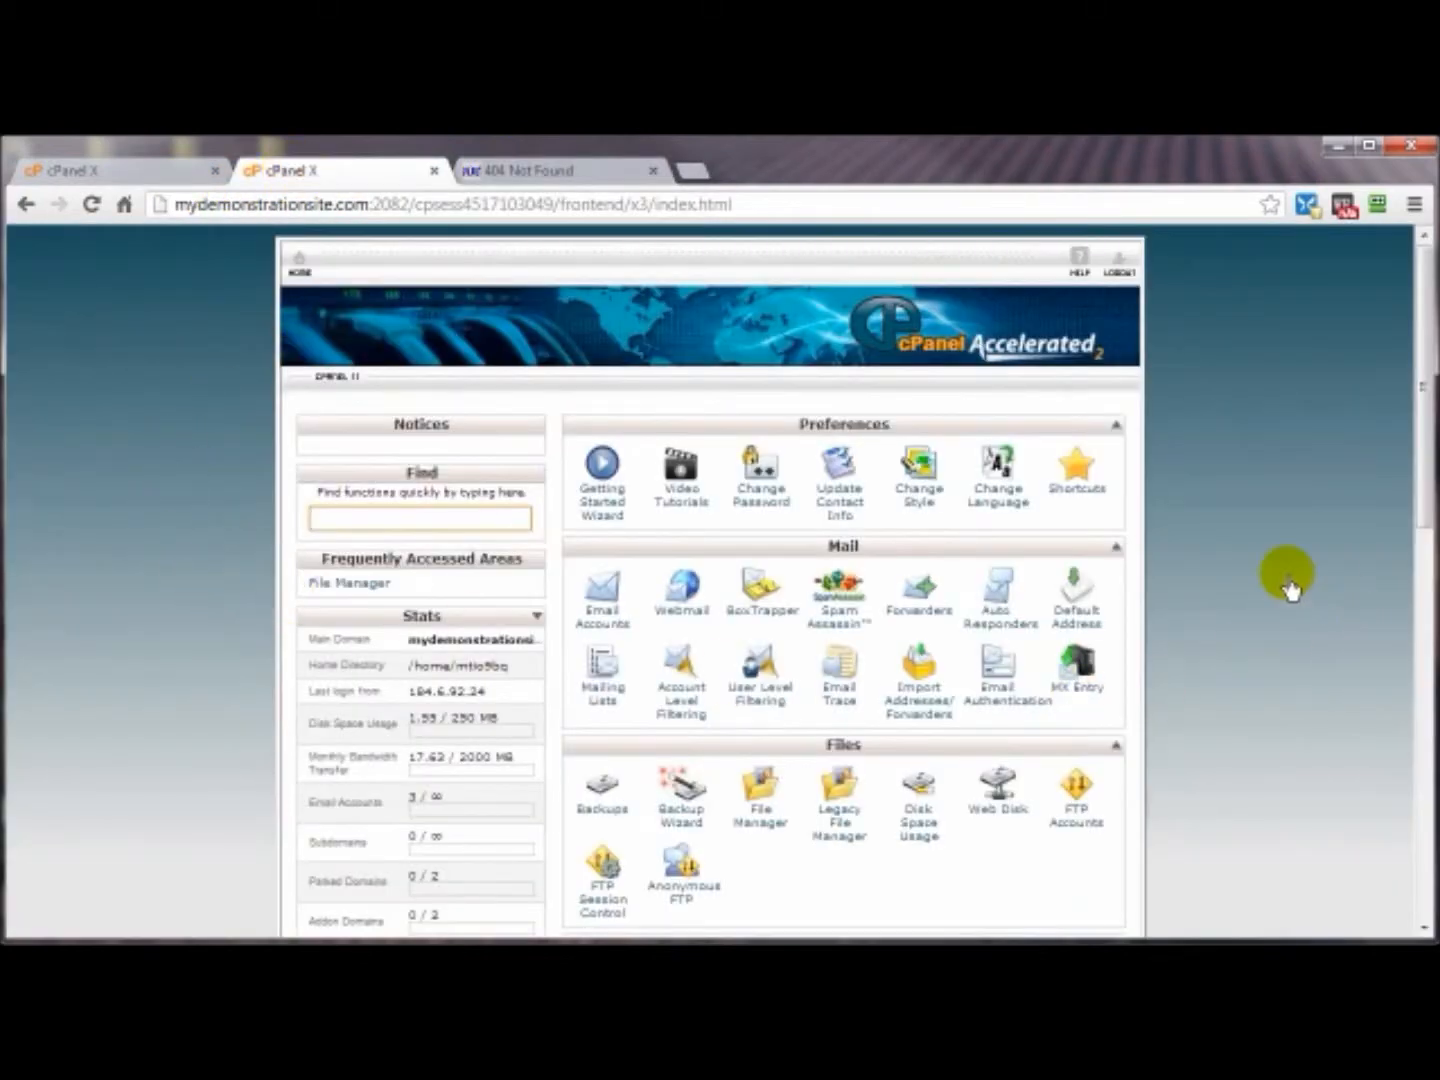
scroll(down, 3)
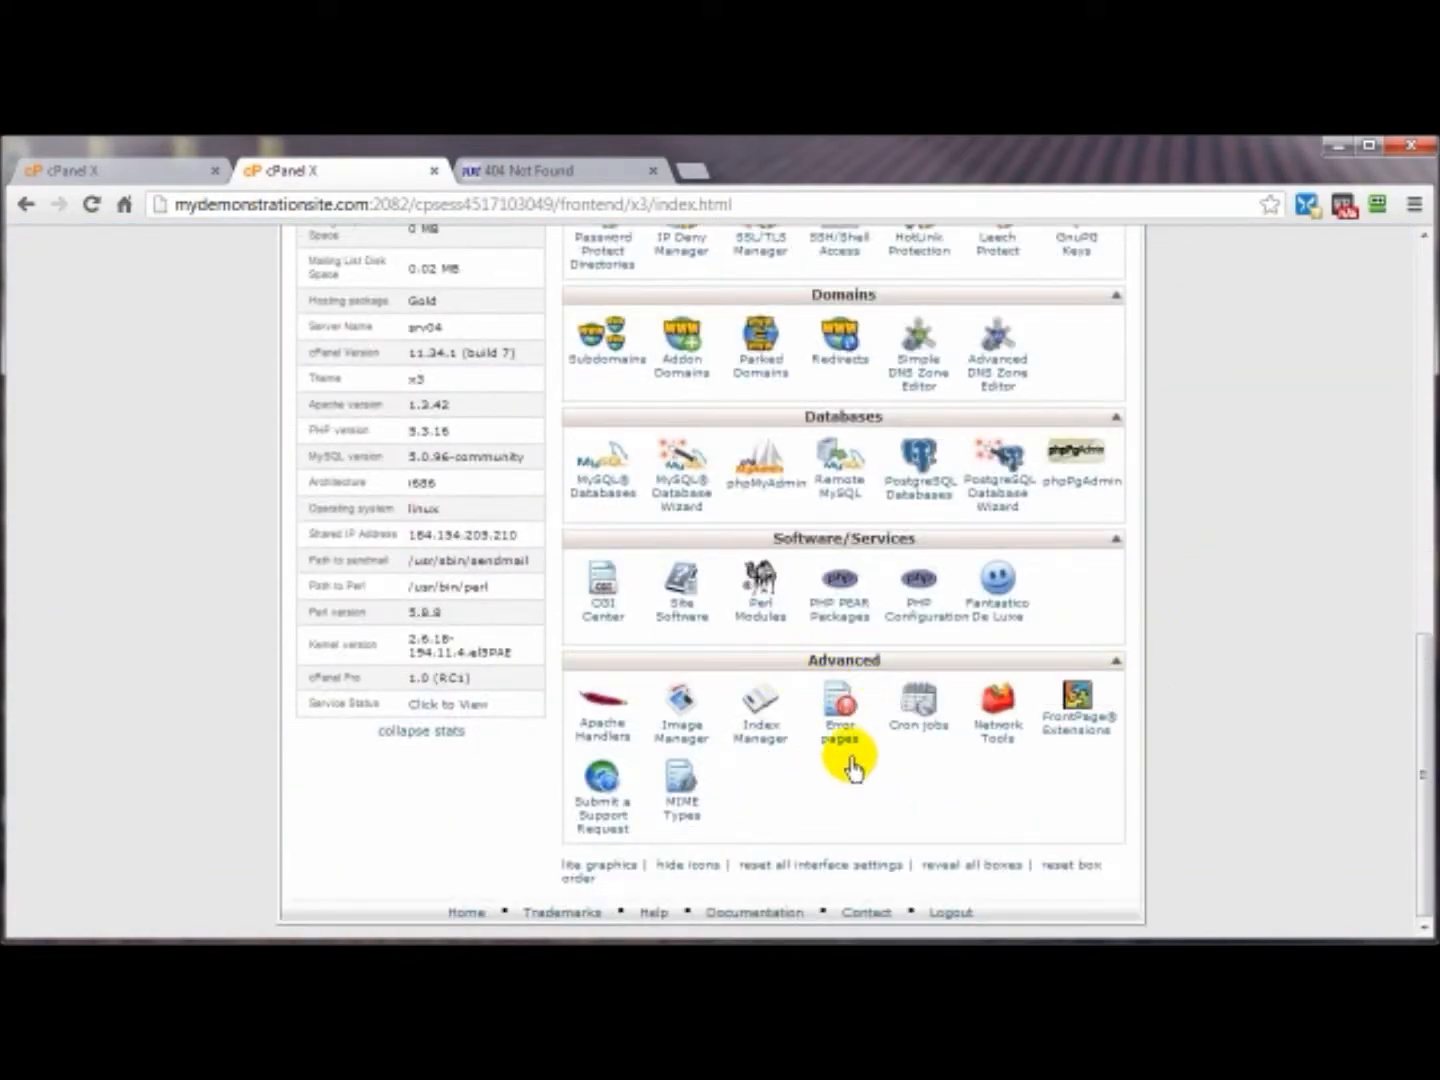
click(840, 710)
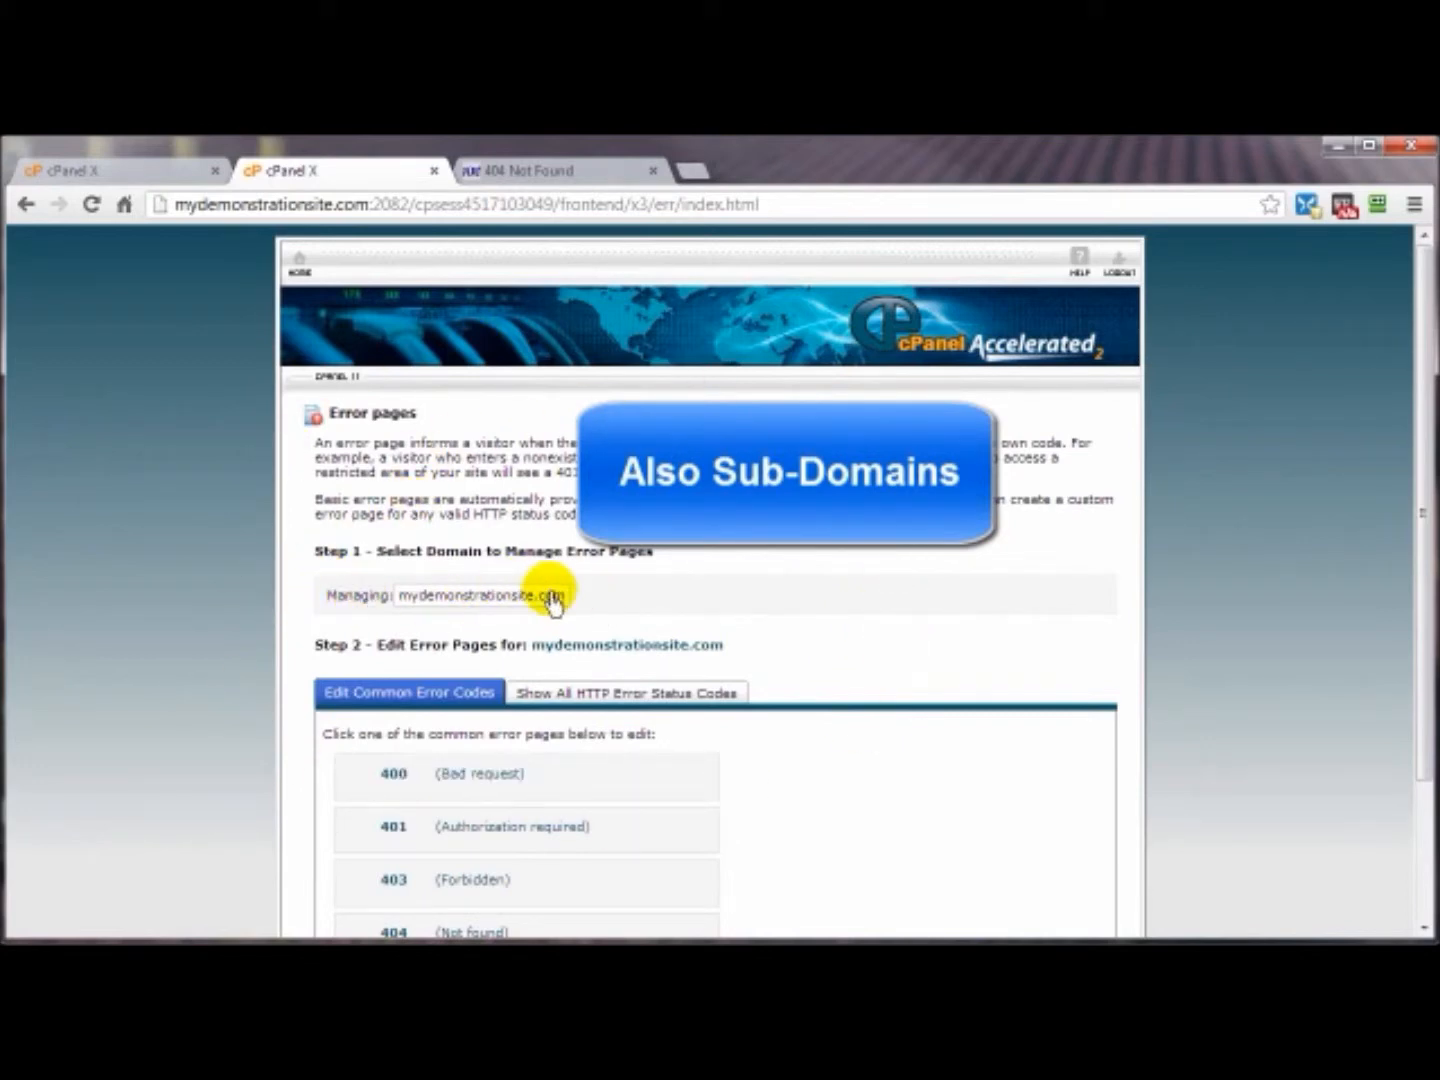
click(100, 171)
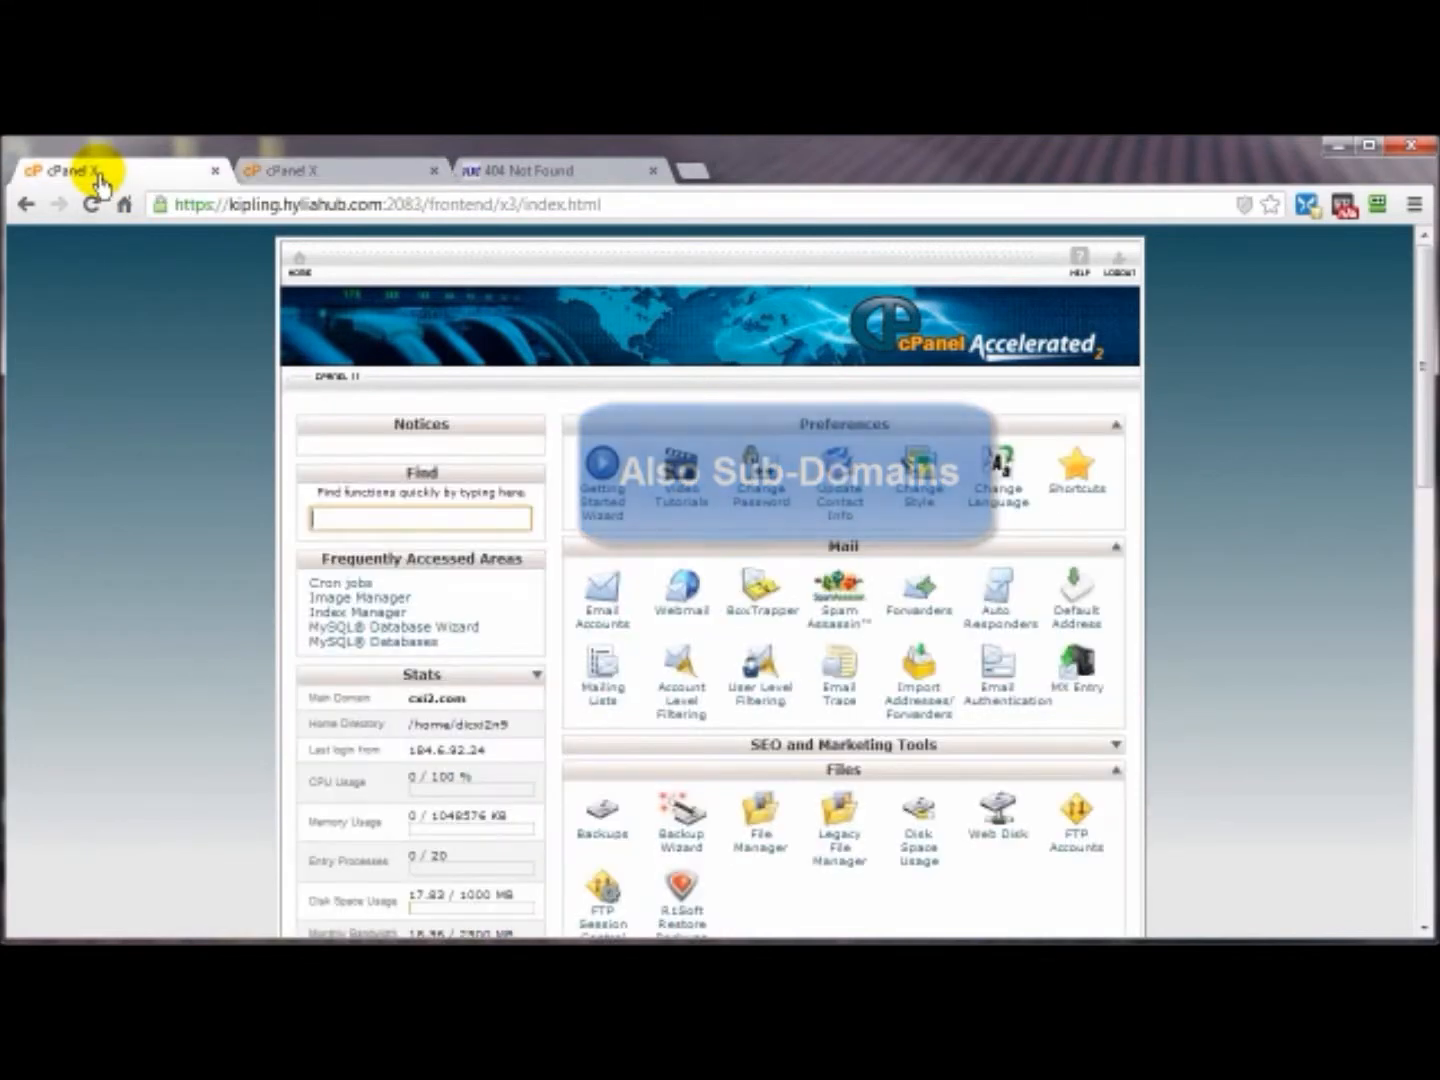
scroll(down, 3)
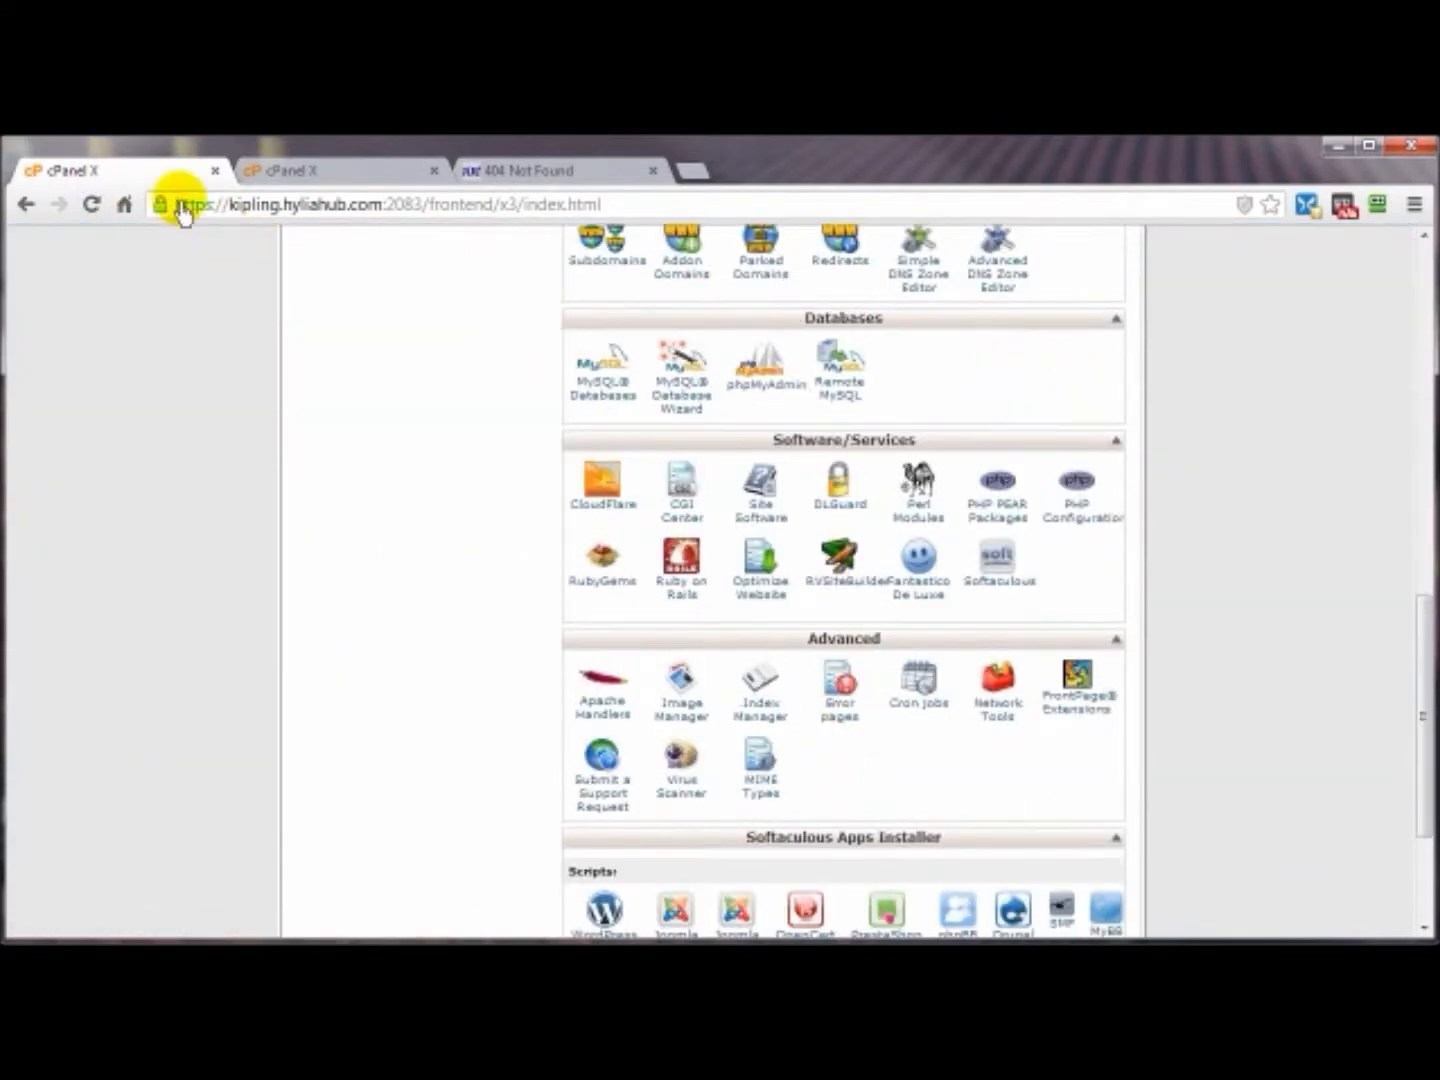
mouse_move(681, 480)
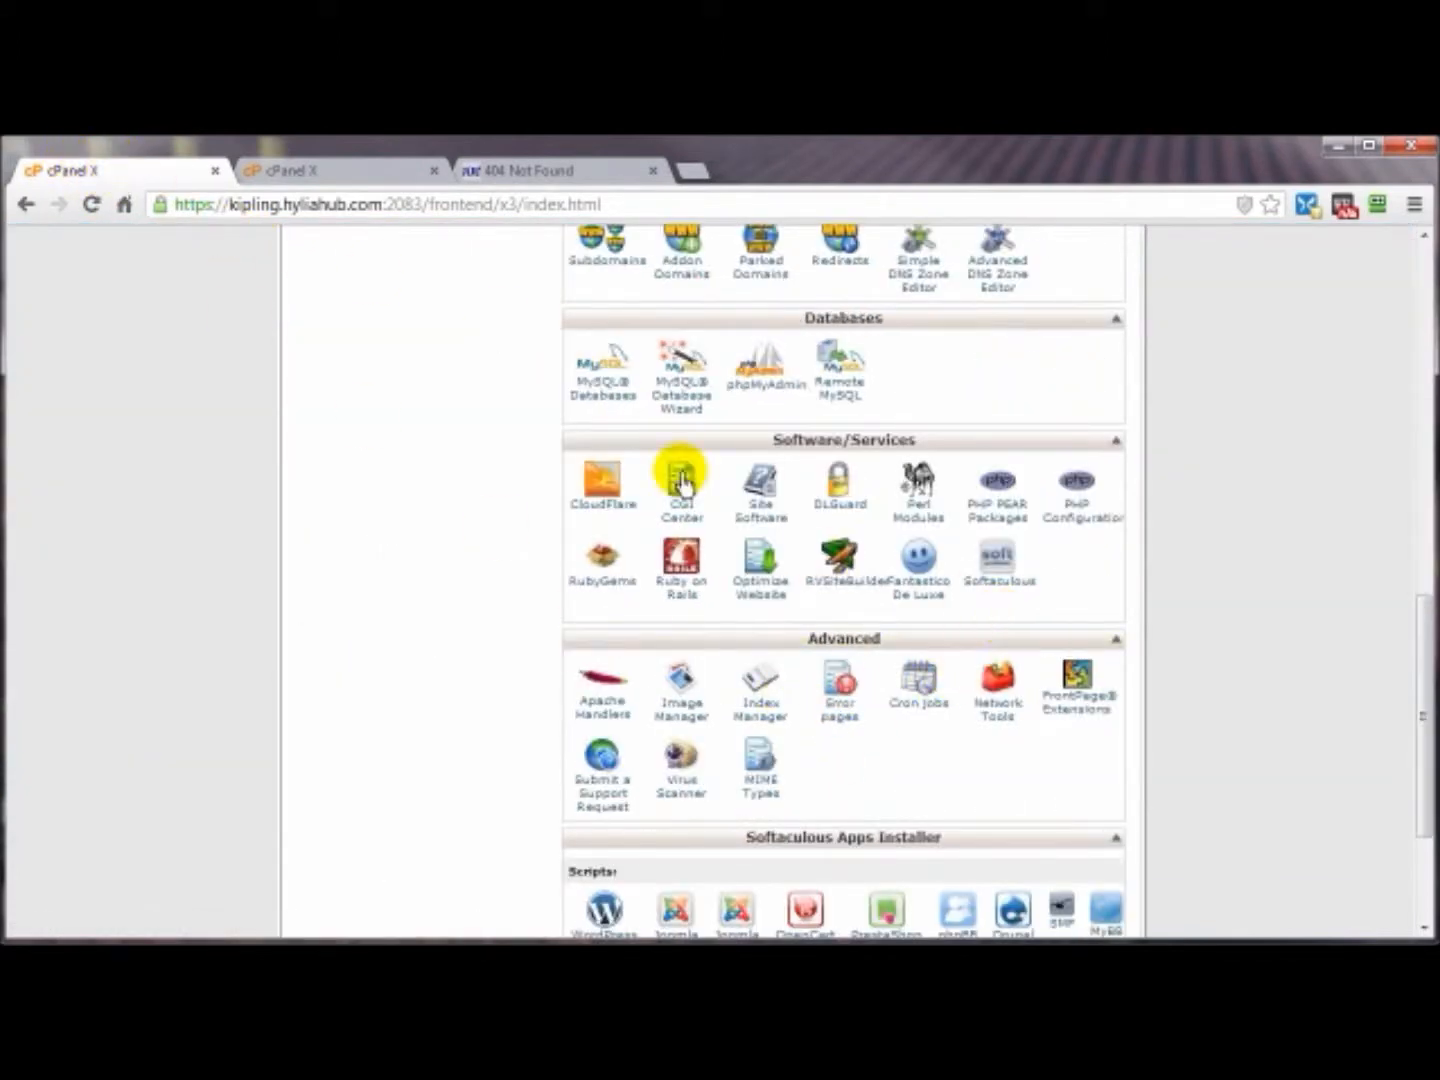
mouse_move(1047, 620)
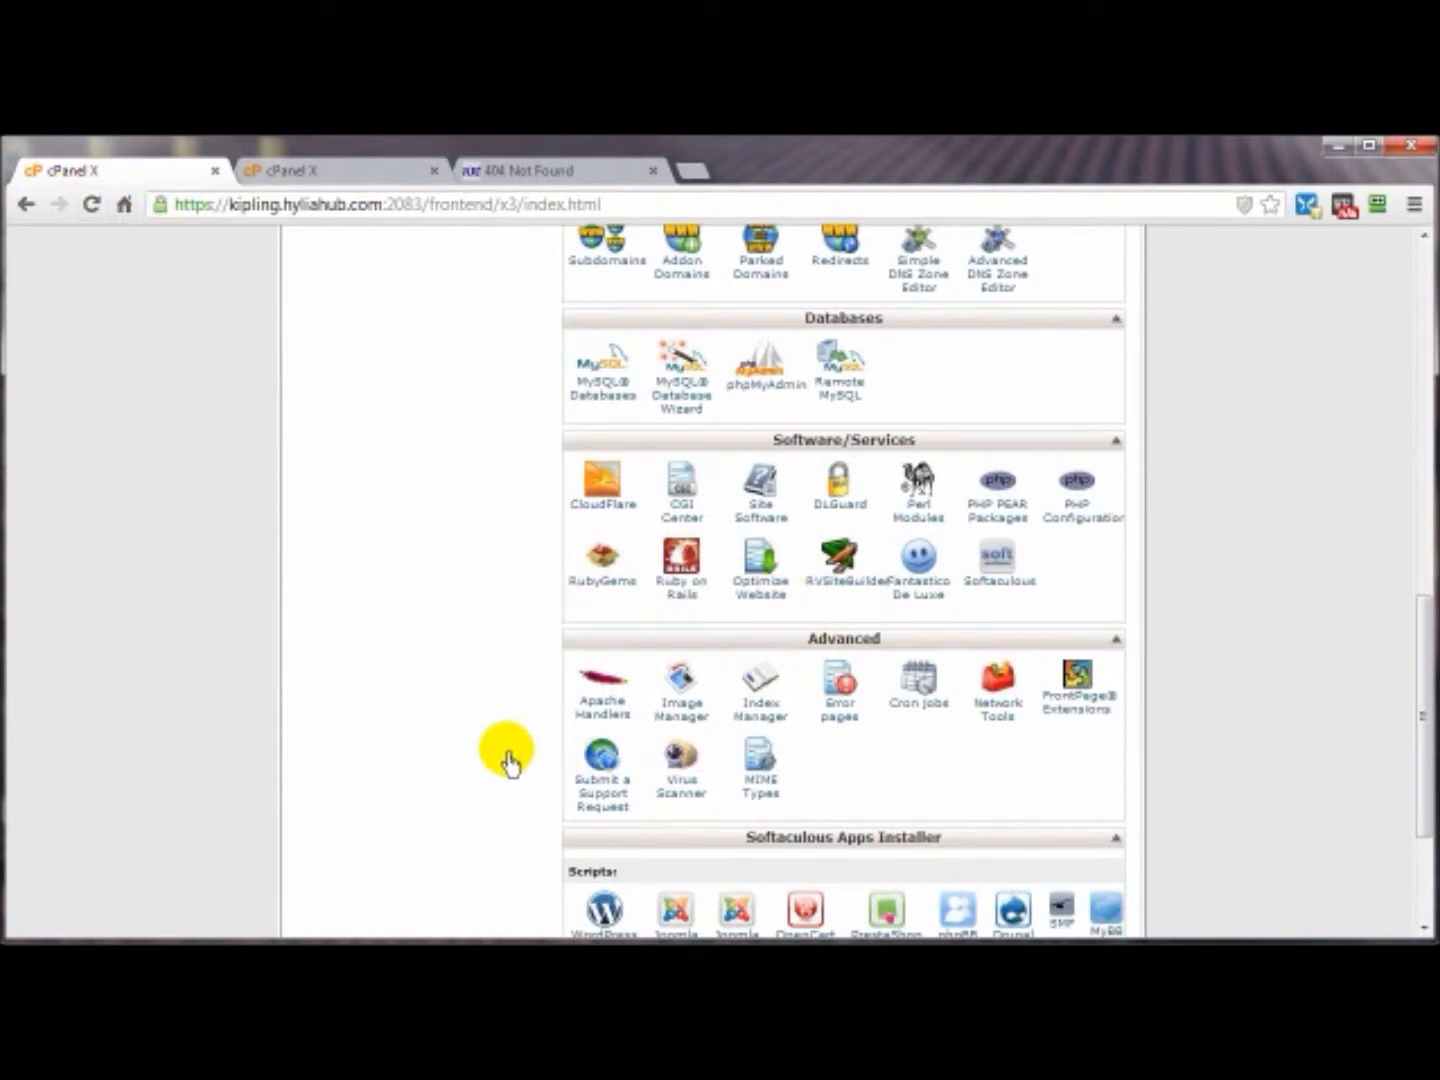
click(840, 690)
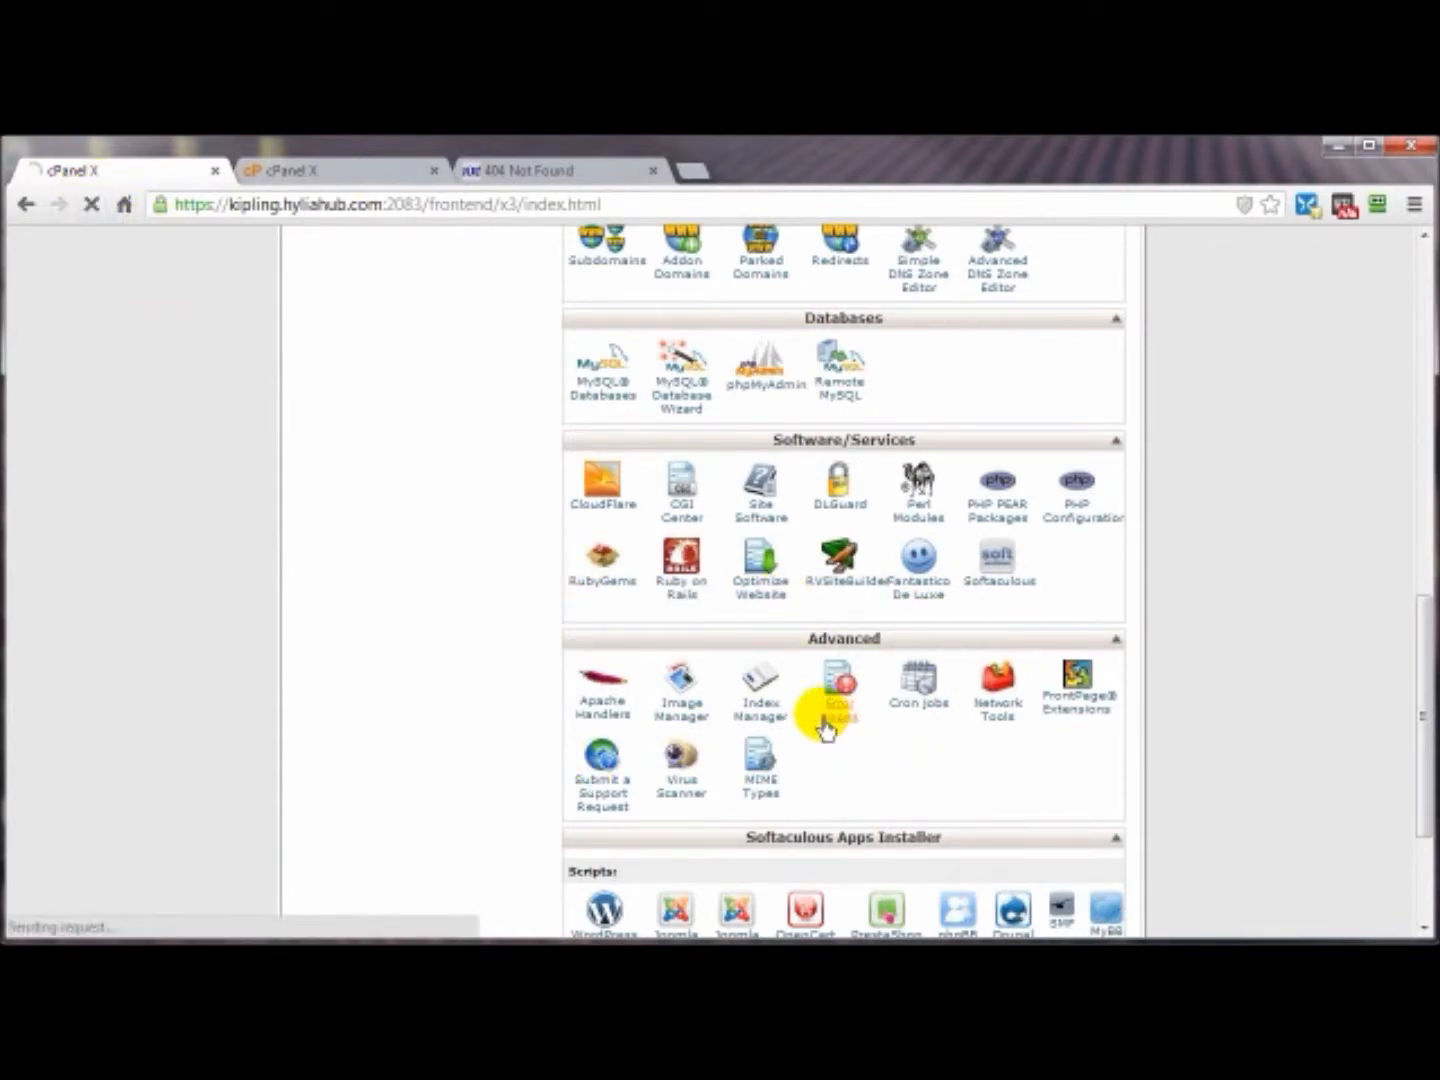
click(840, 685)
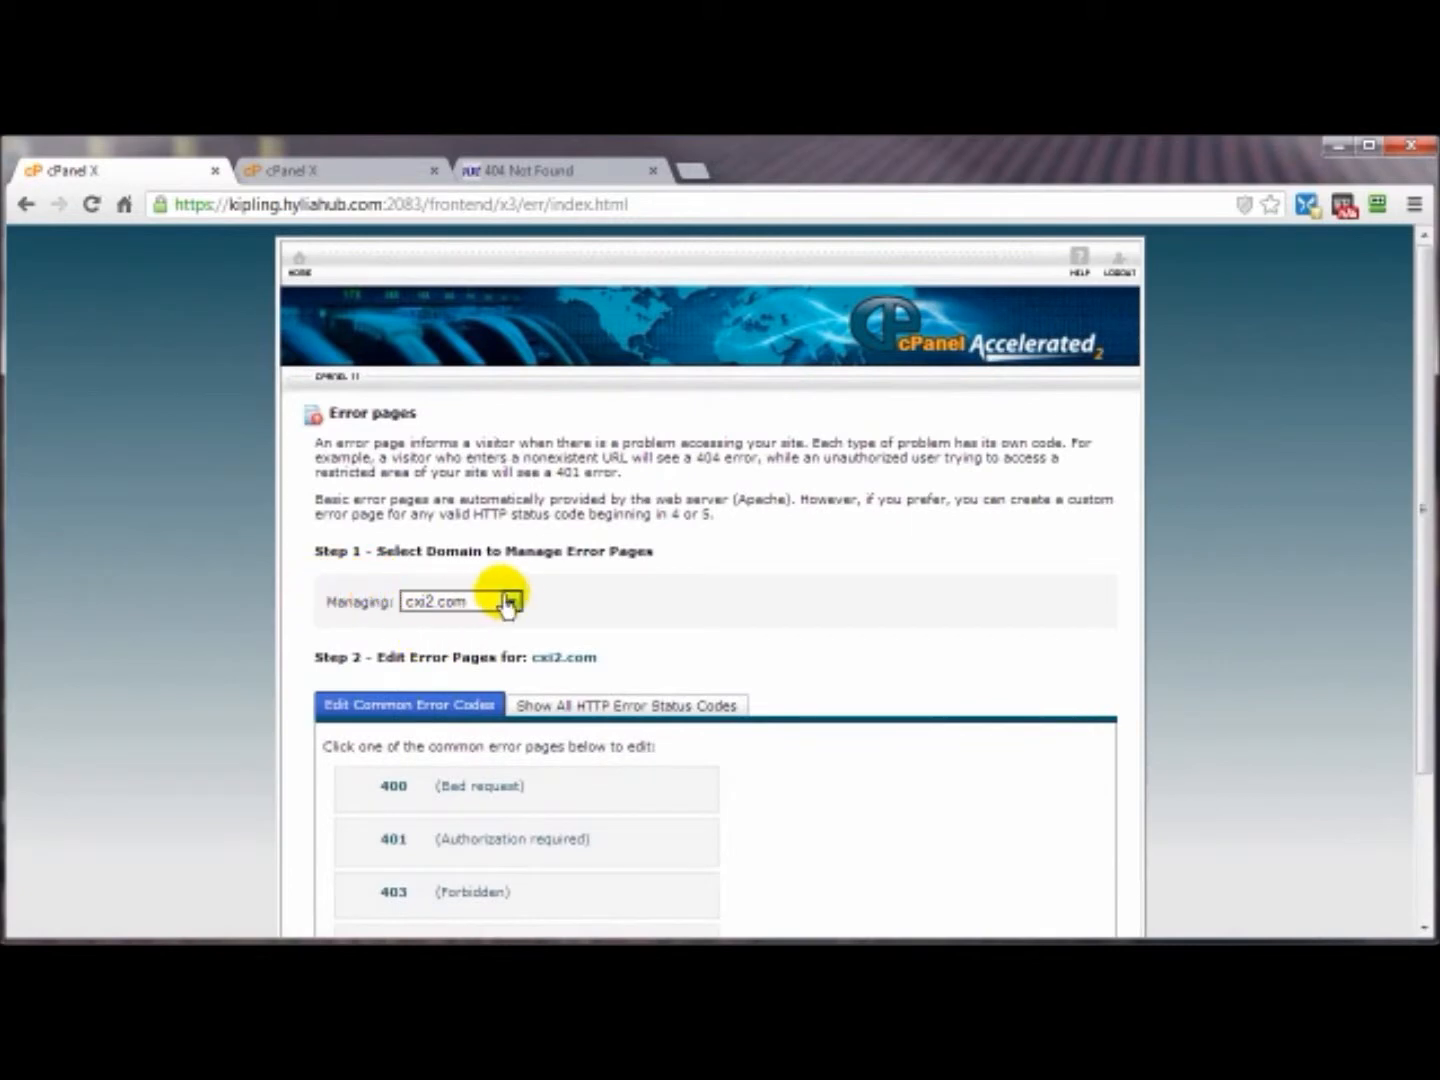
click(510, 601)
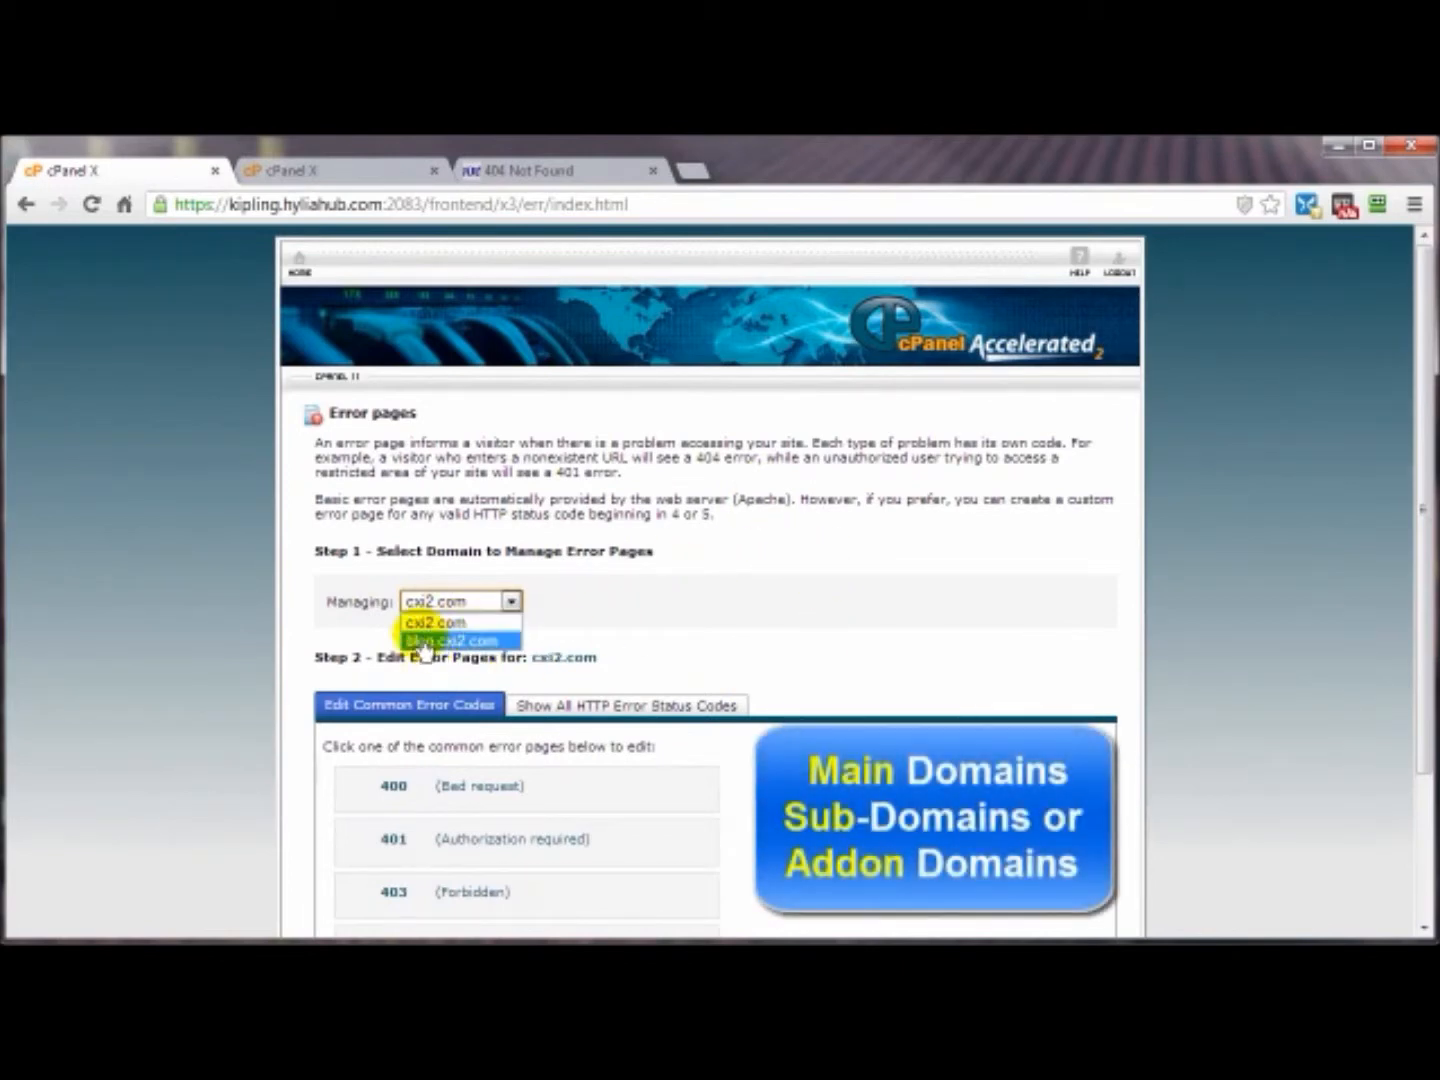
mouse_move(435, 622)
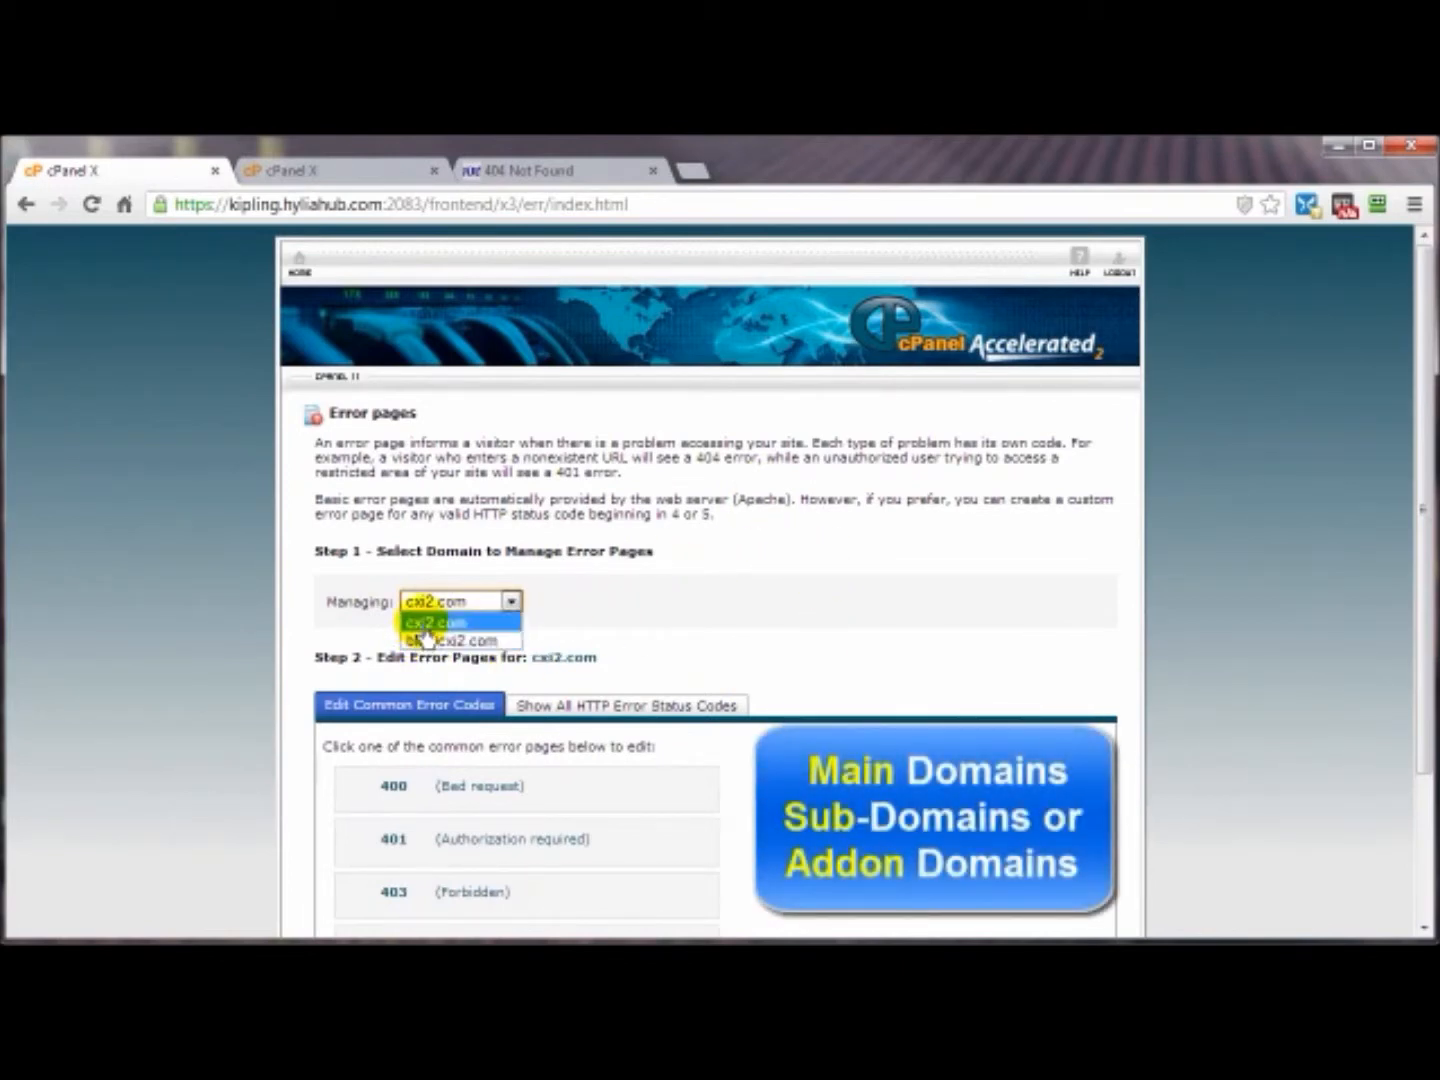
click(435, 622)
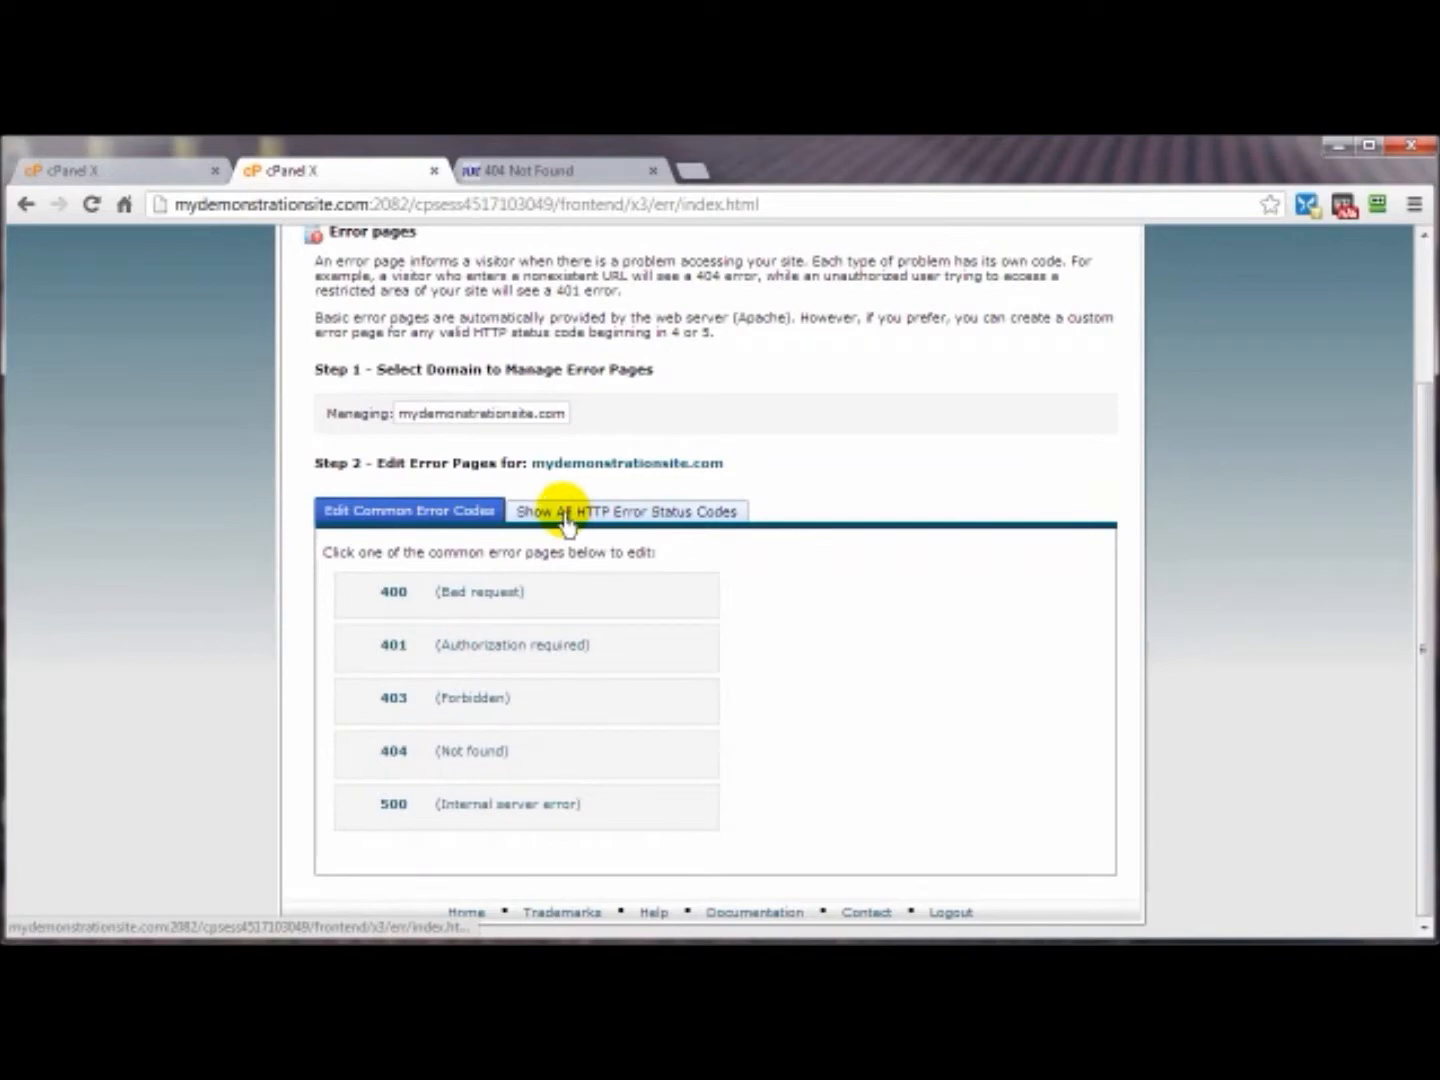
Show all HTTP error status codes and scroll down to 404 (Not found)
click(626, 510)
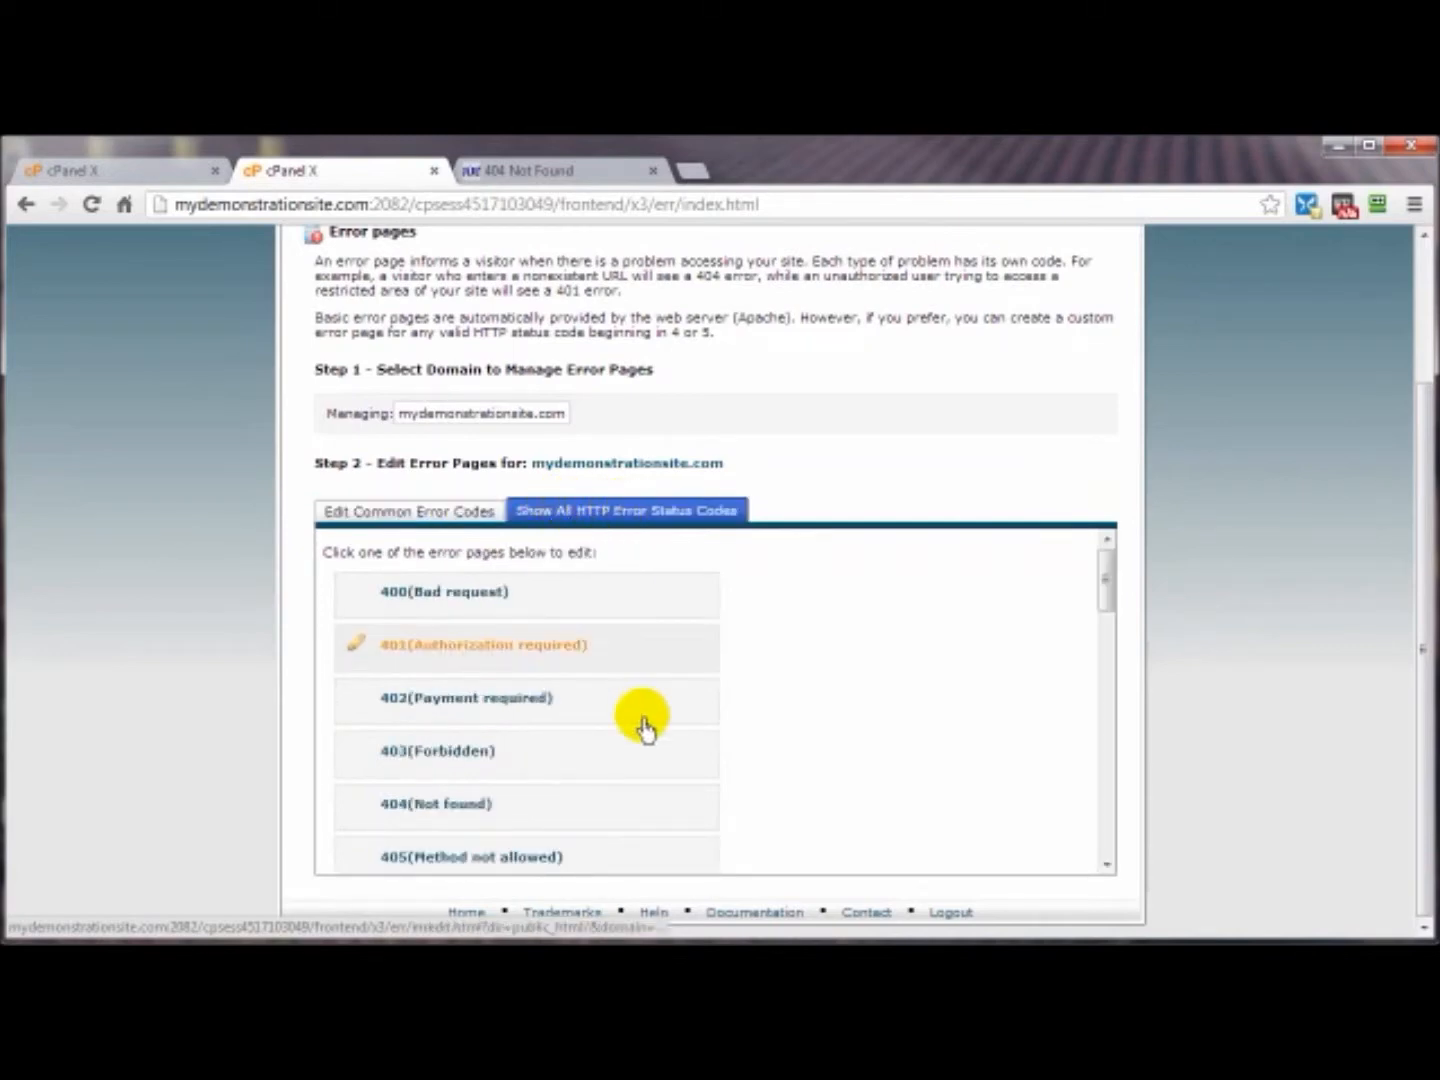
scroll(down, 3)
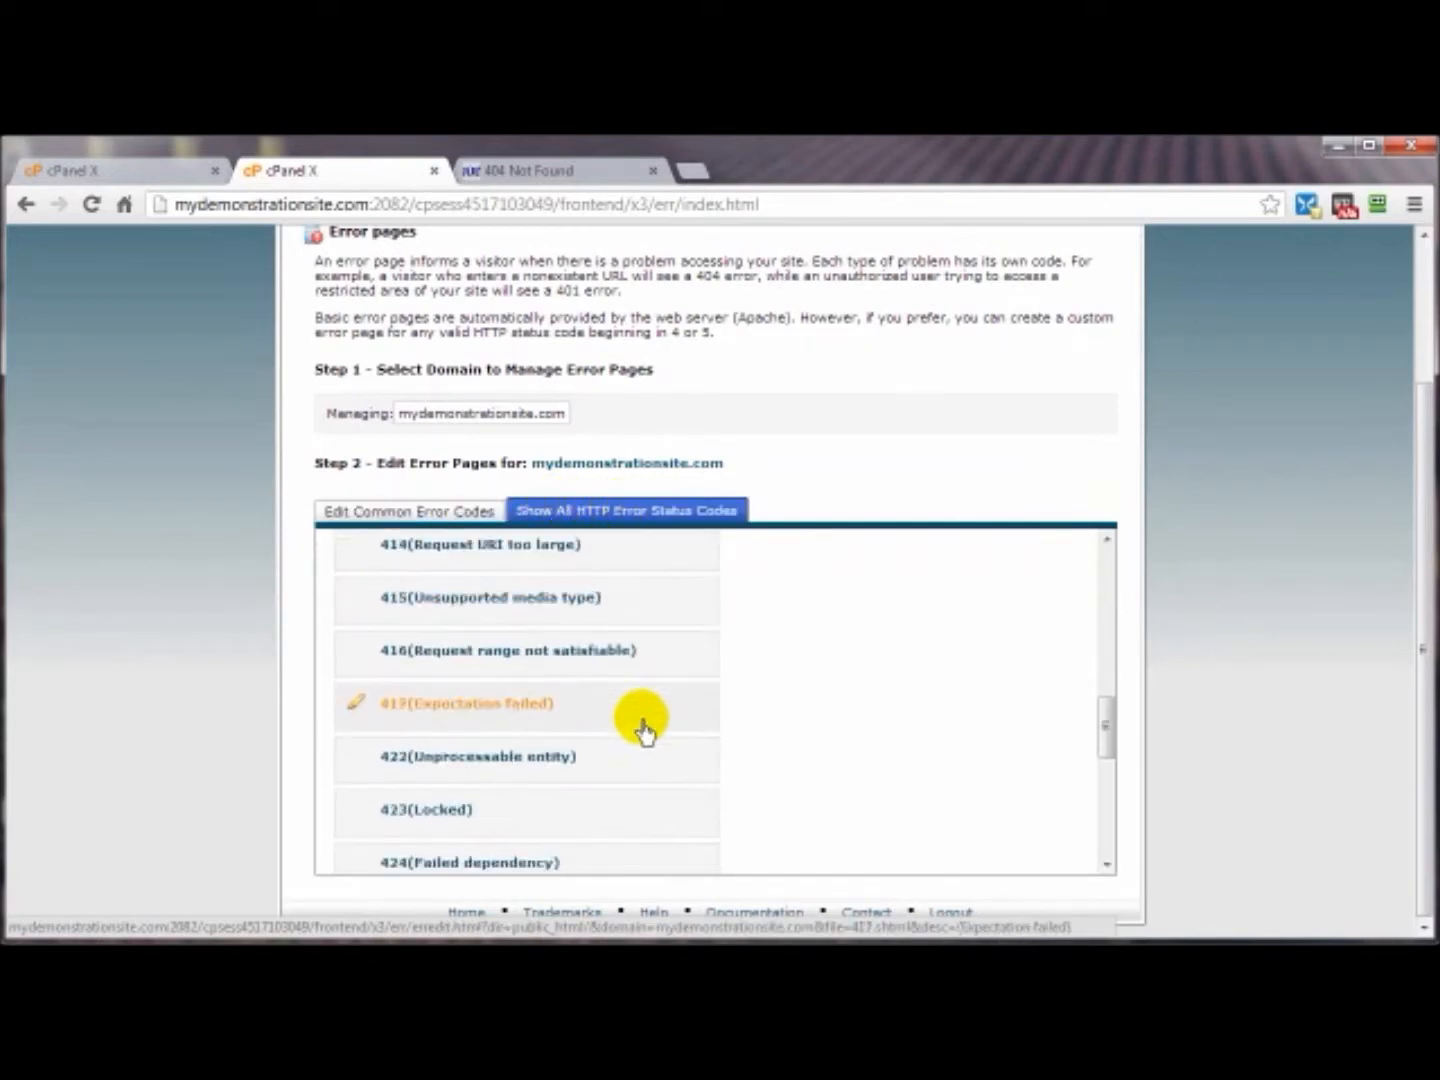
scroll(down, 3)
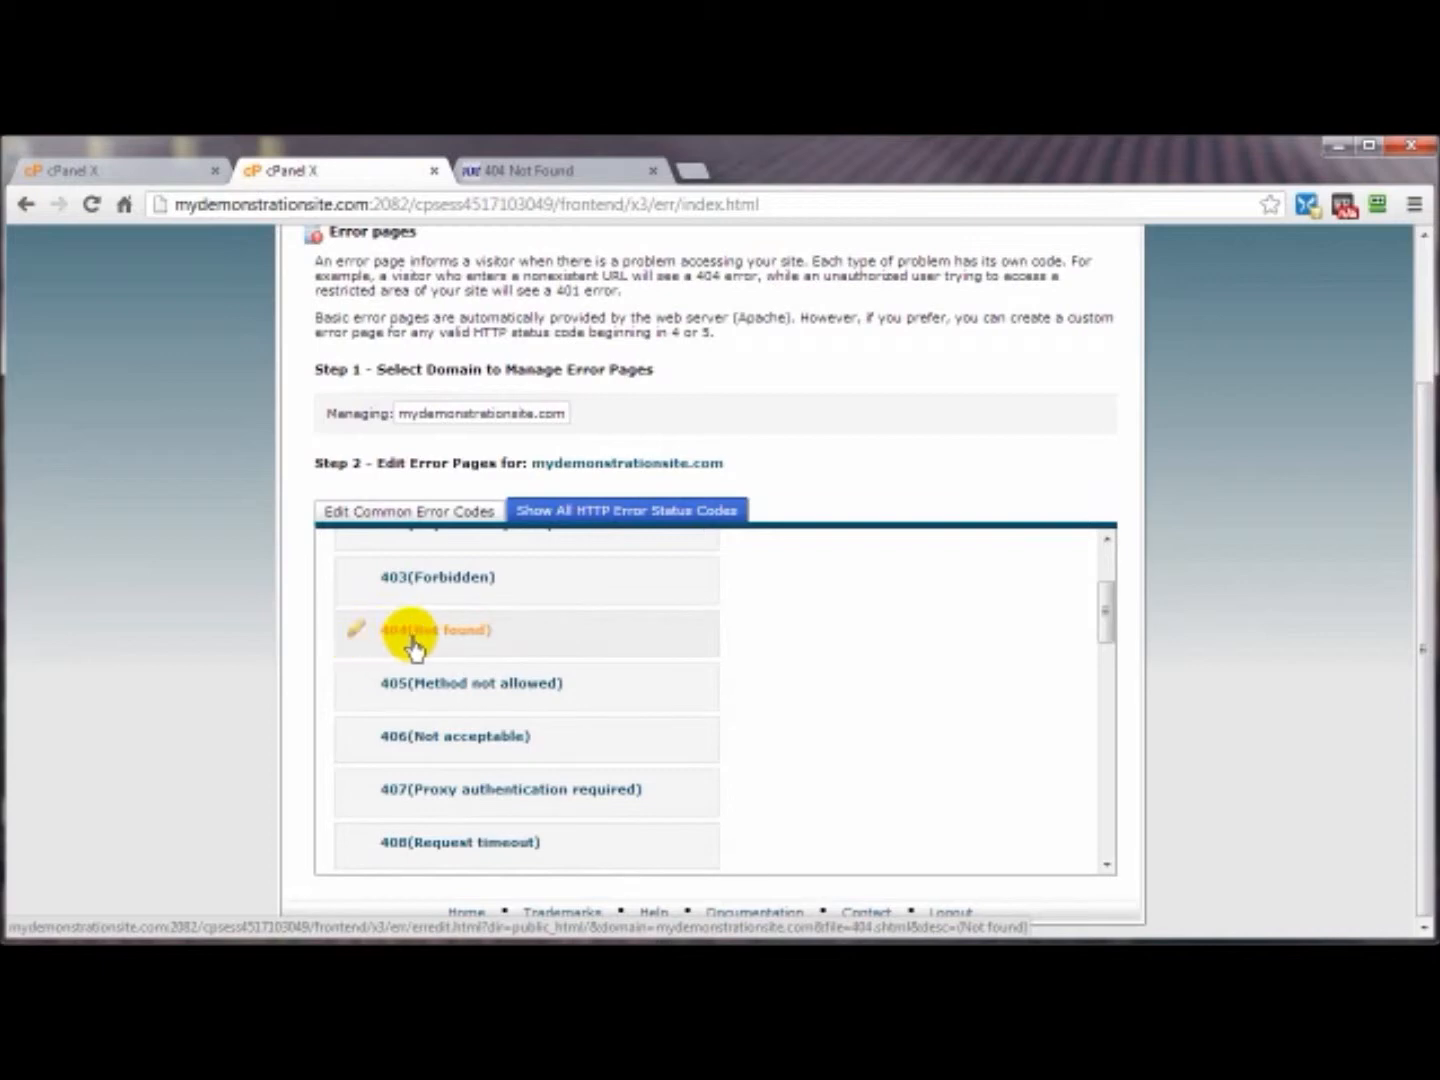
mouse_move(440, 645)
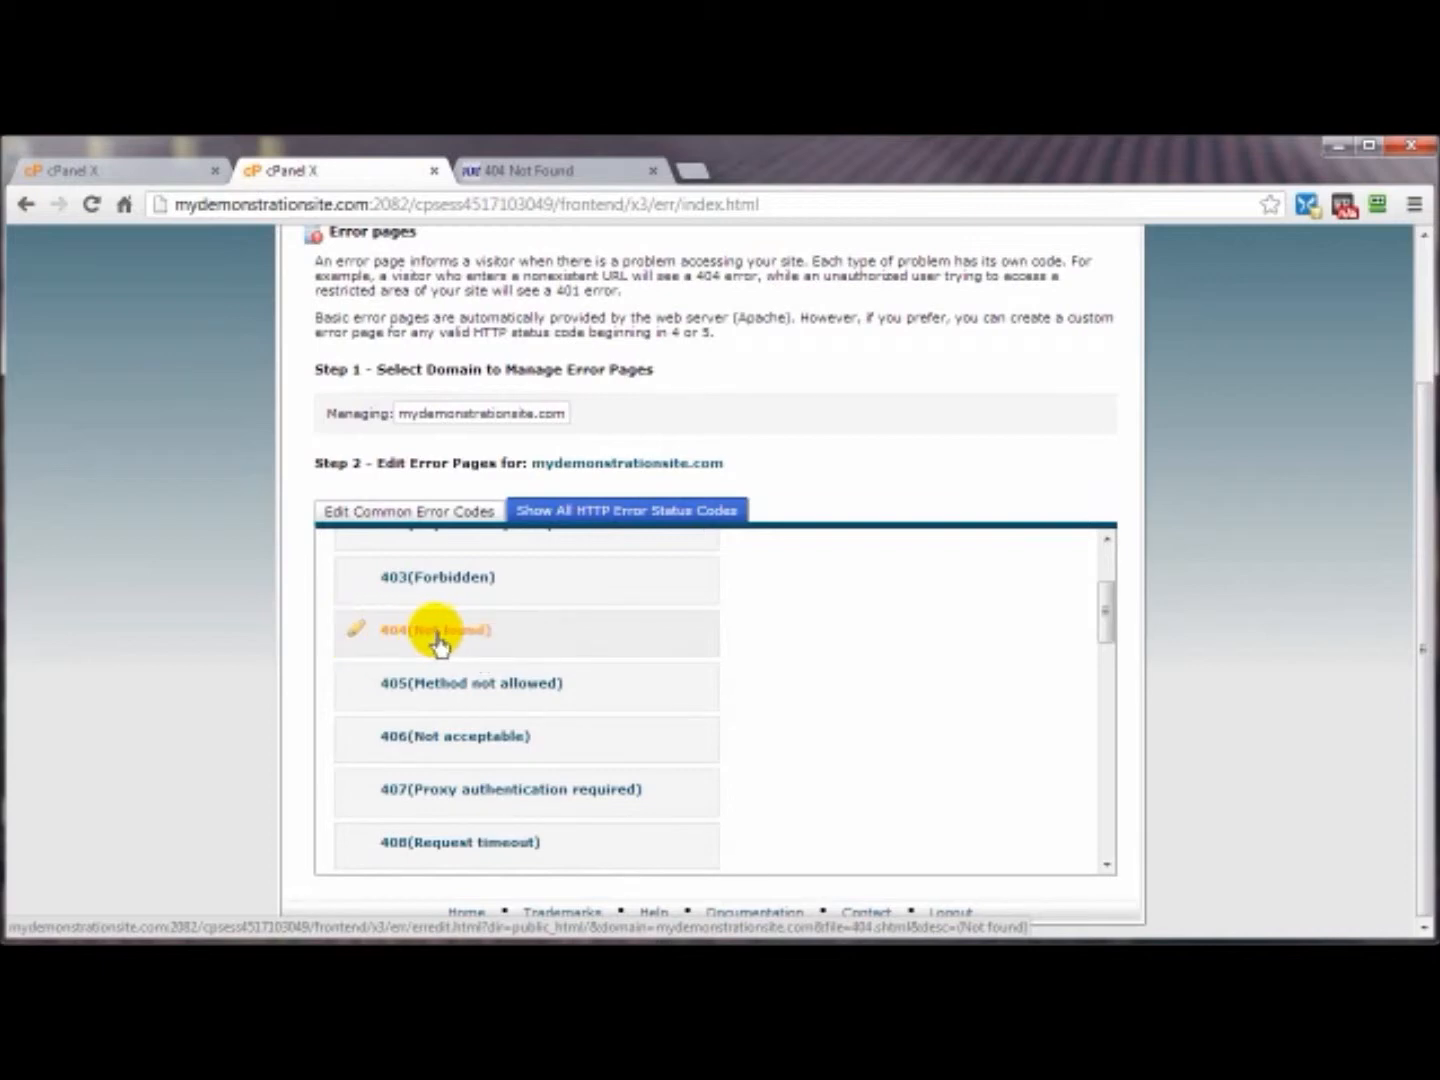
Start editing the 404 (Not found) page and insert the Requested URL tag
click(408, 510)
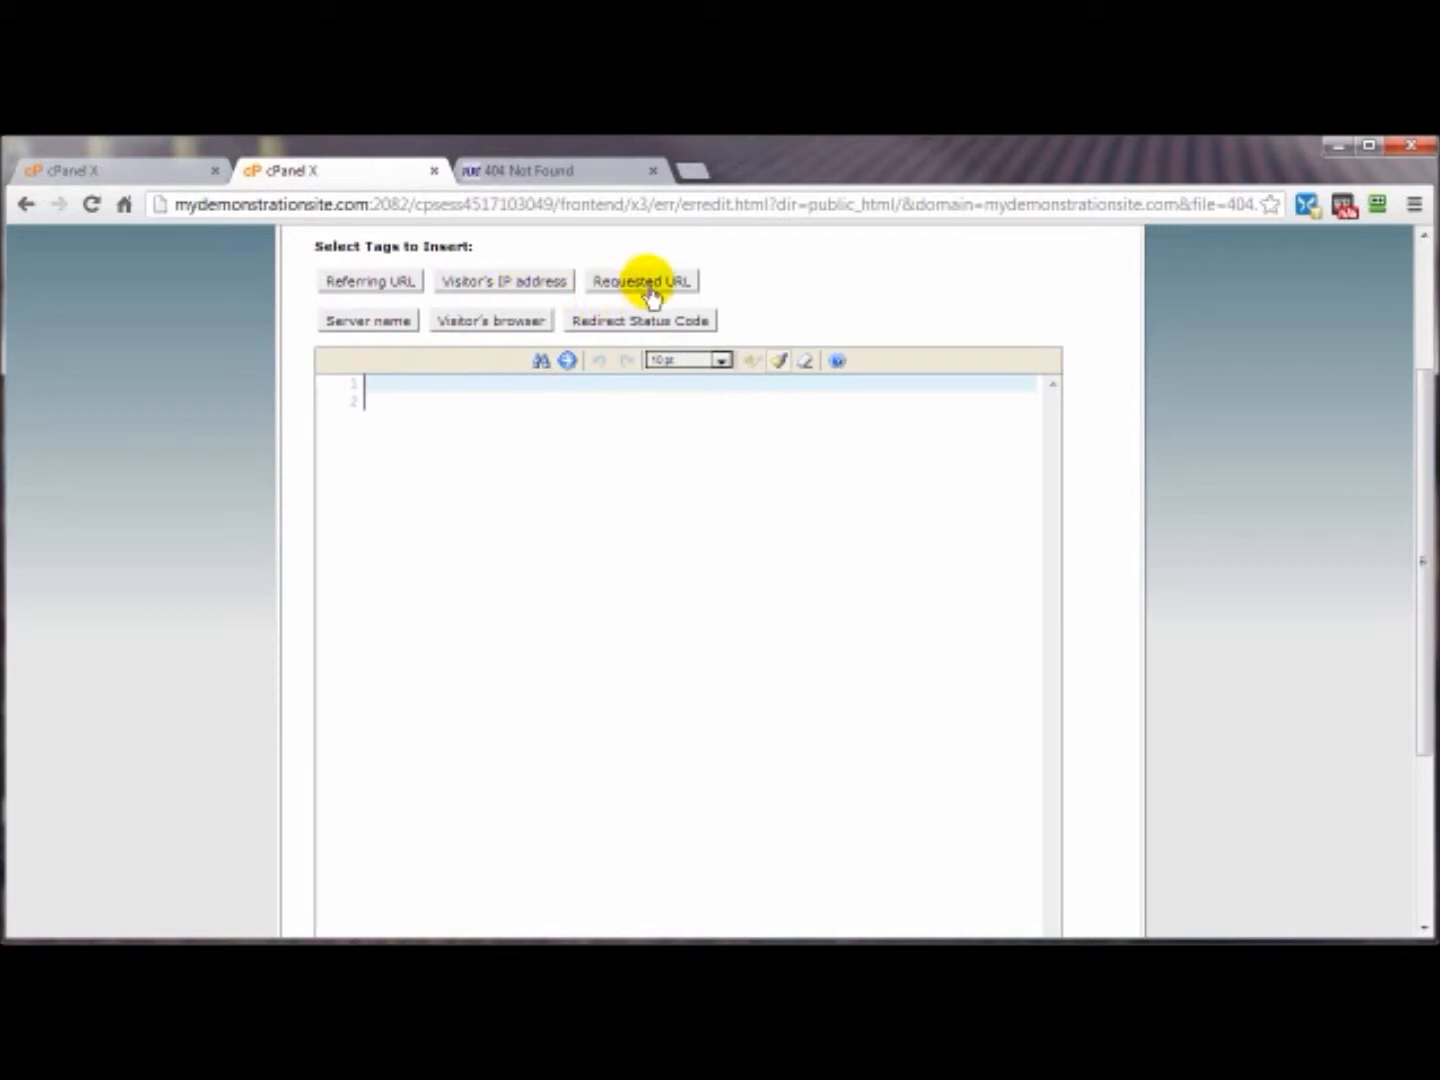
mouse_move(545, 217)
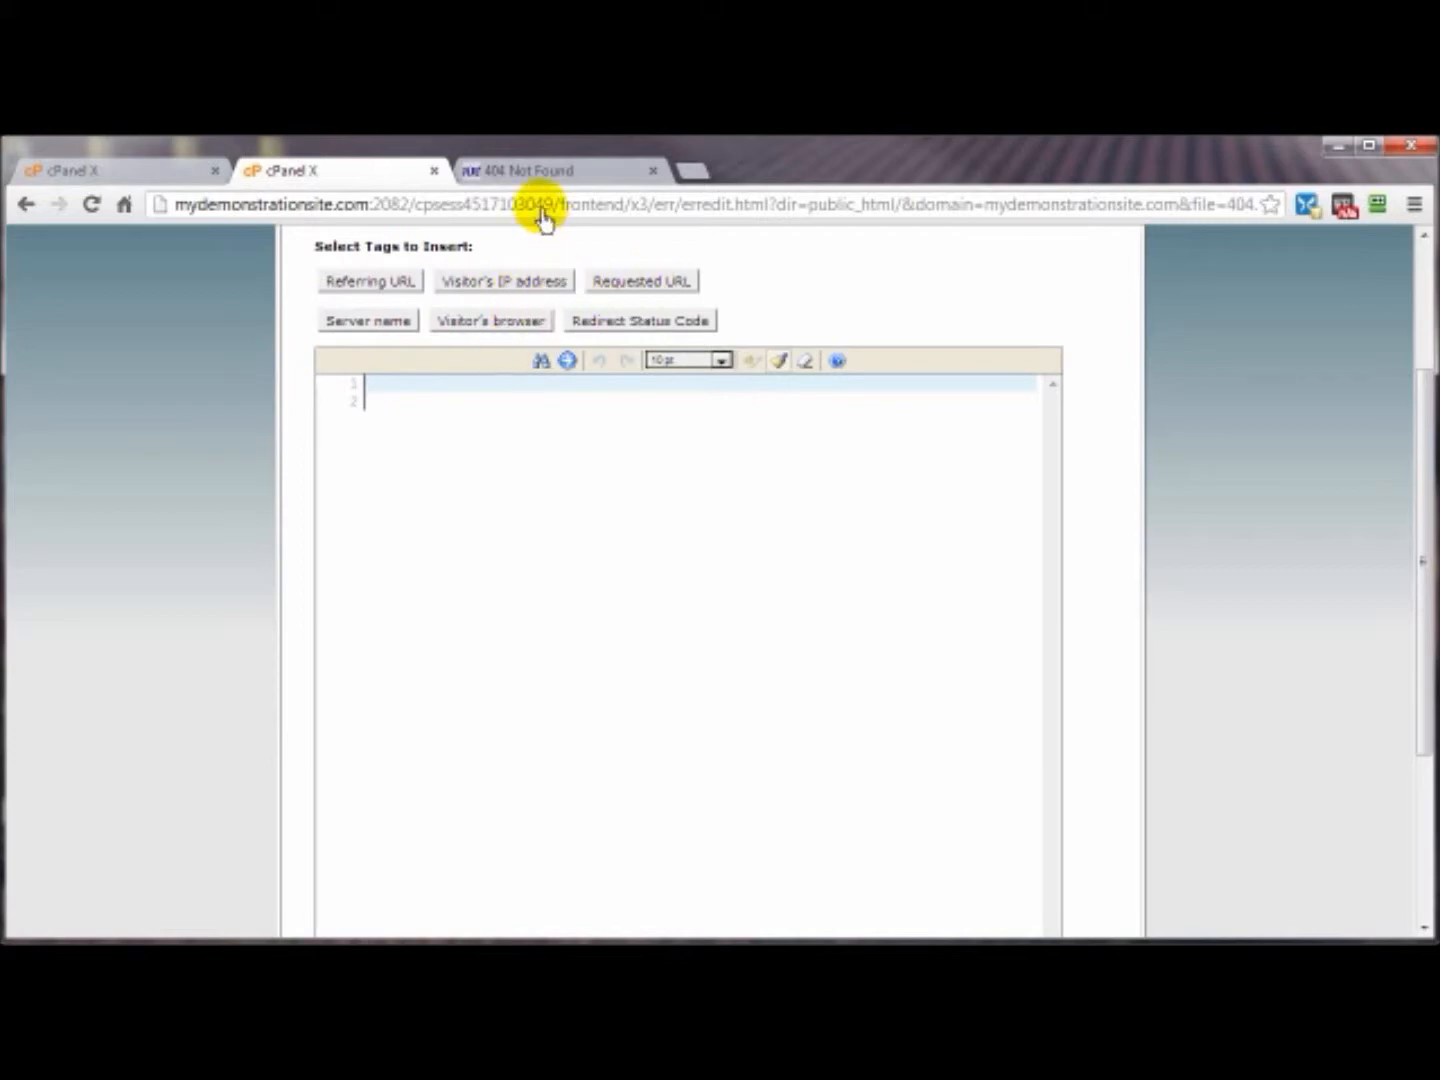
click(560, 170)
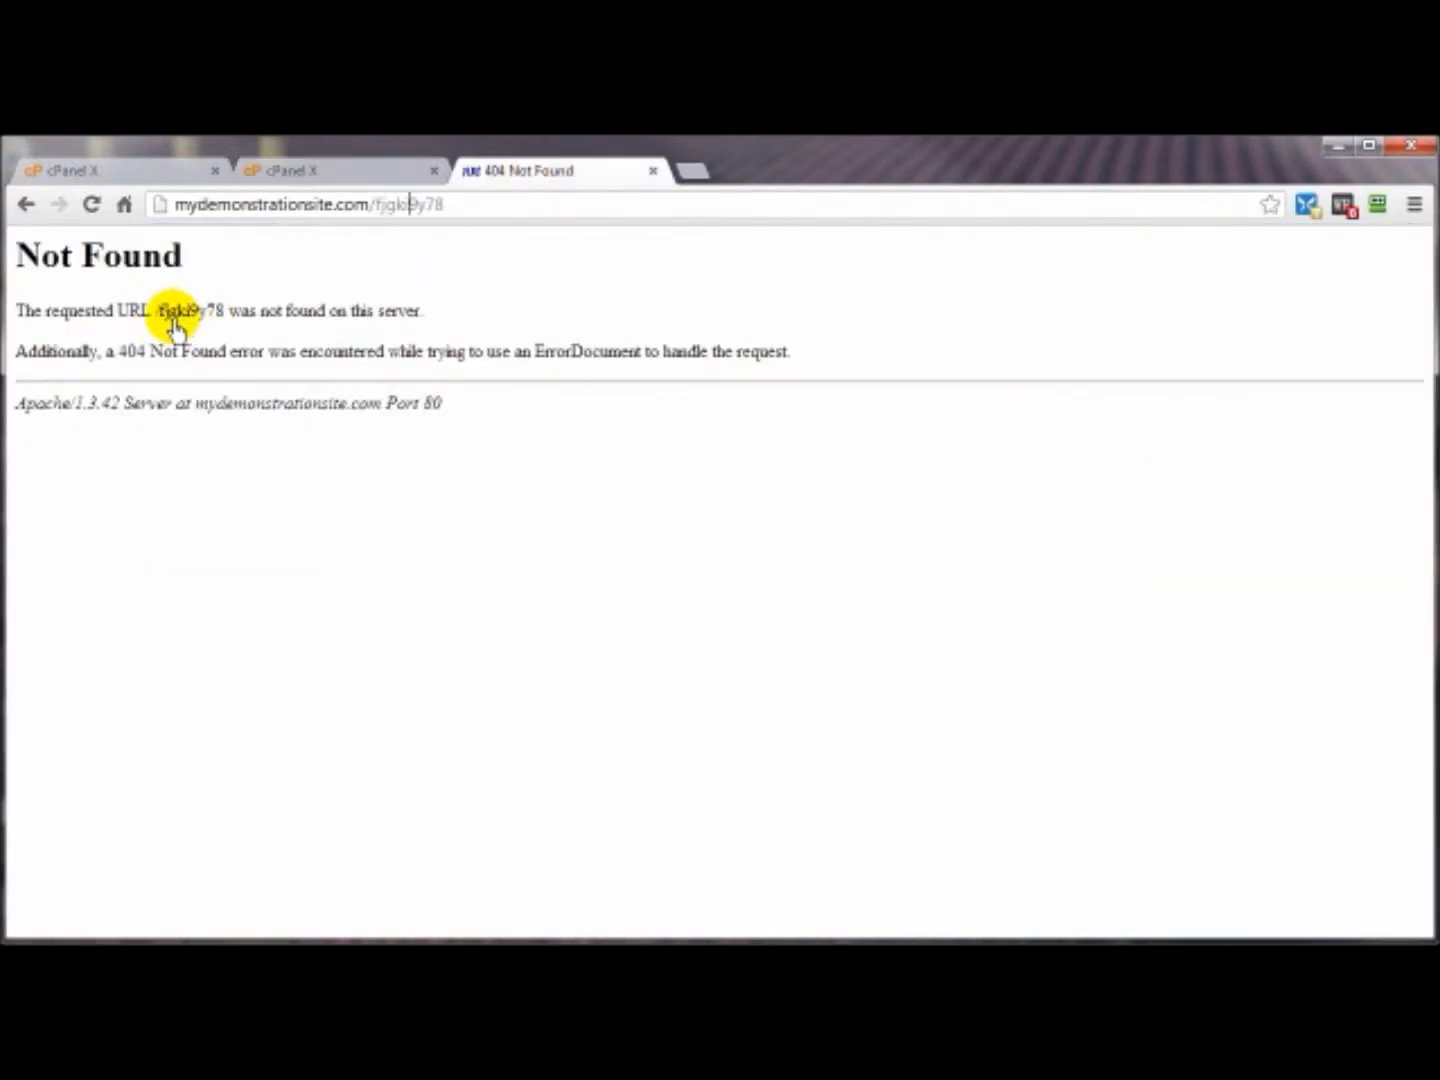
click(335, 170)
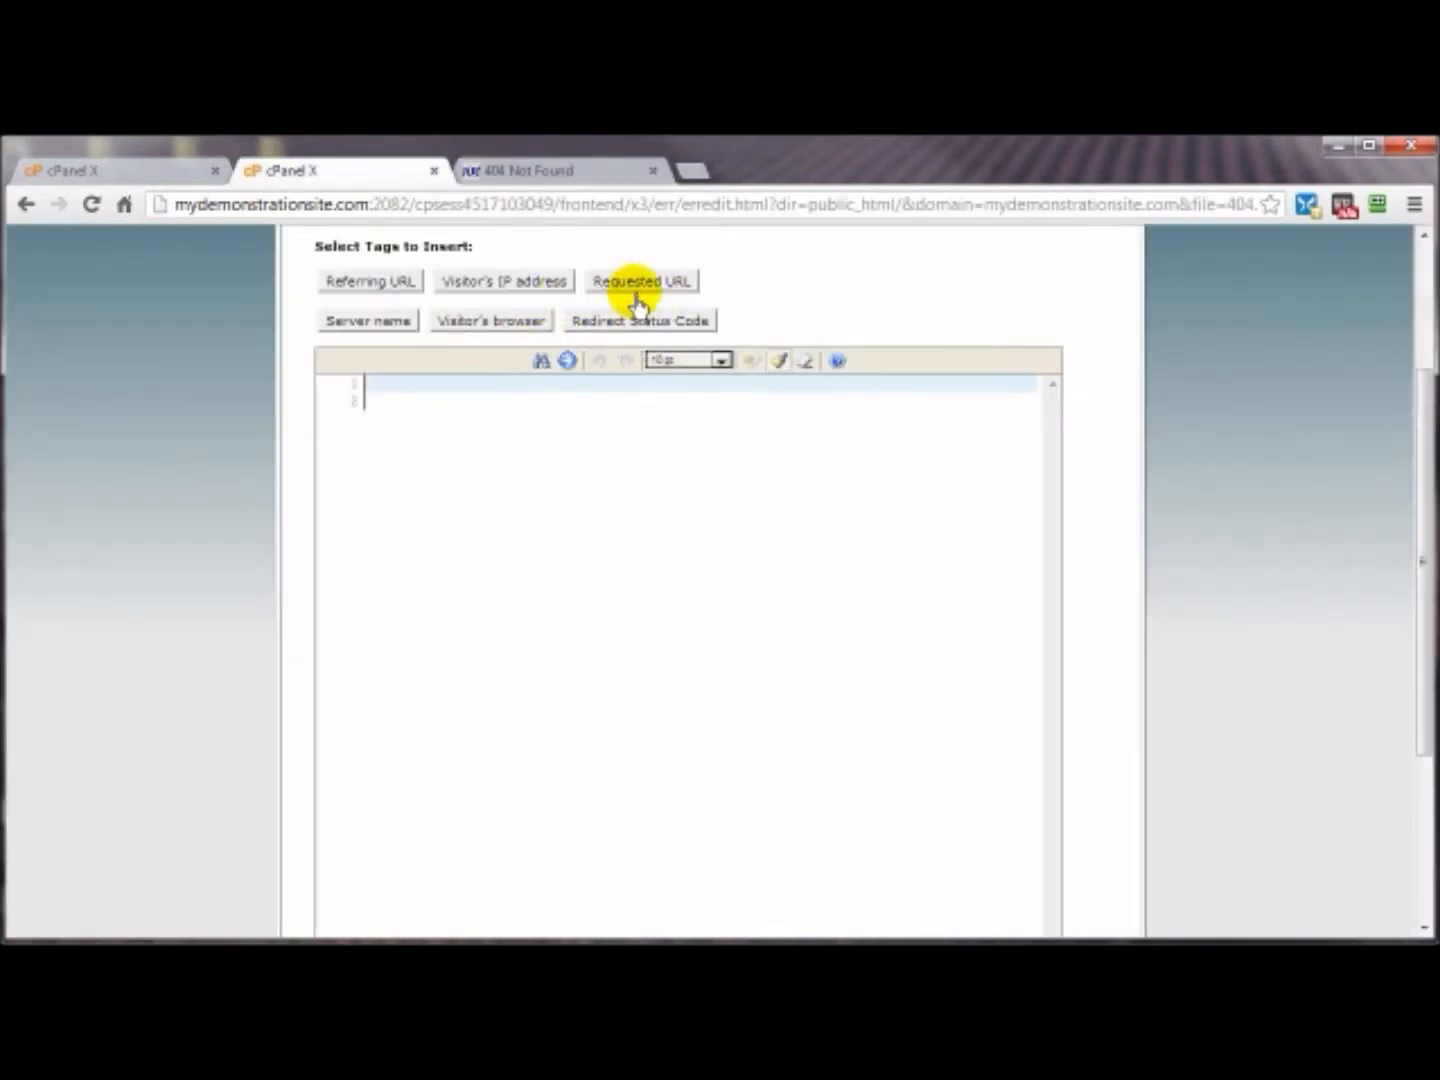
click(640, 280)
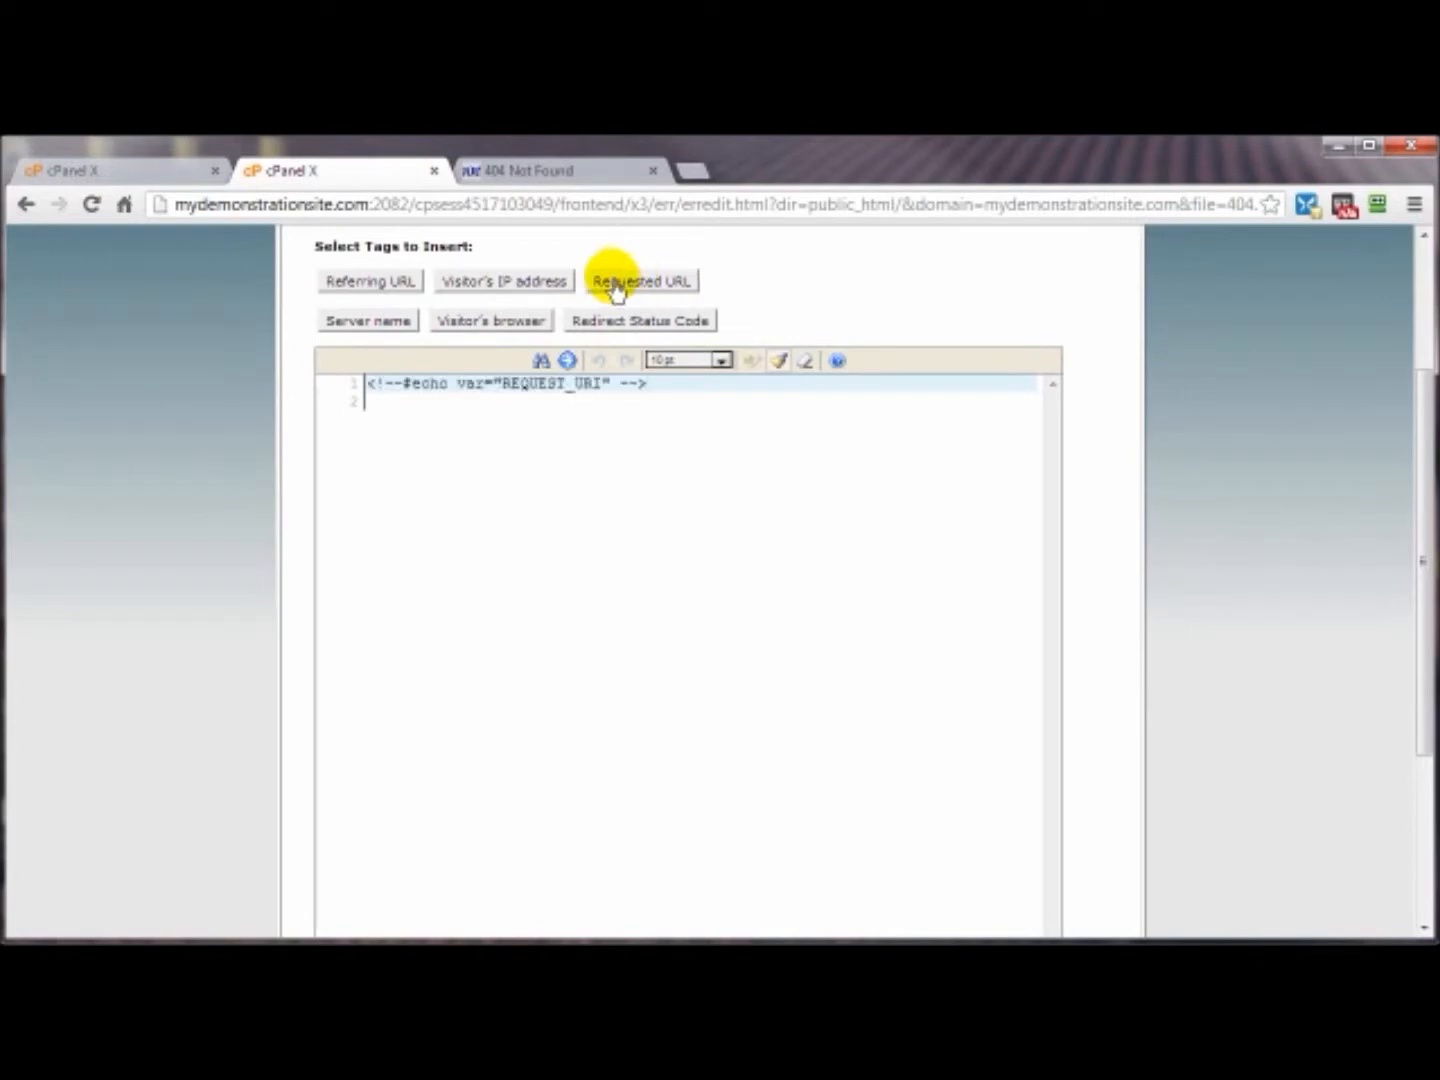
click(640, 280)
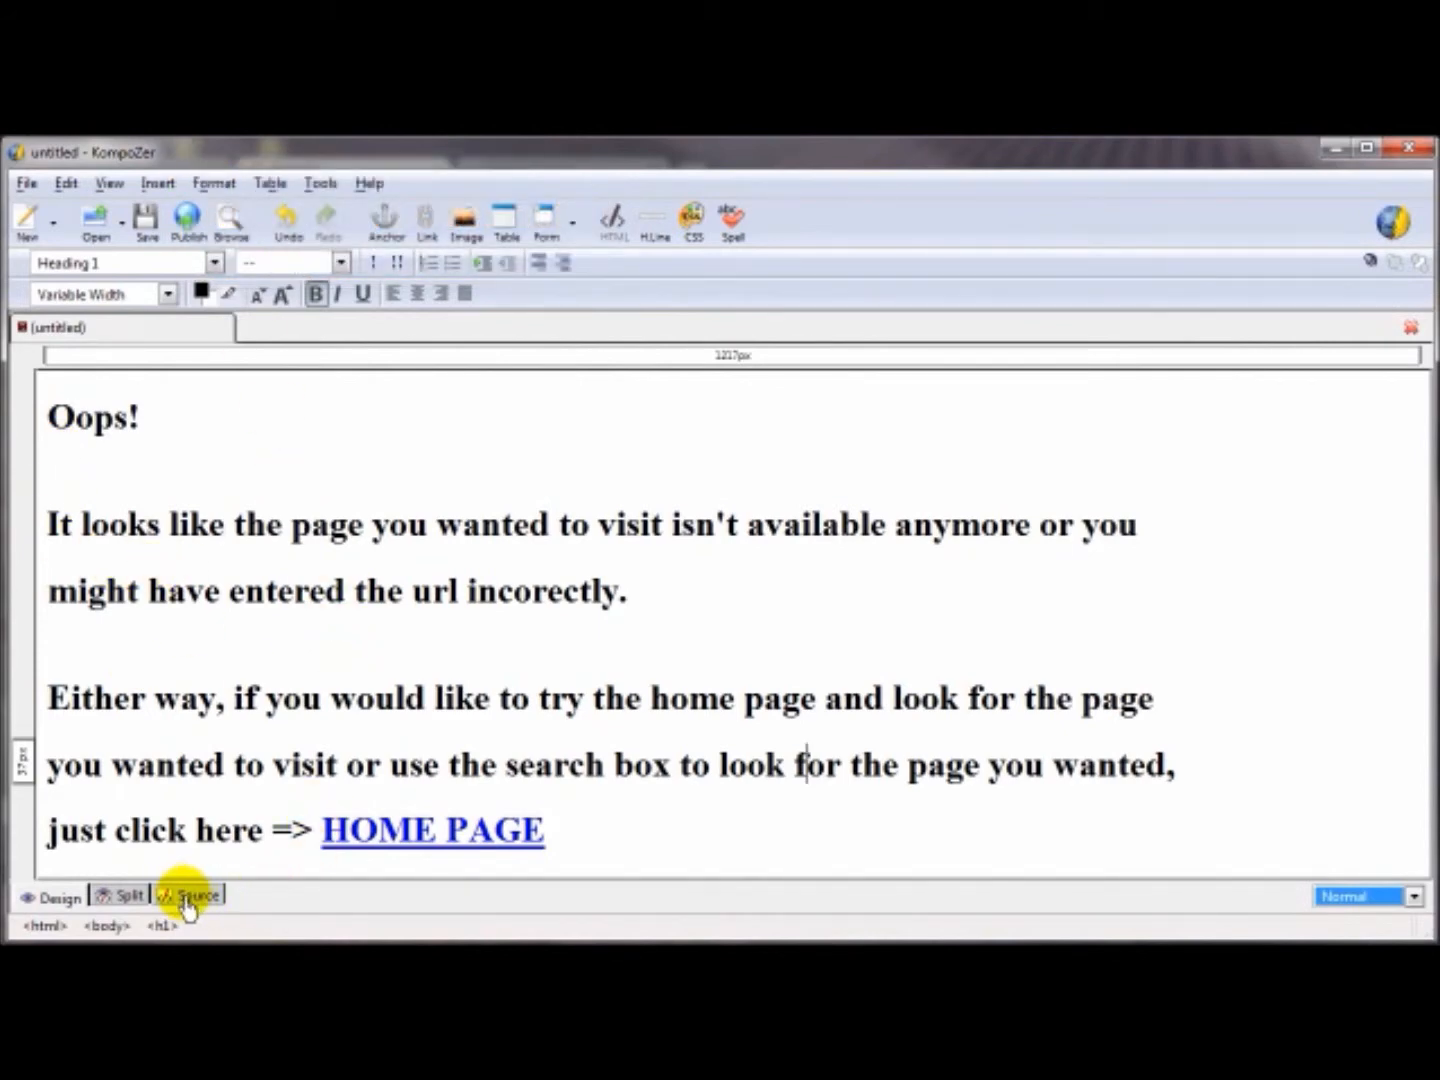
Select the Oops page's HTML source from <html> to </html> and copy it
click(189, 894)
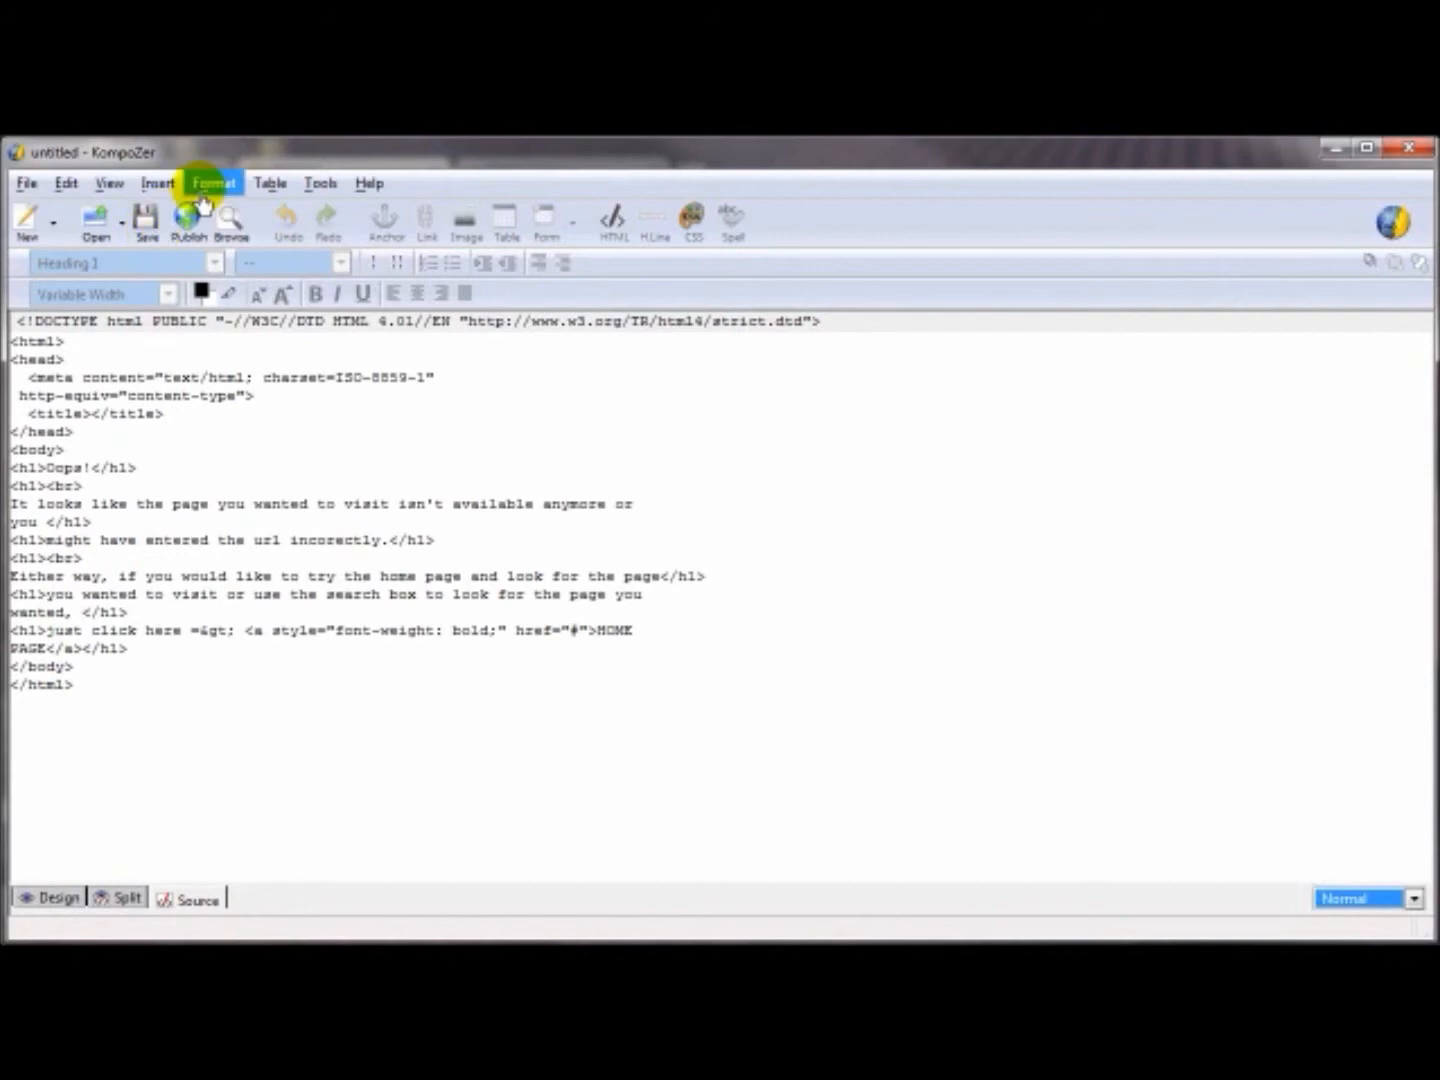
click(58, 897)
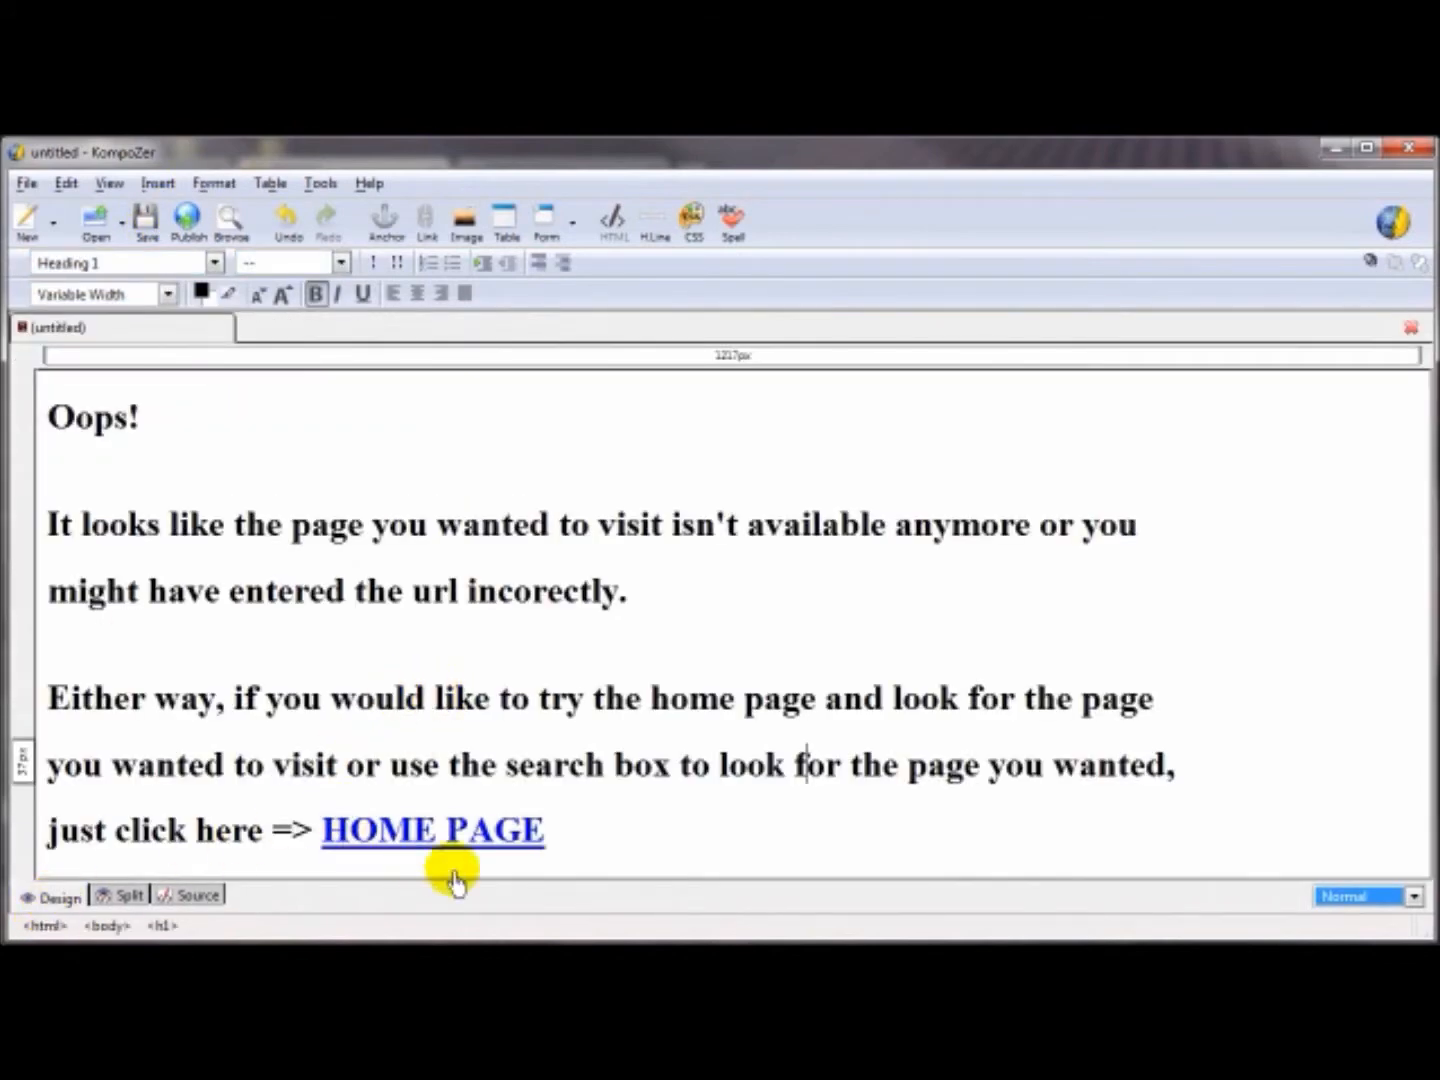
mouse_move(388, 553)
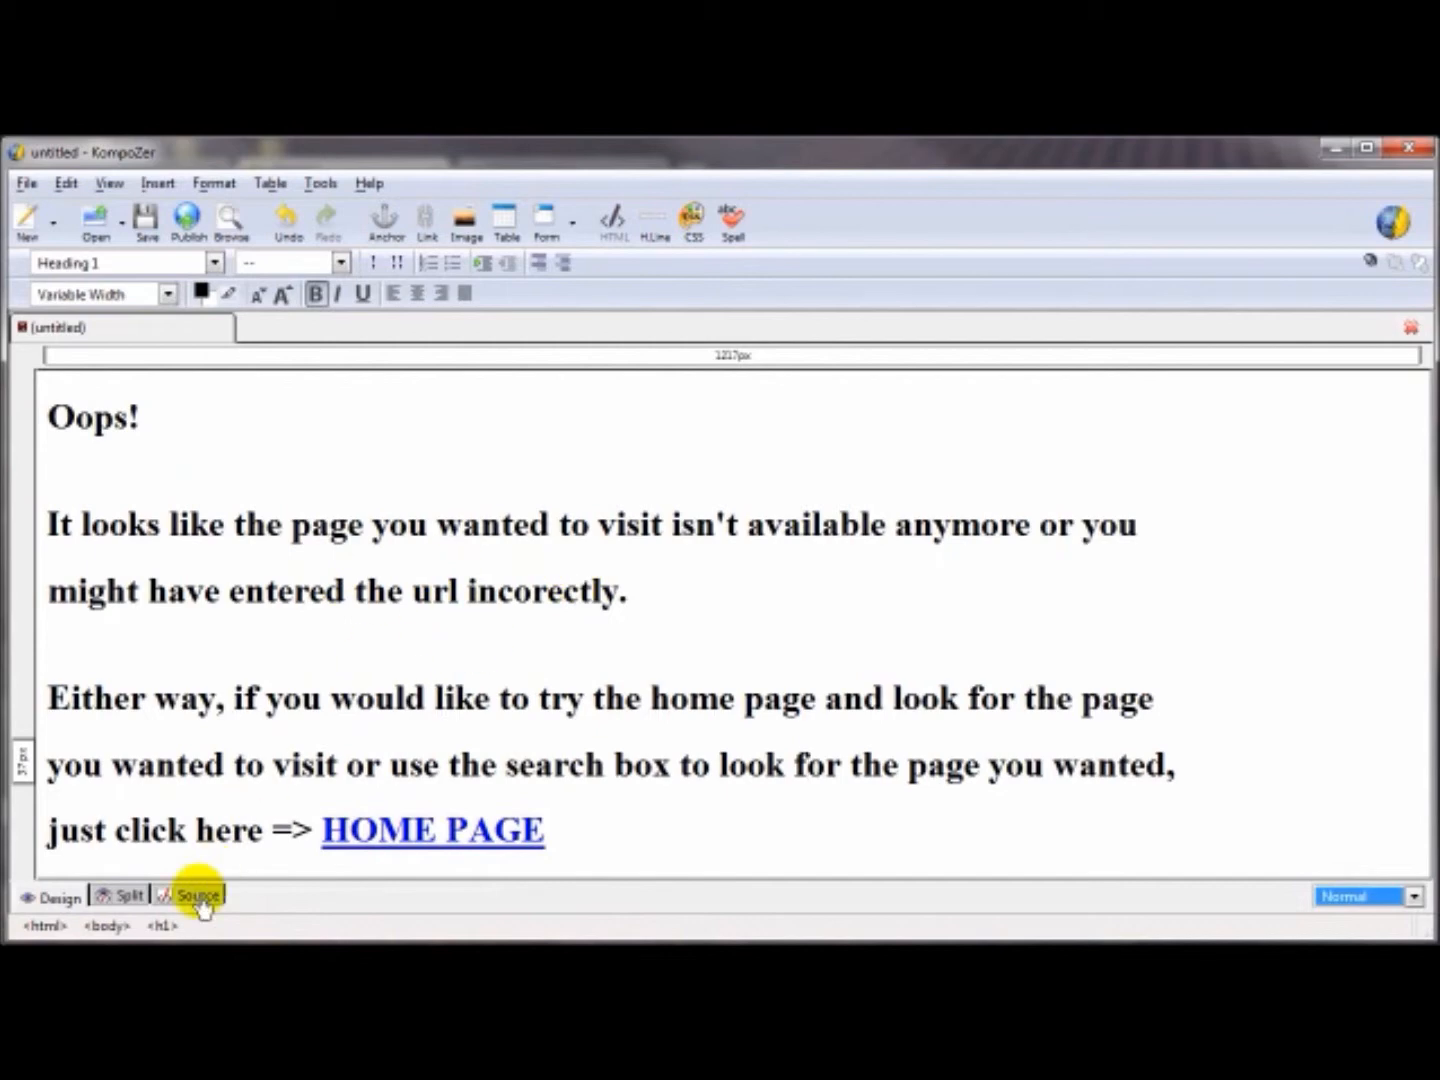
click(198, 895)
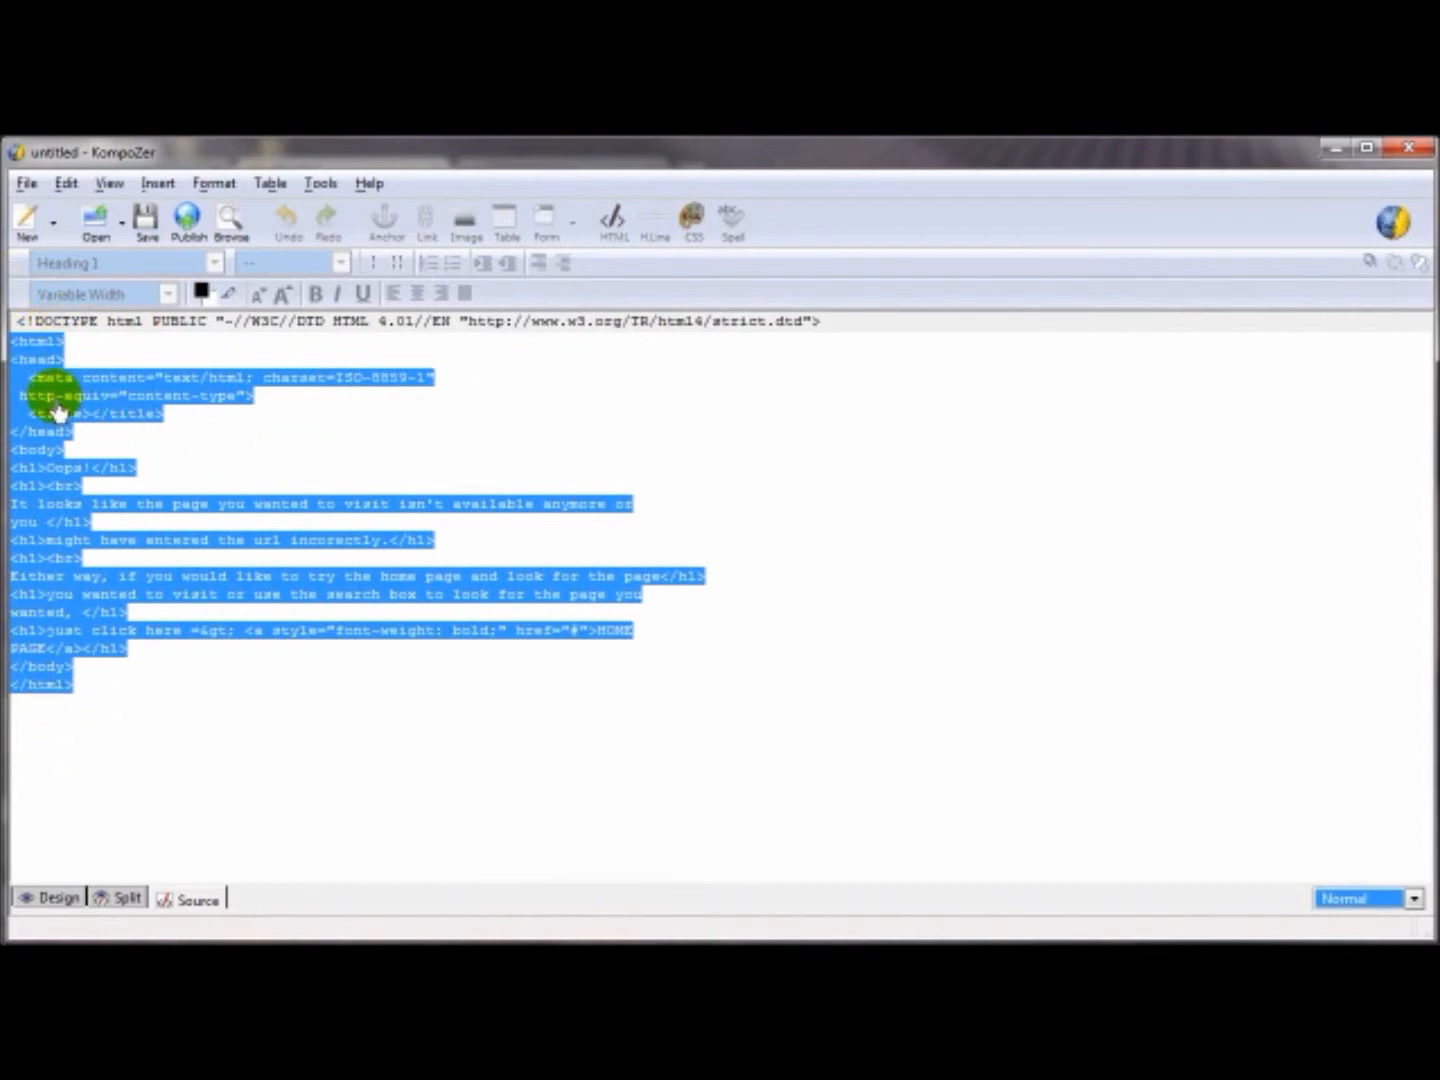
right_click(60, 410)
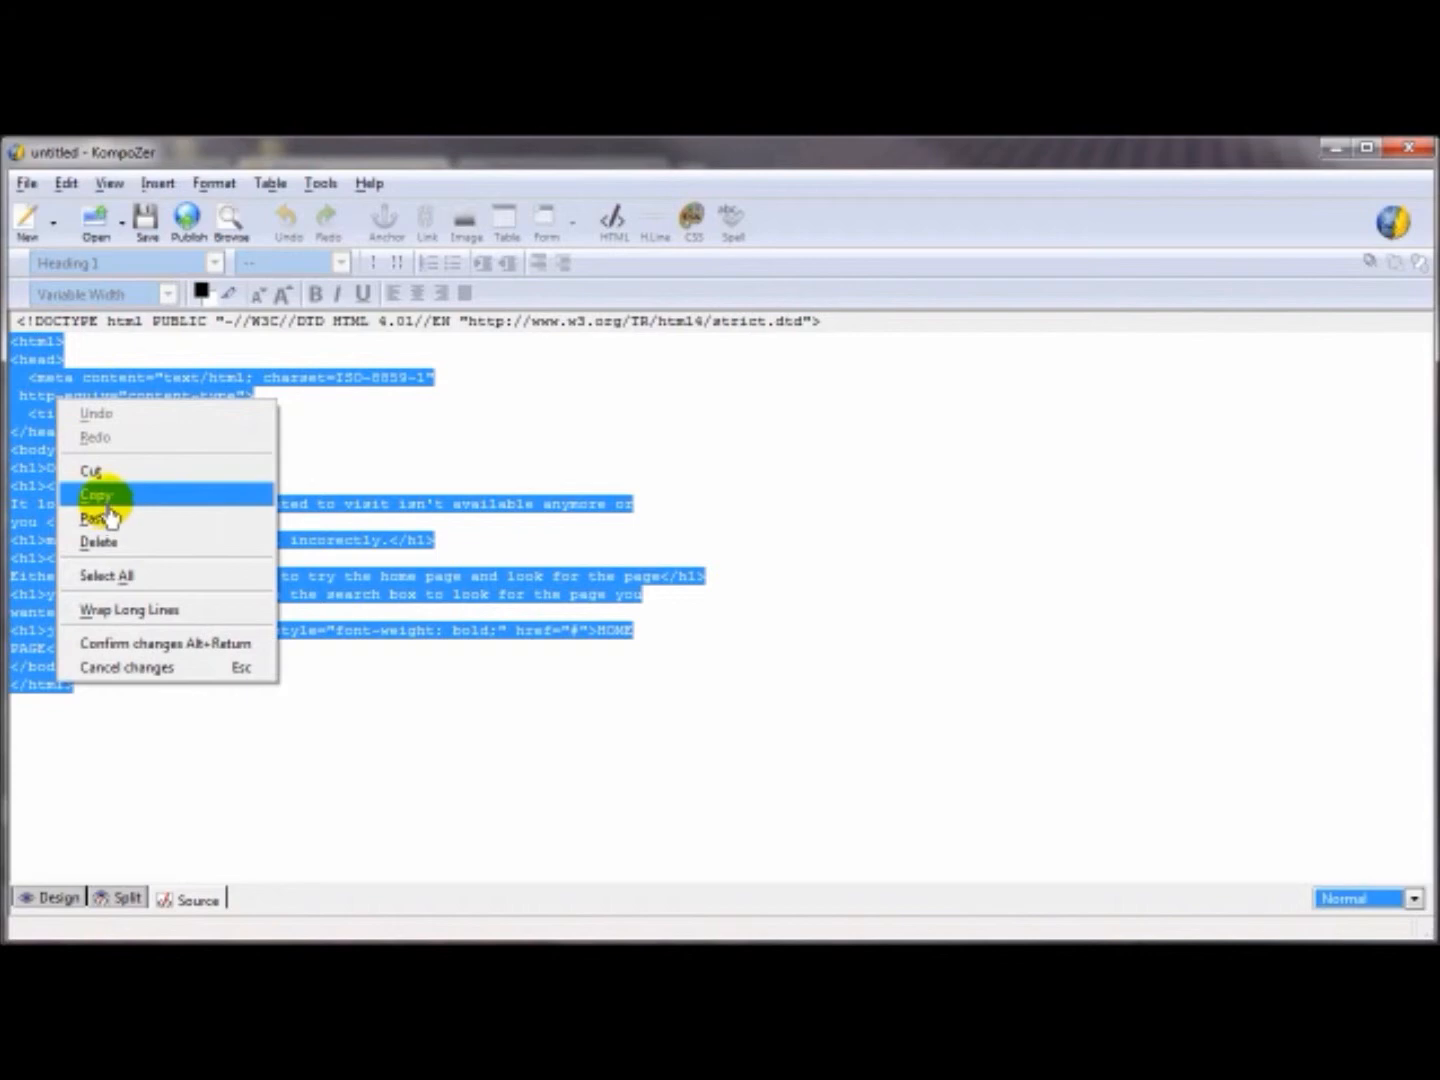
click(96, 494)
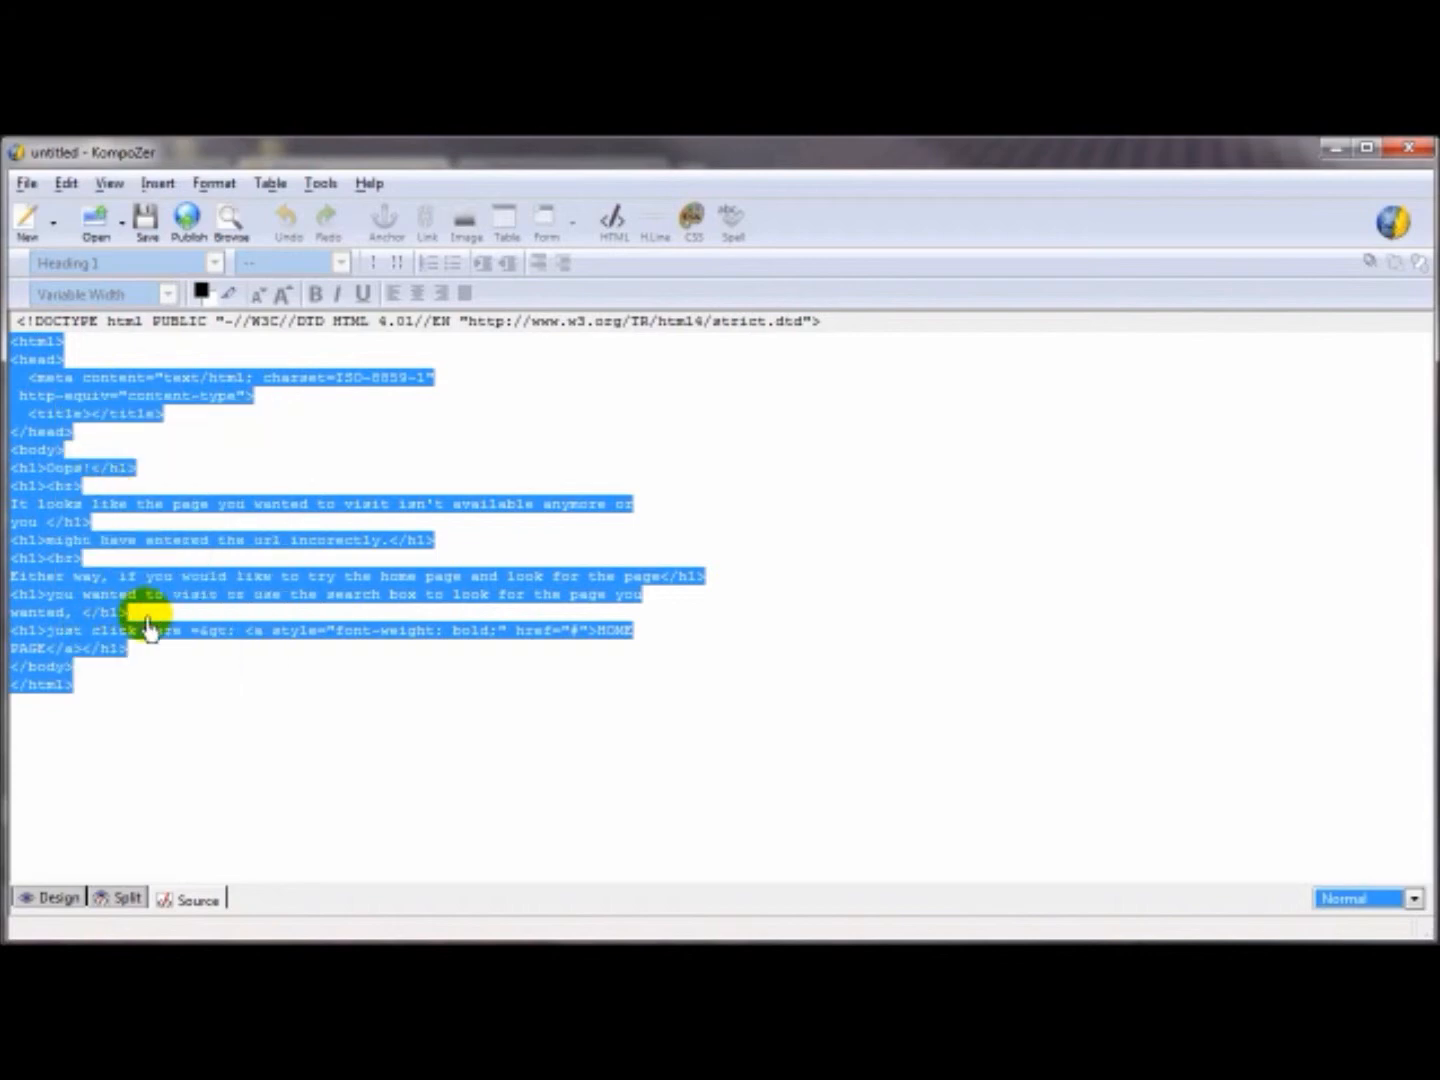
mouse_move(553, 525)
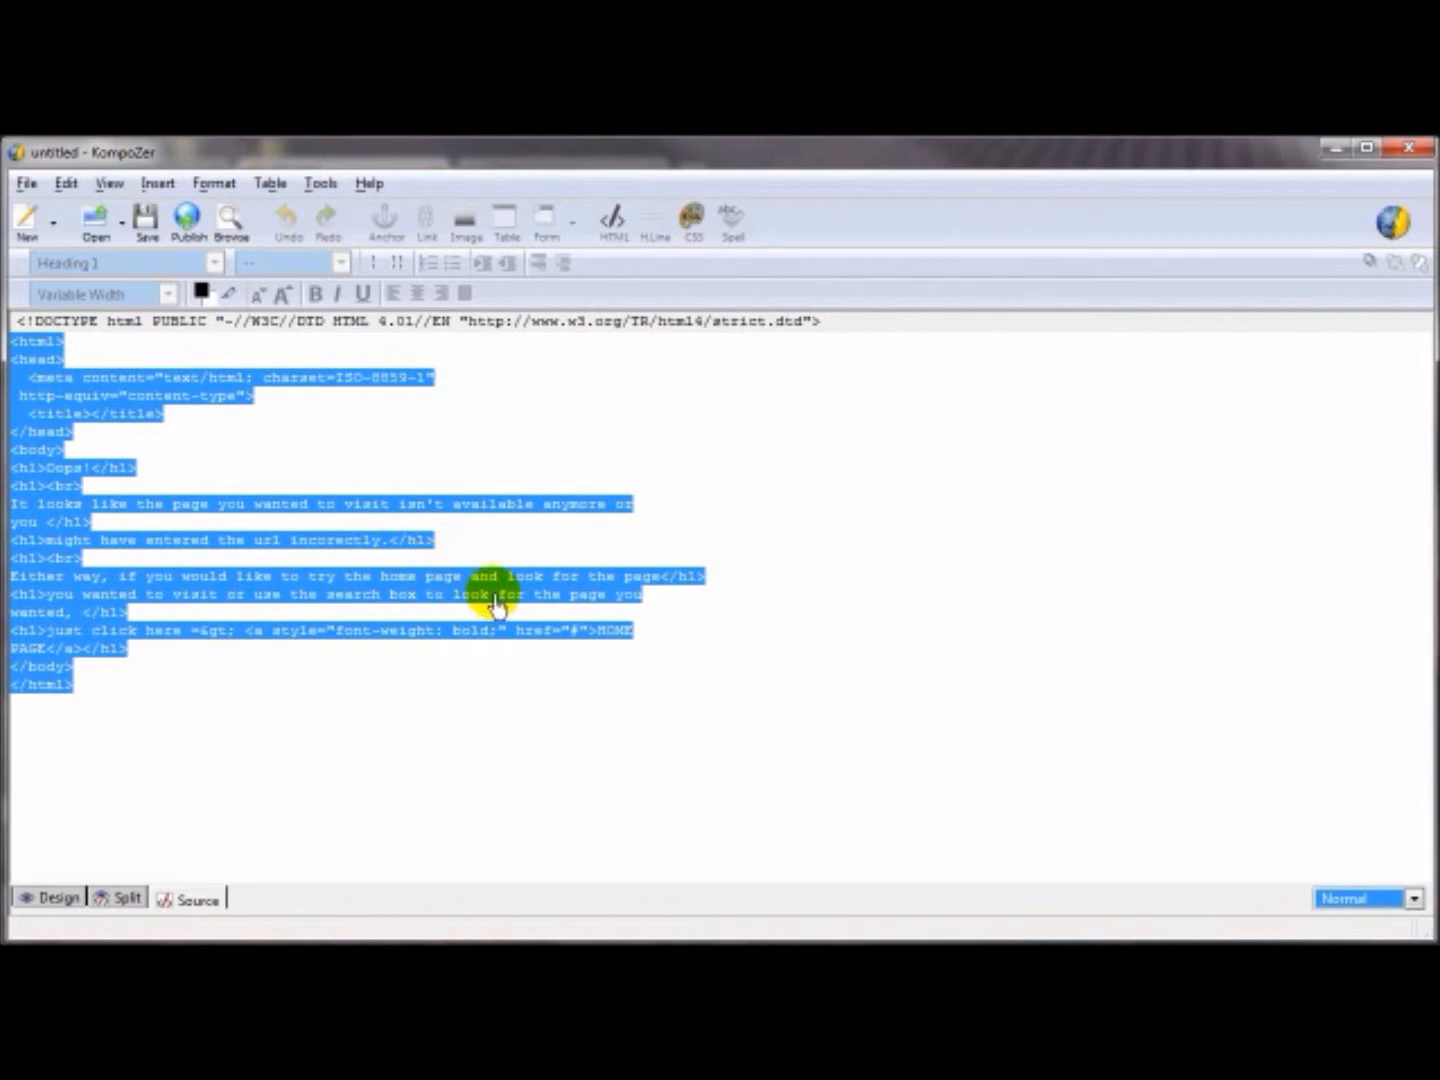
mouse_move(1125, 295)
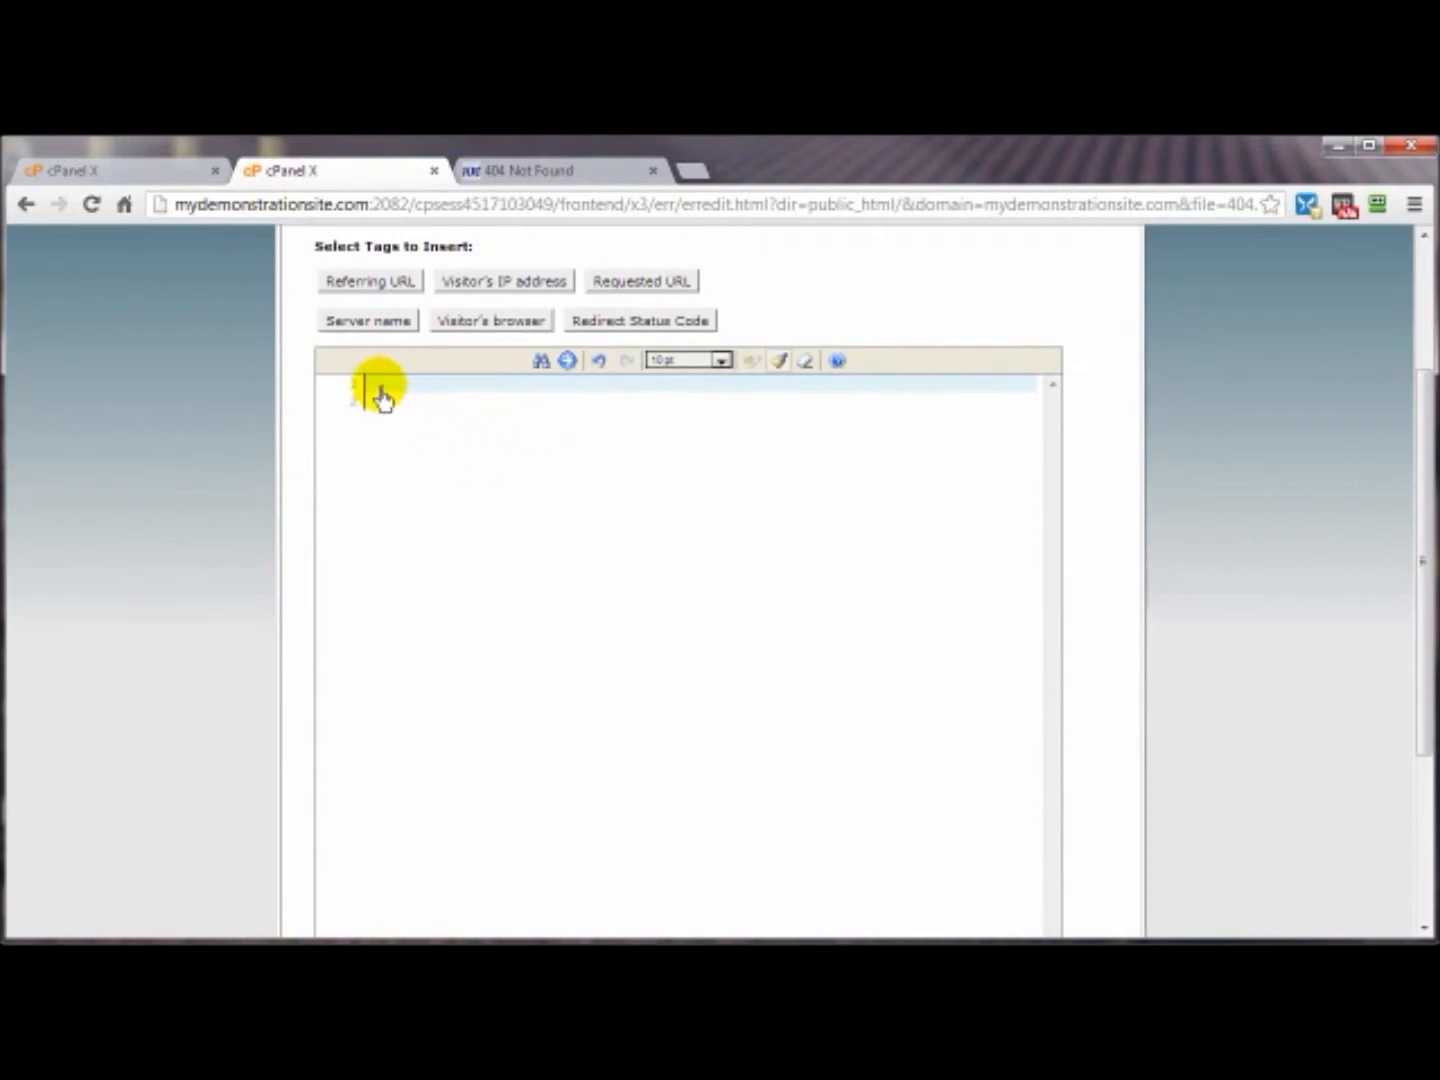
Paste the Oops HTML and add 'Requested Page URL' and 'Your IP Address' lines with their tags
right_click(375, 390)
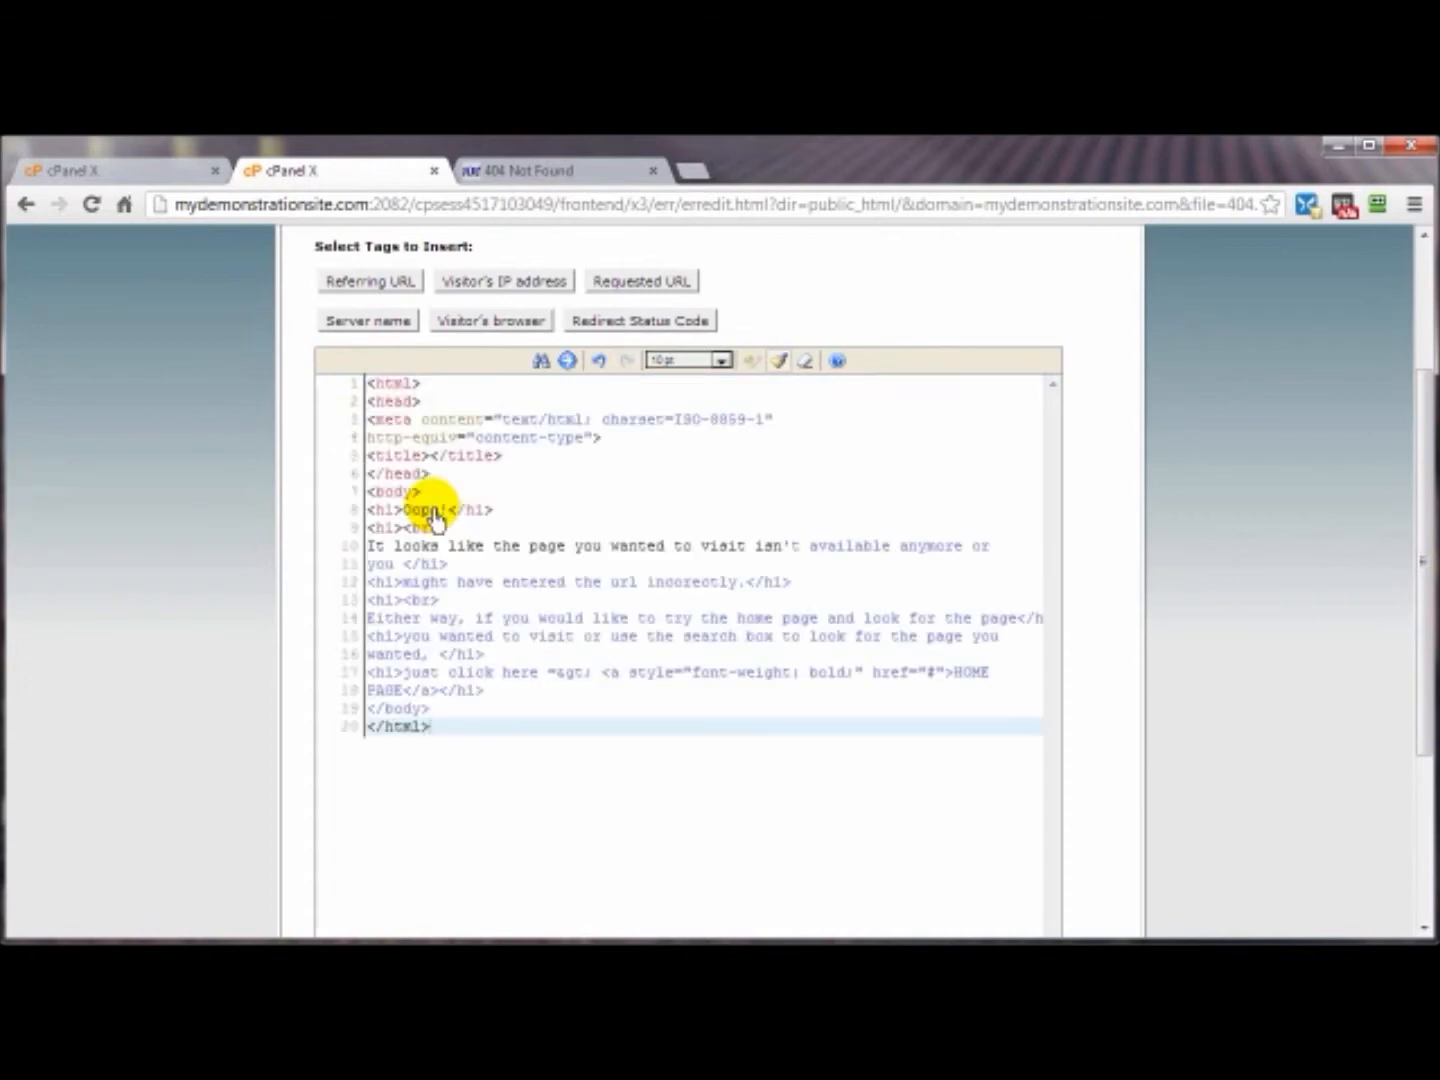
mouse_move(455, 620)
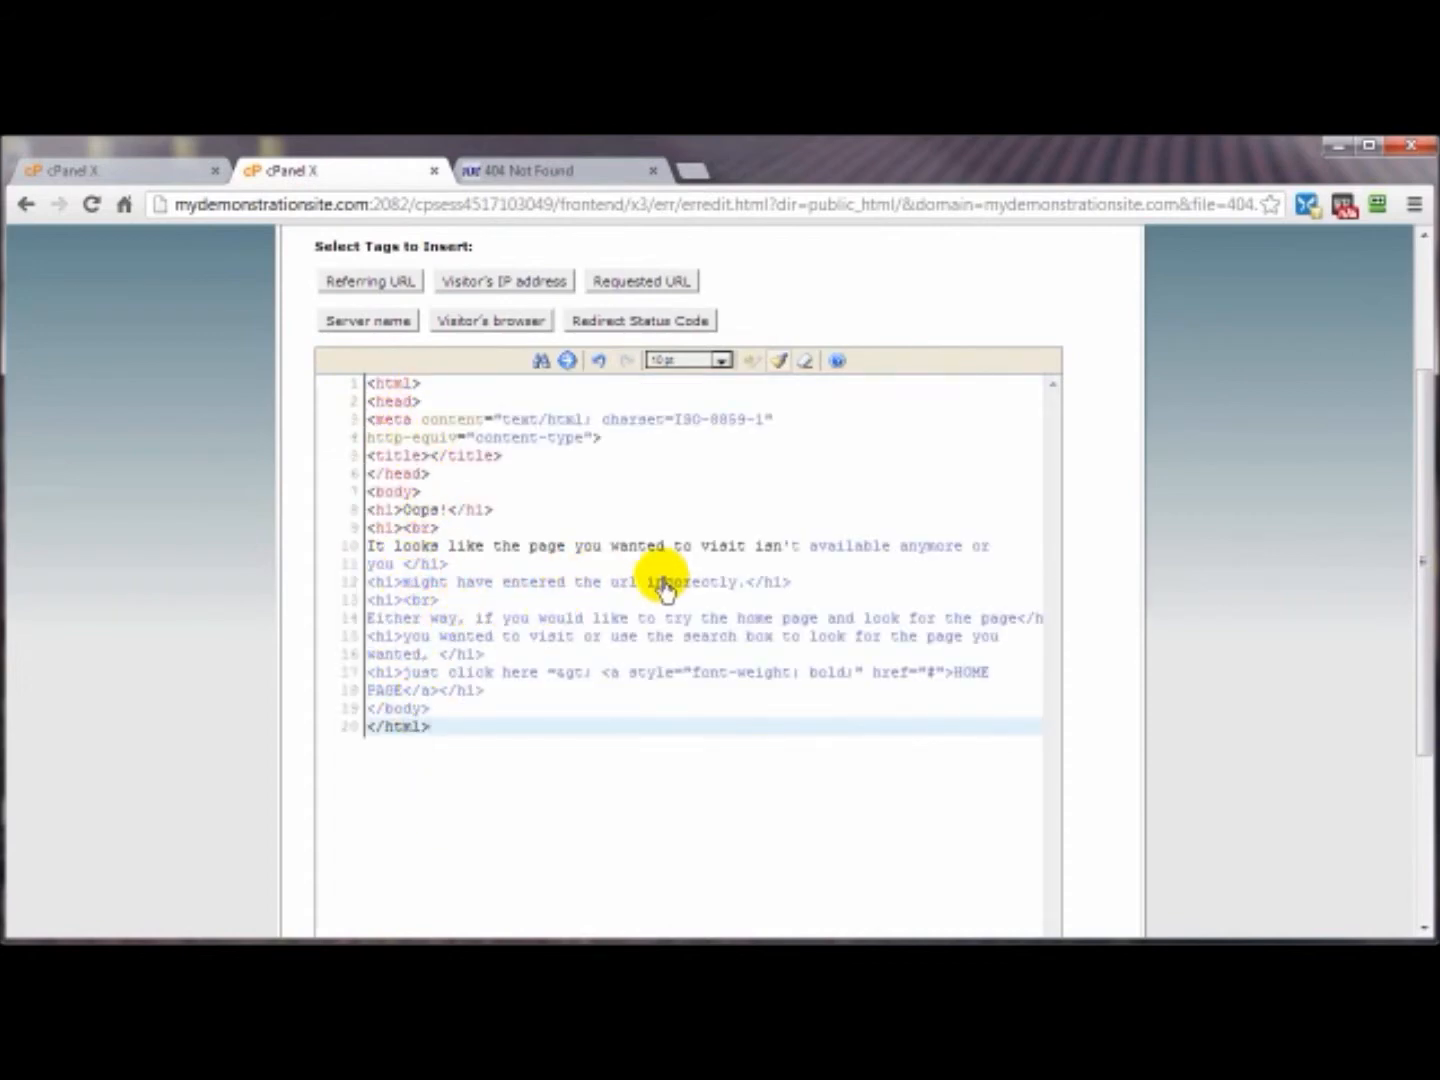
mouse_move(430, 718)
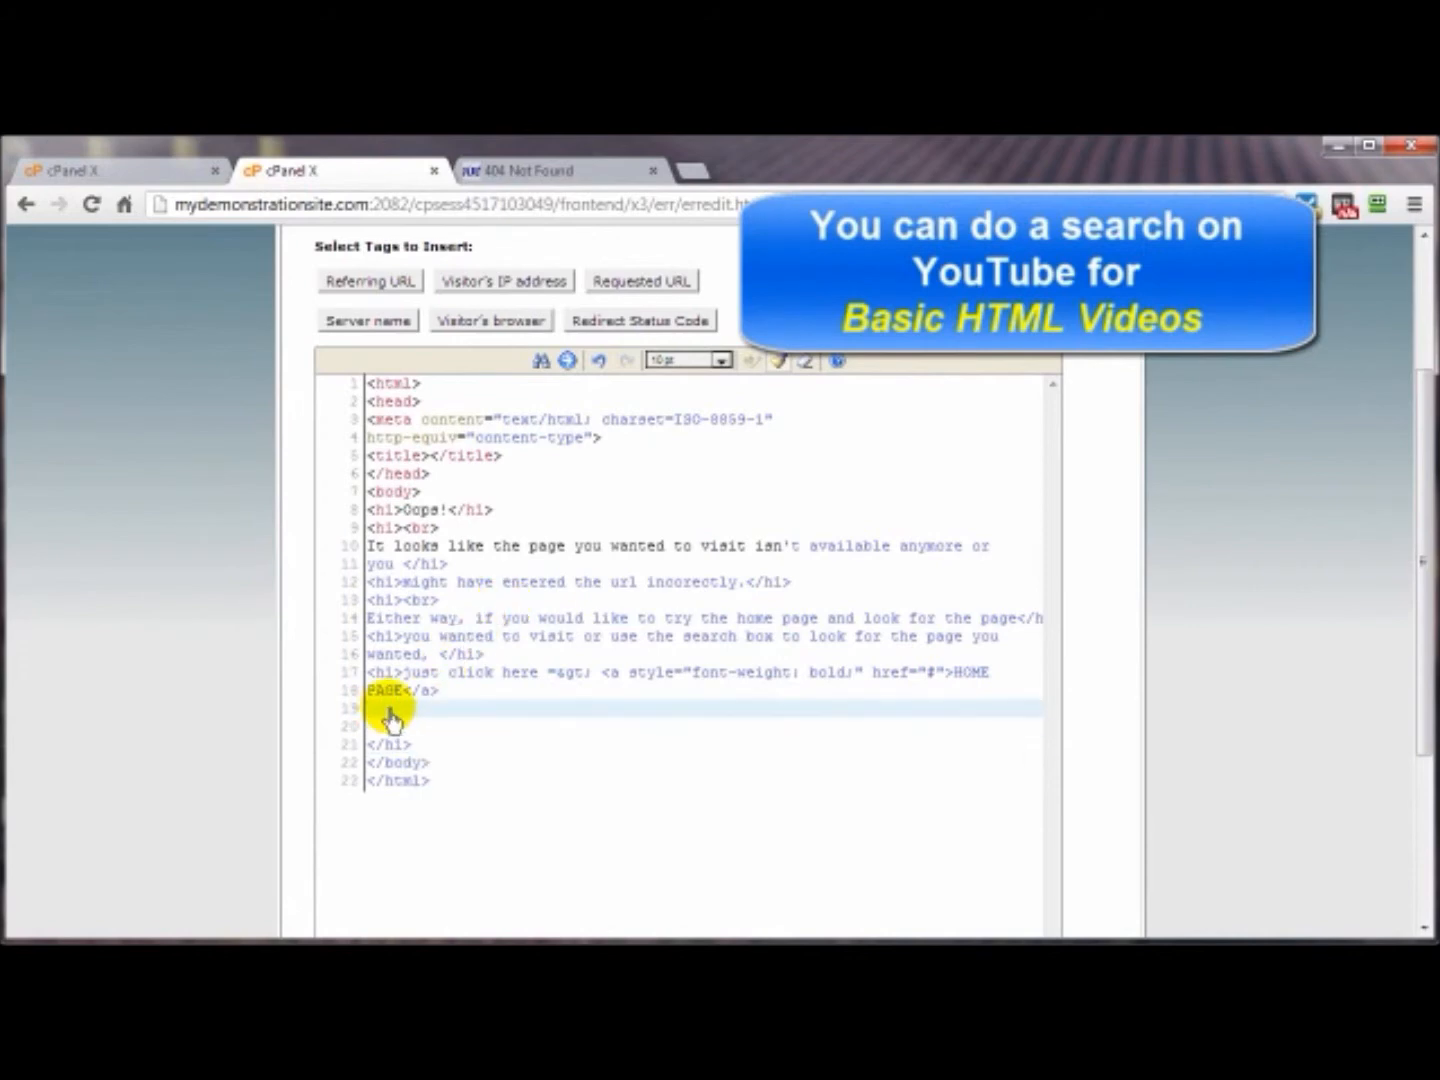
text(Requested Page URL =)
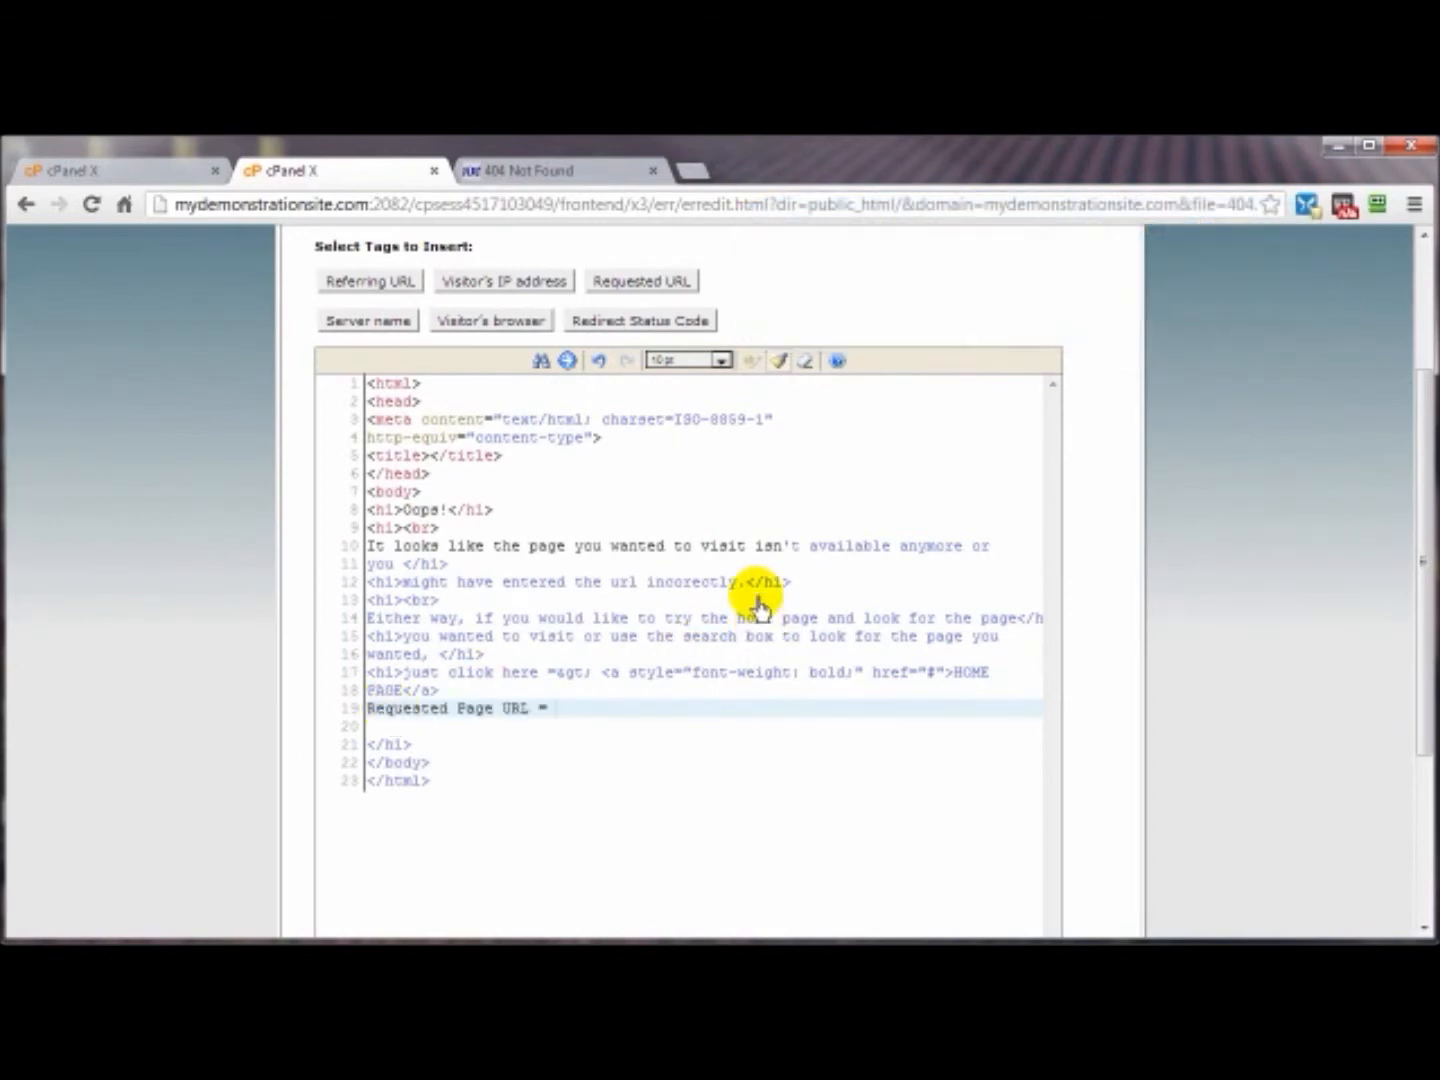
click(641, 280)
text(Your IP Address)
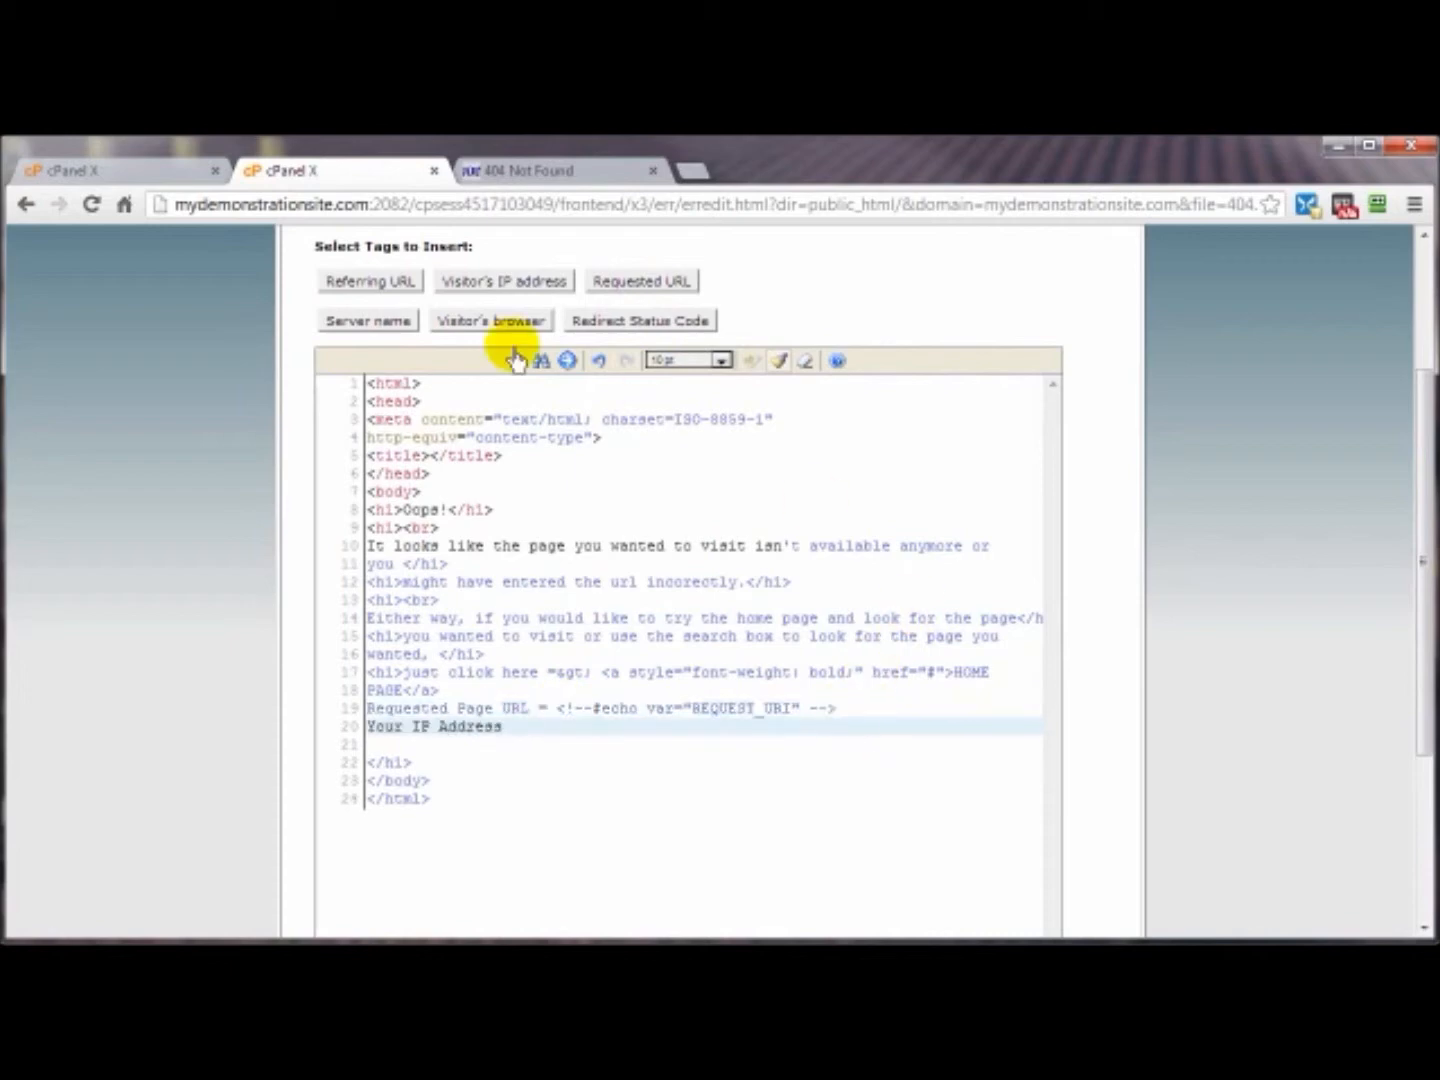
click(503, 281)
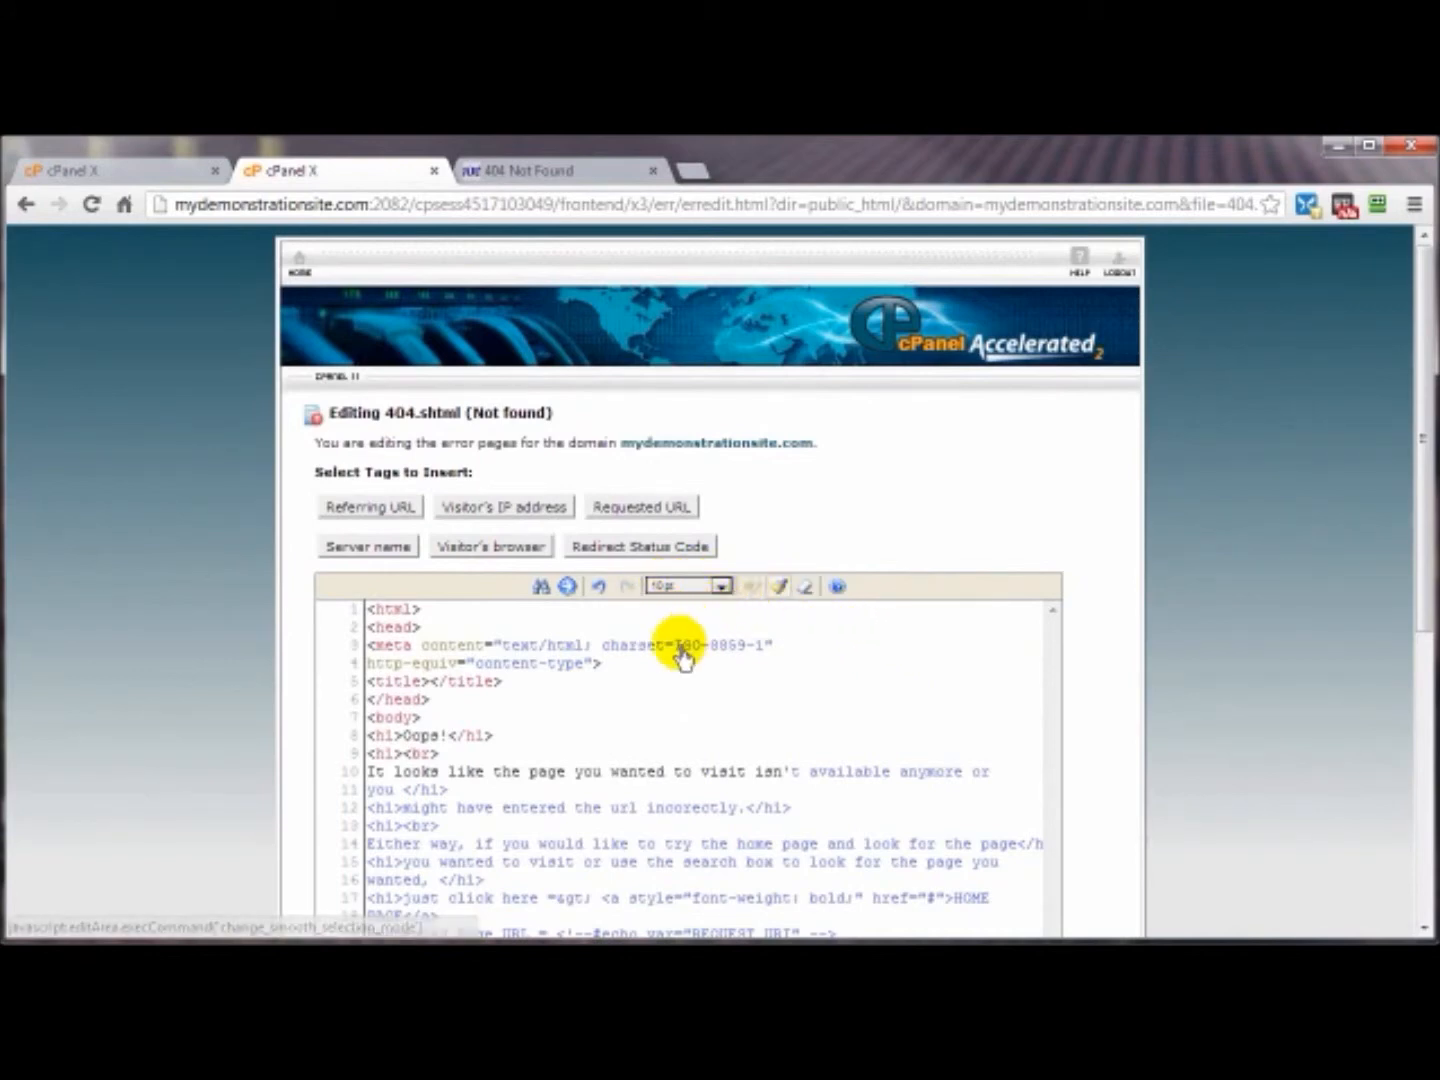
mouse_move(588, 775)
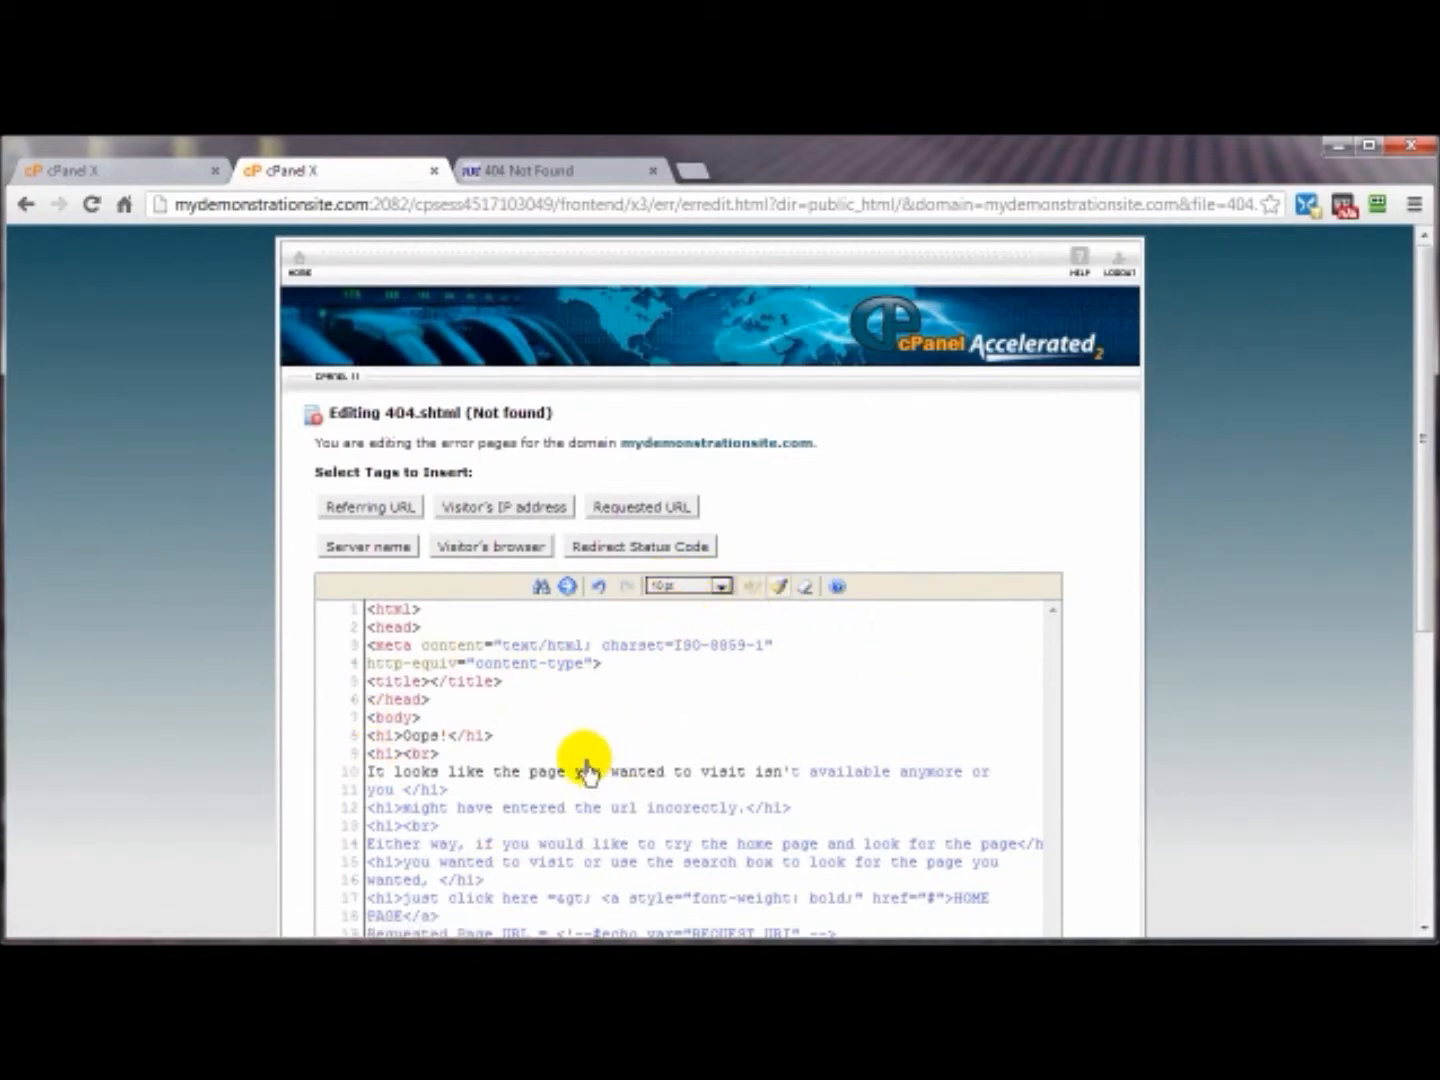
scroll(down, 3)
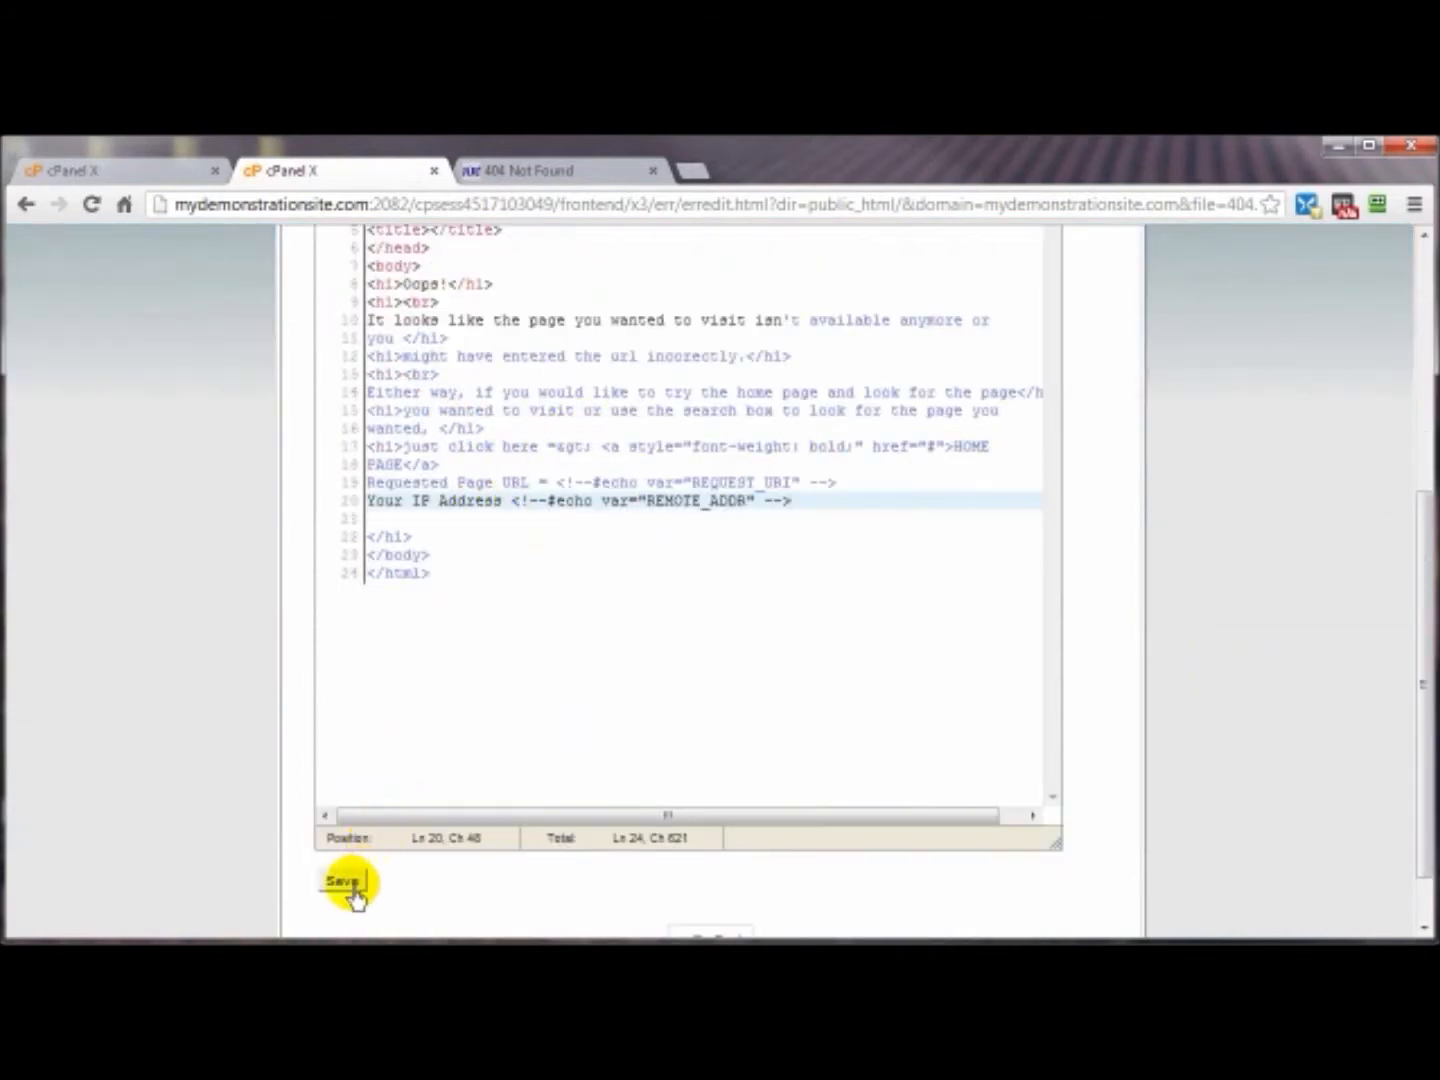
Save the 404 page and switch to the broken-URL test tab
click(343, 883)
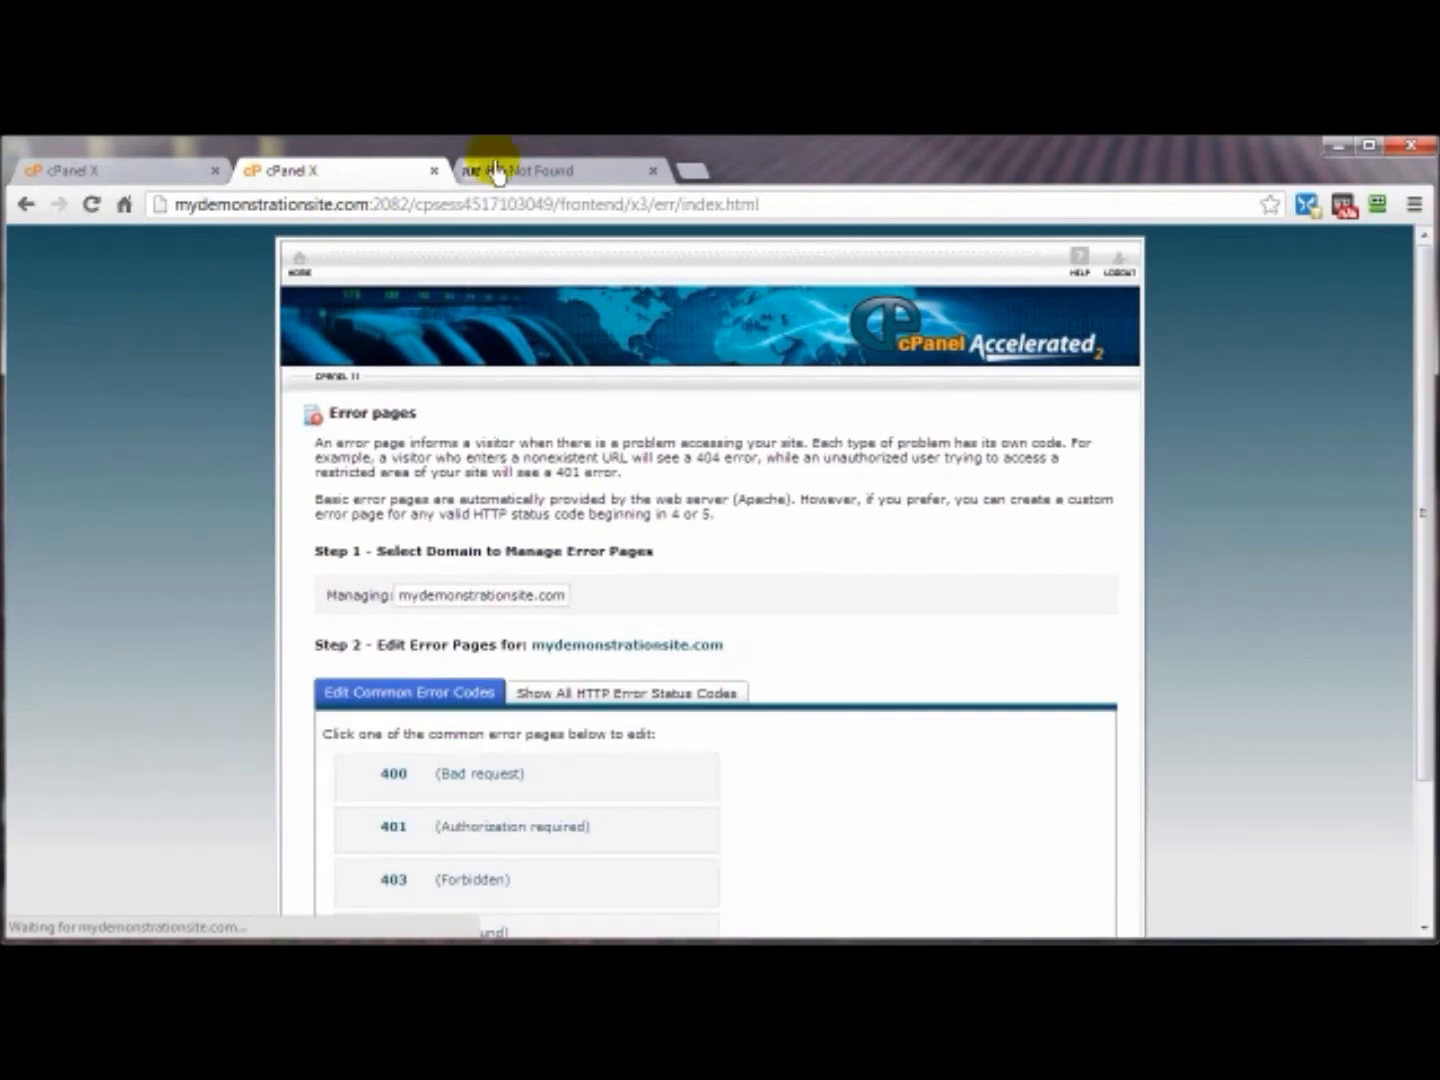
click(555, 170)
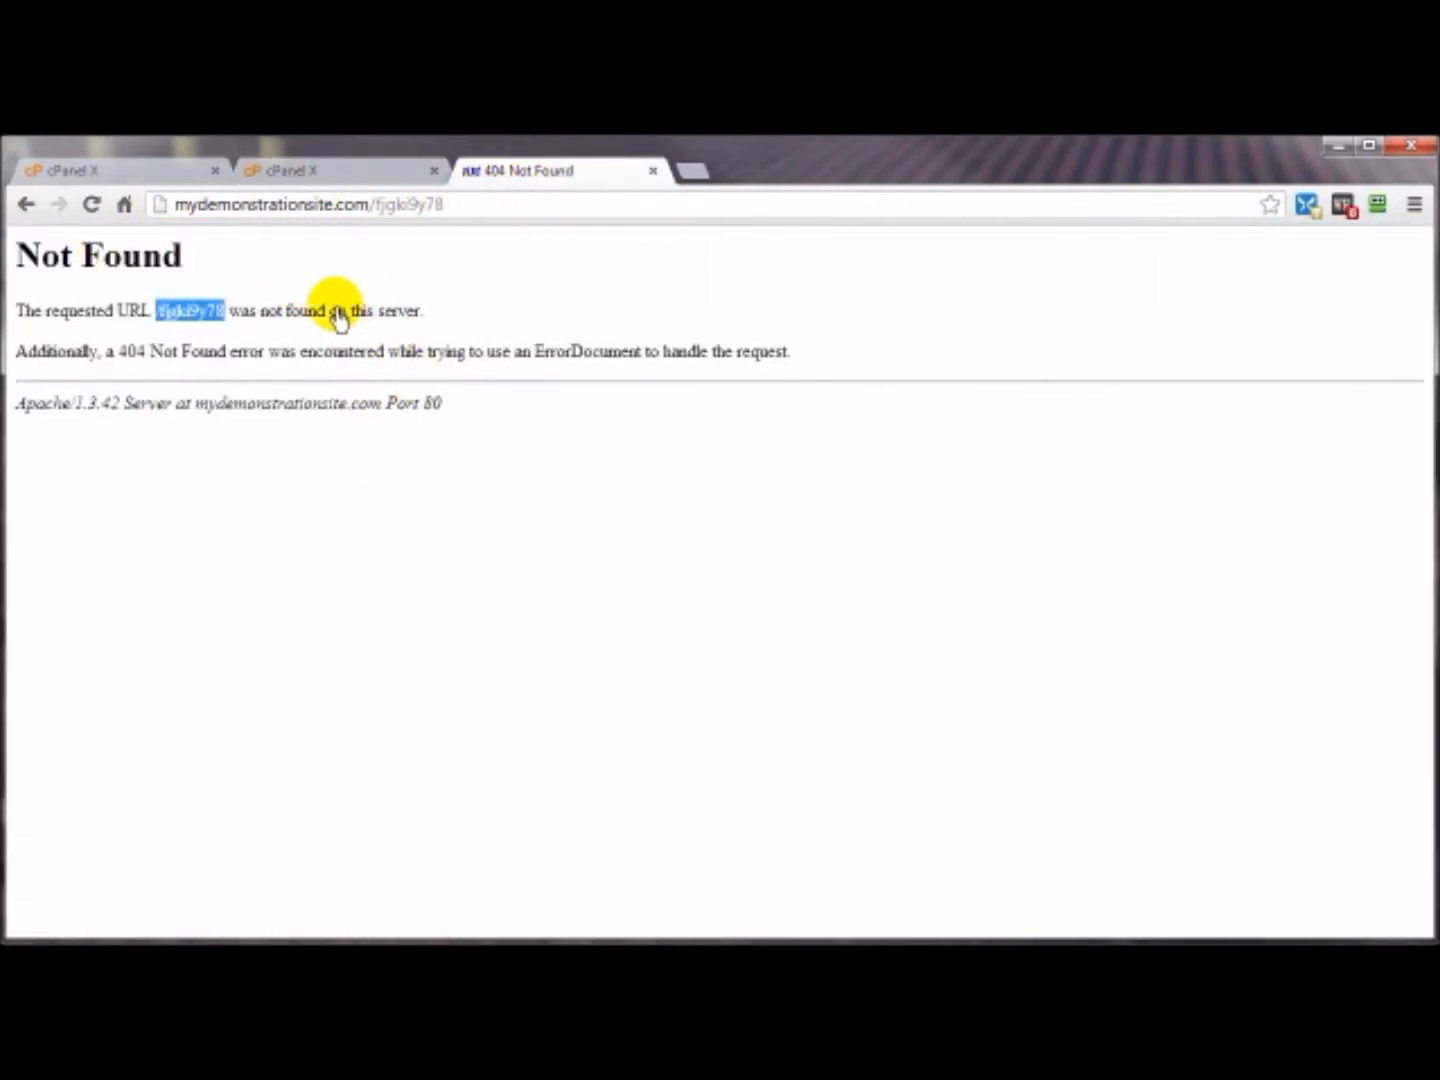
mouse_move(325, 328)
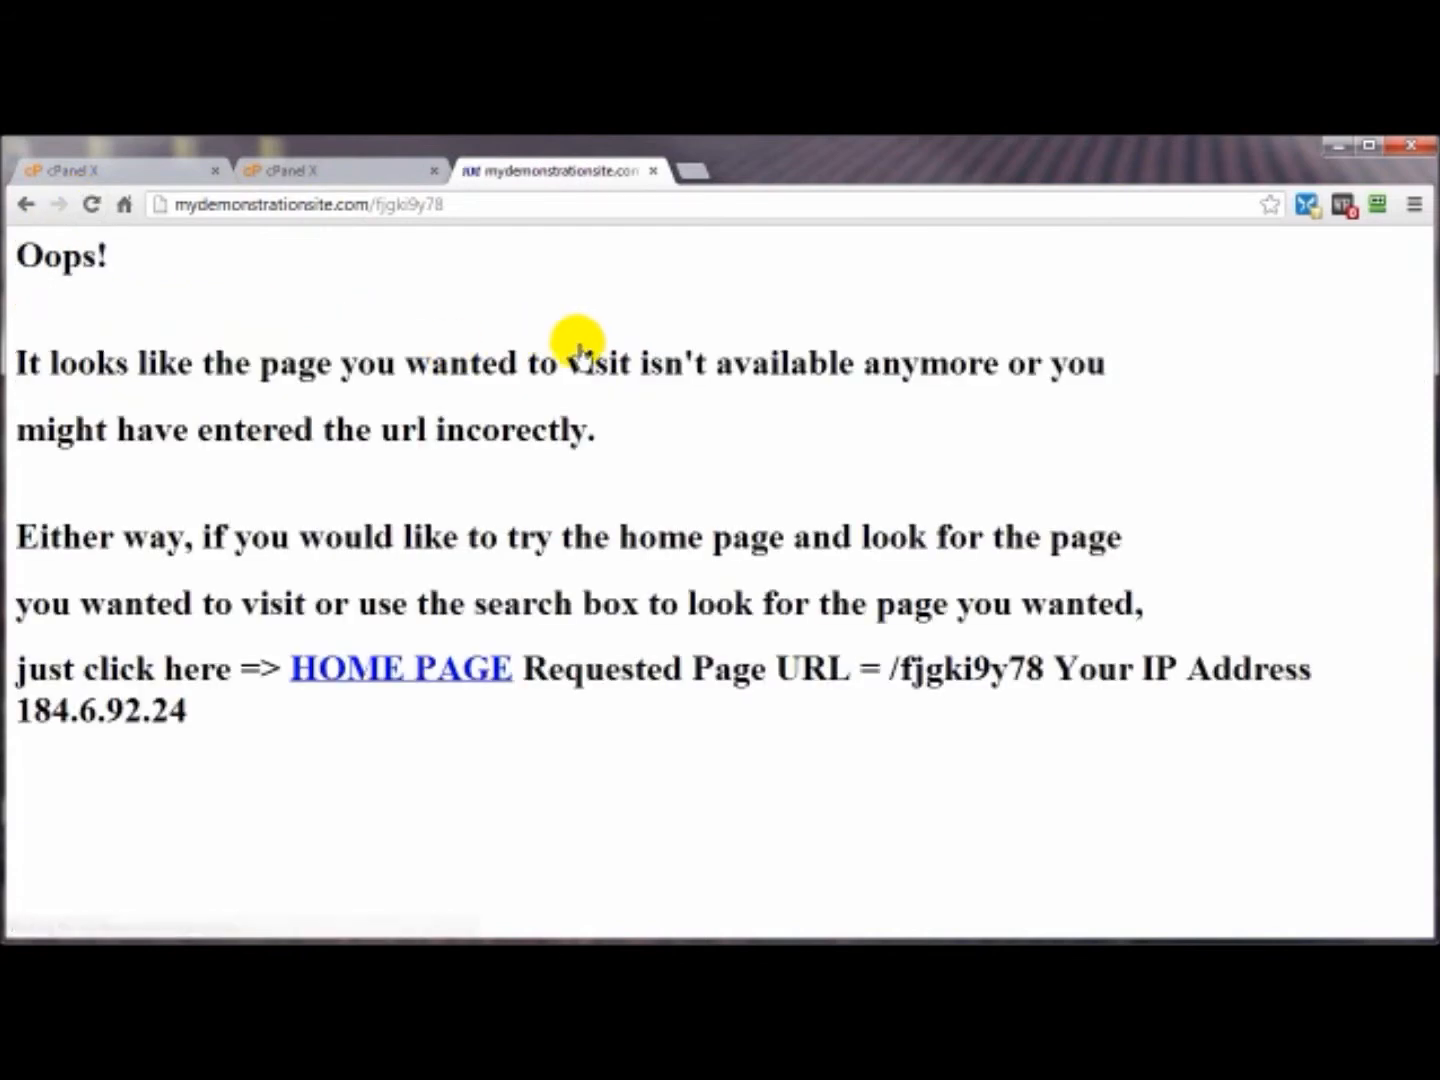
mouse_move(862, 678)
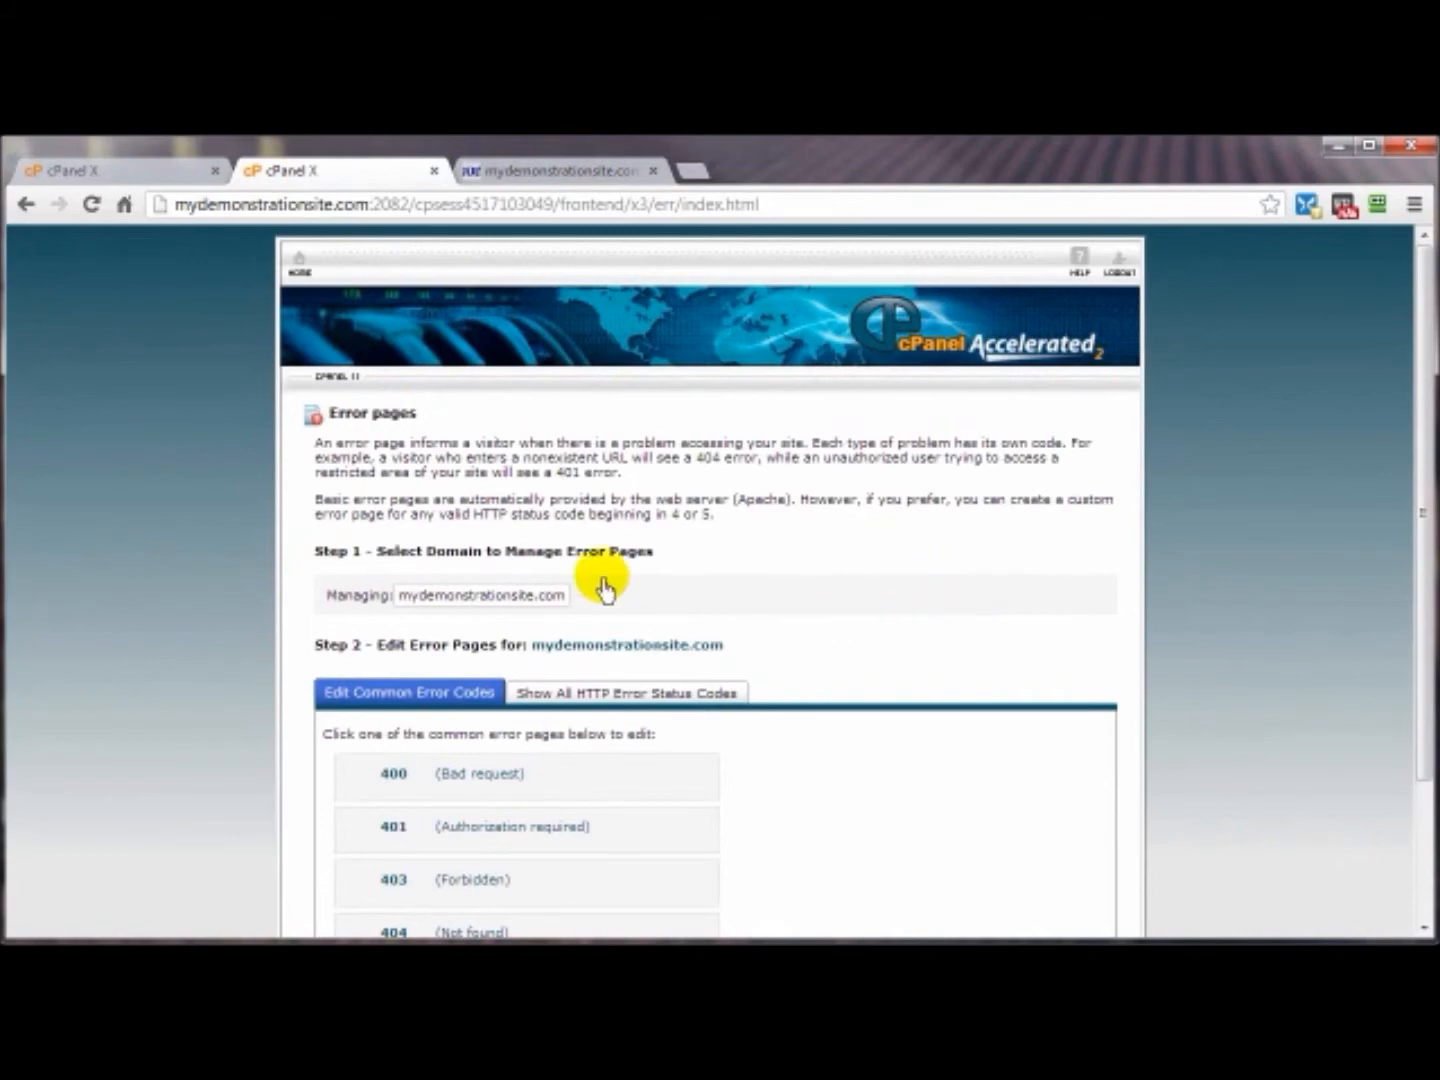
Add </br> line breaks after the HOME PAGE link and REQUEST_URI tag, then save 404.shtml
scroll(down, 3)
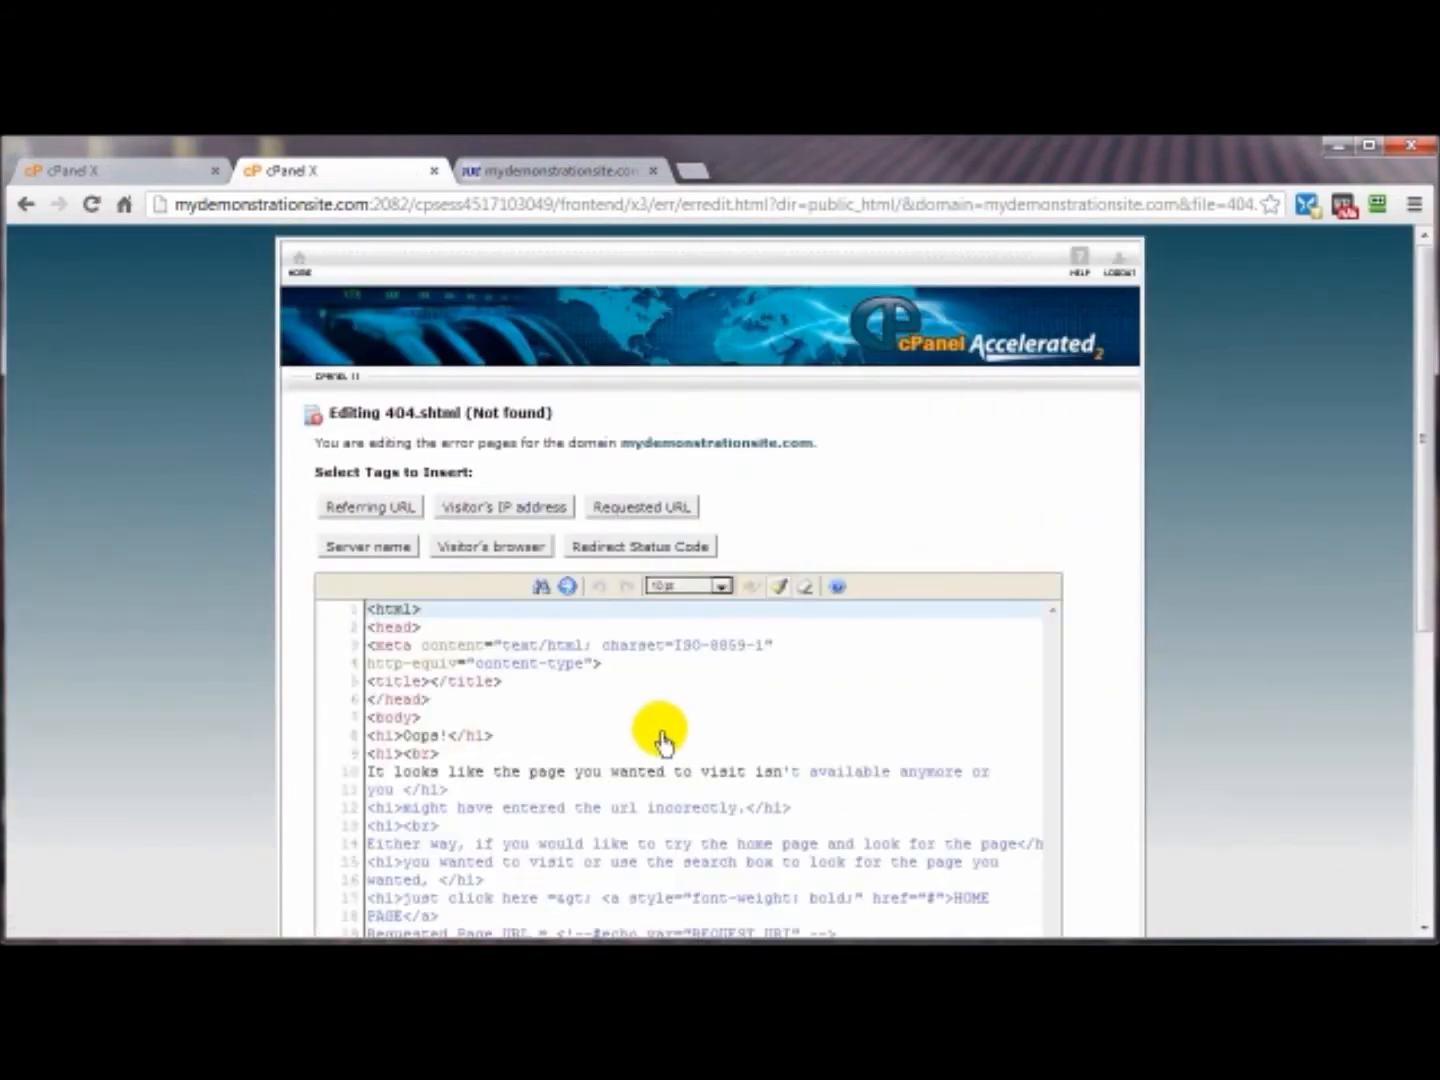
scroll(down, 3)
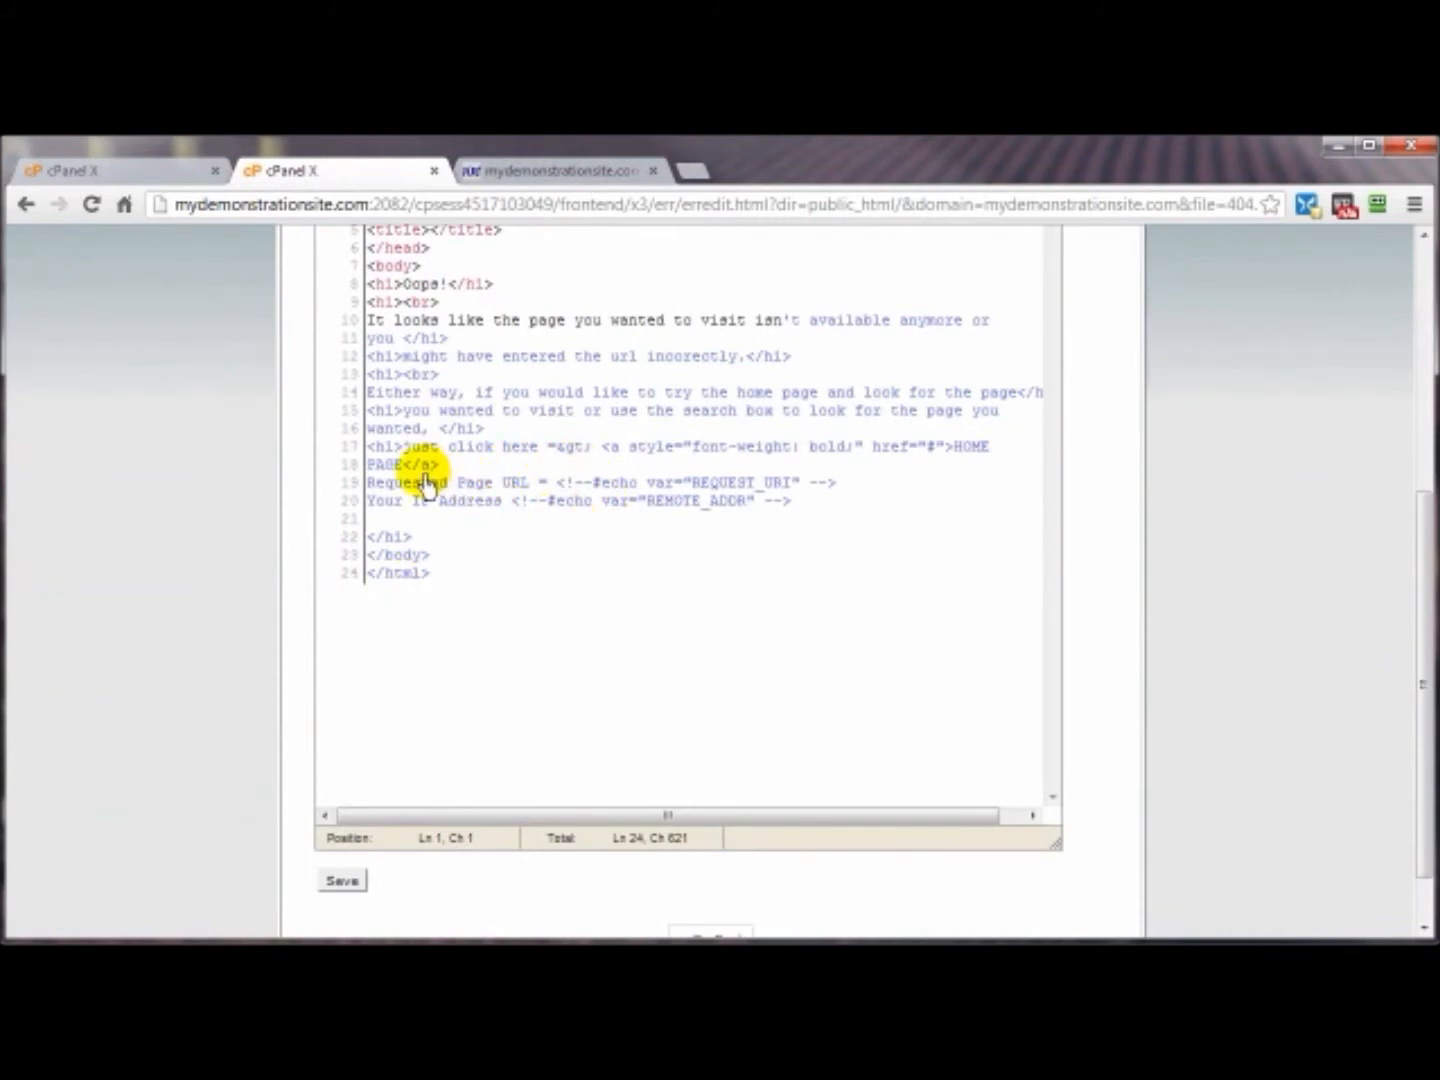
click(440, 465)
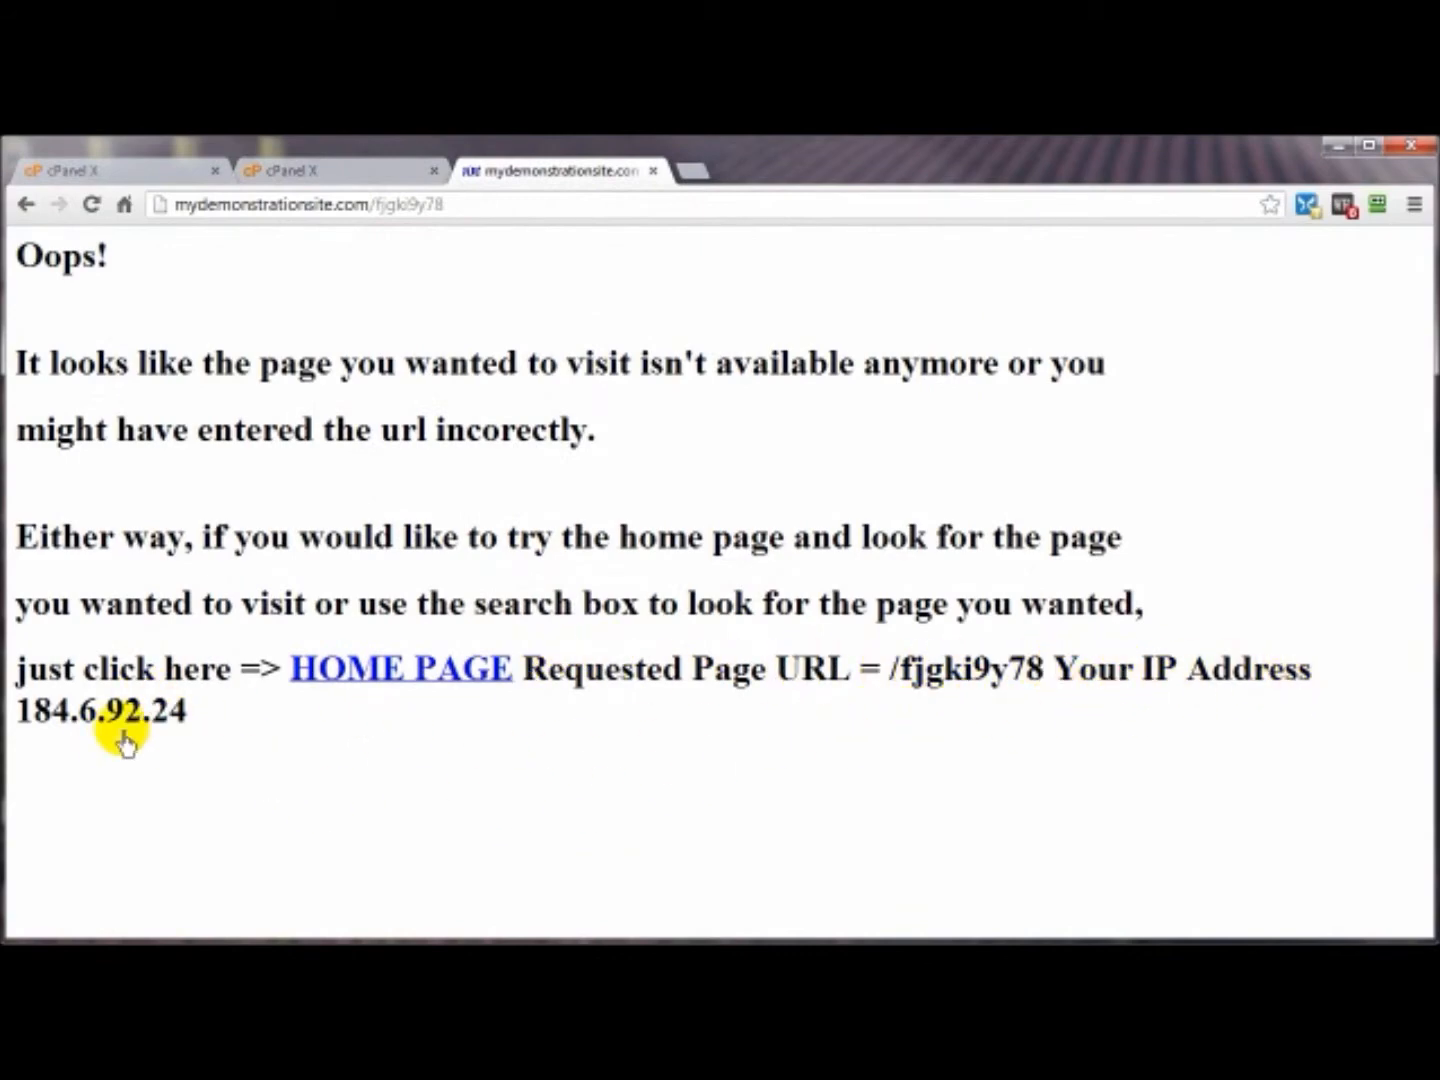
mouse_move(290, 160)
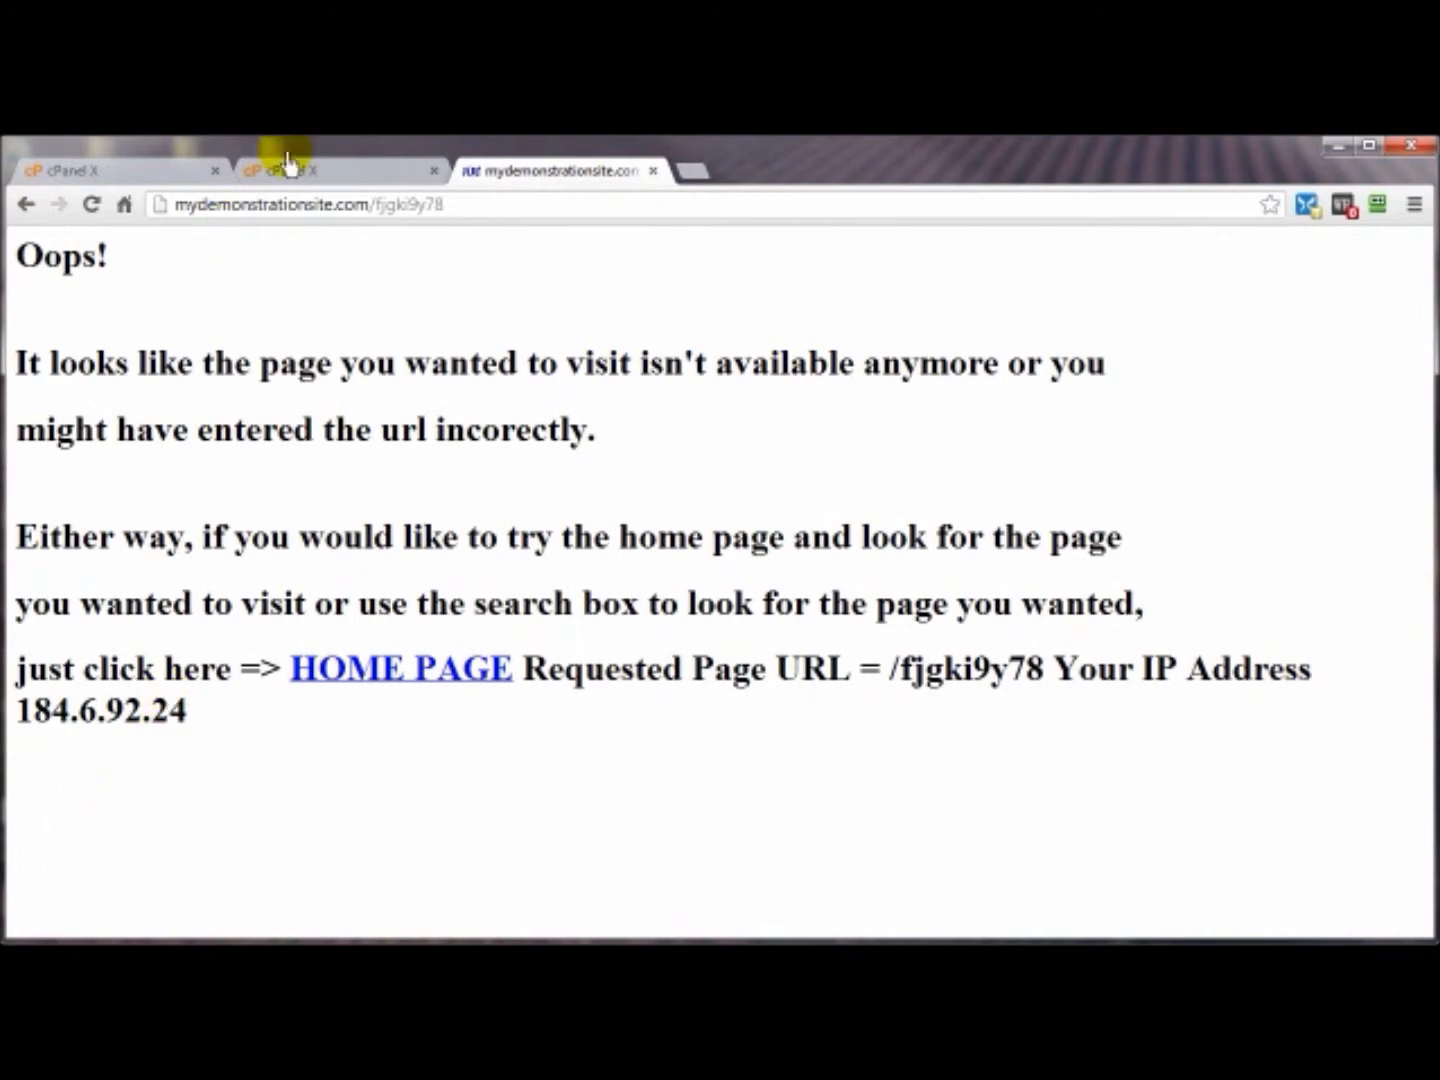
click(340, 171)
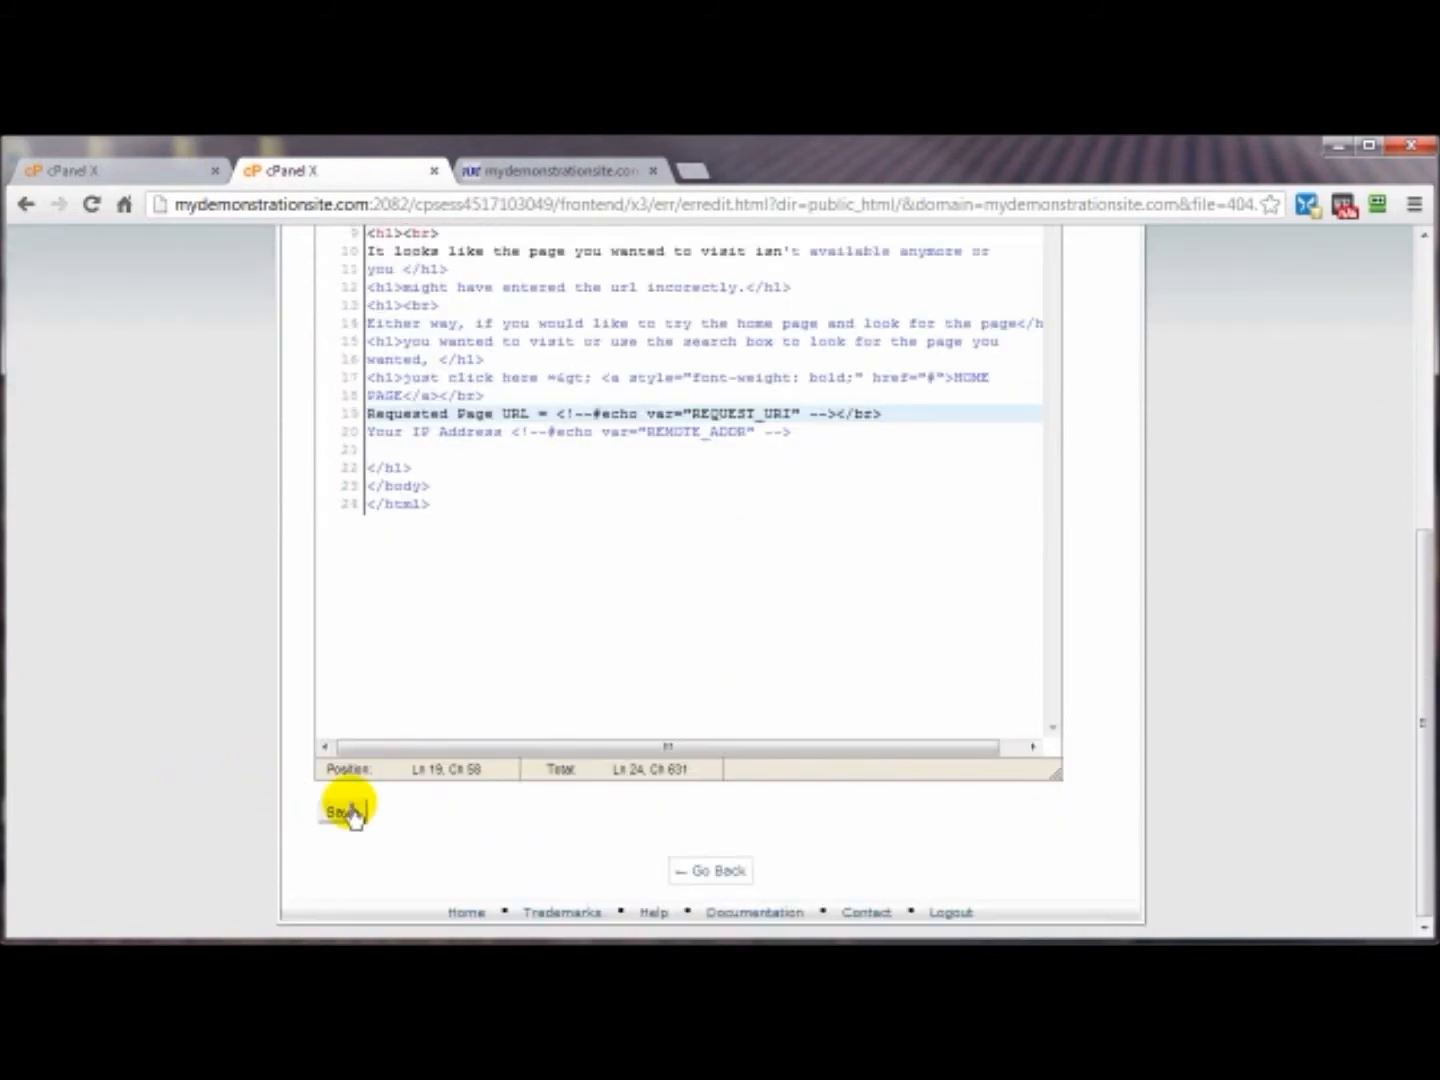
click(347, 812)
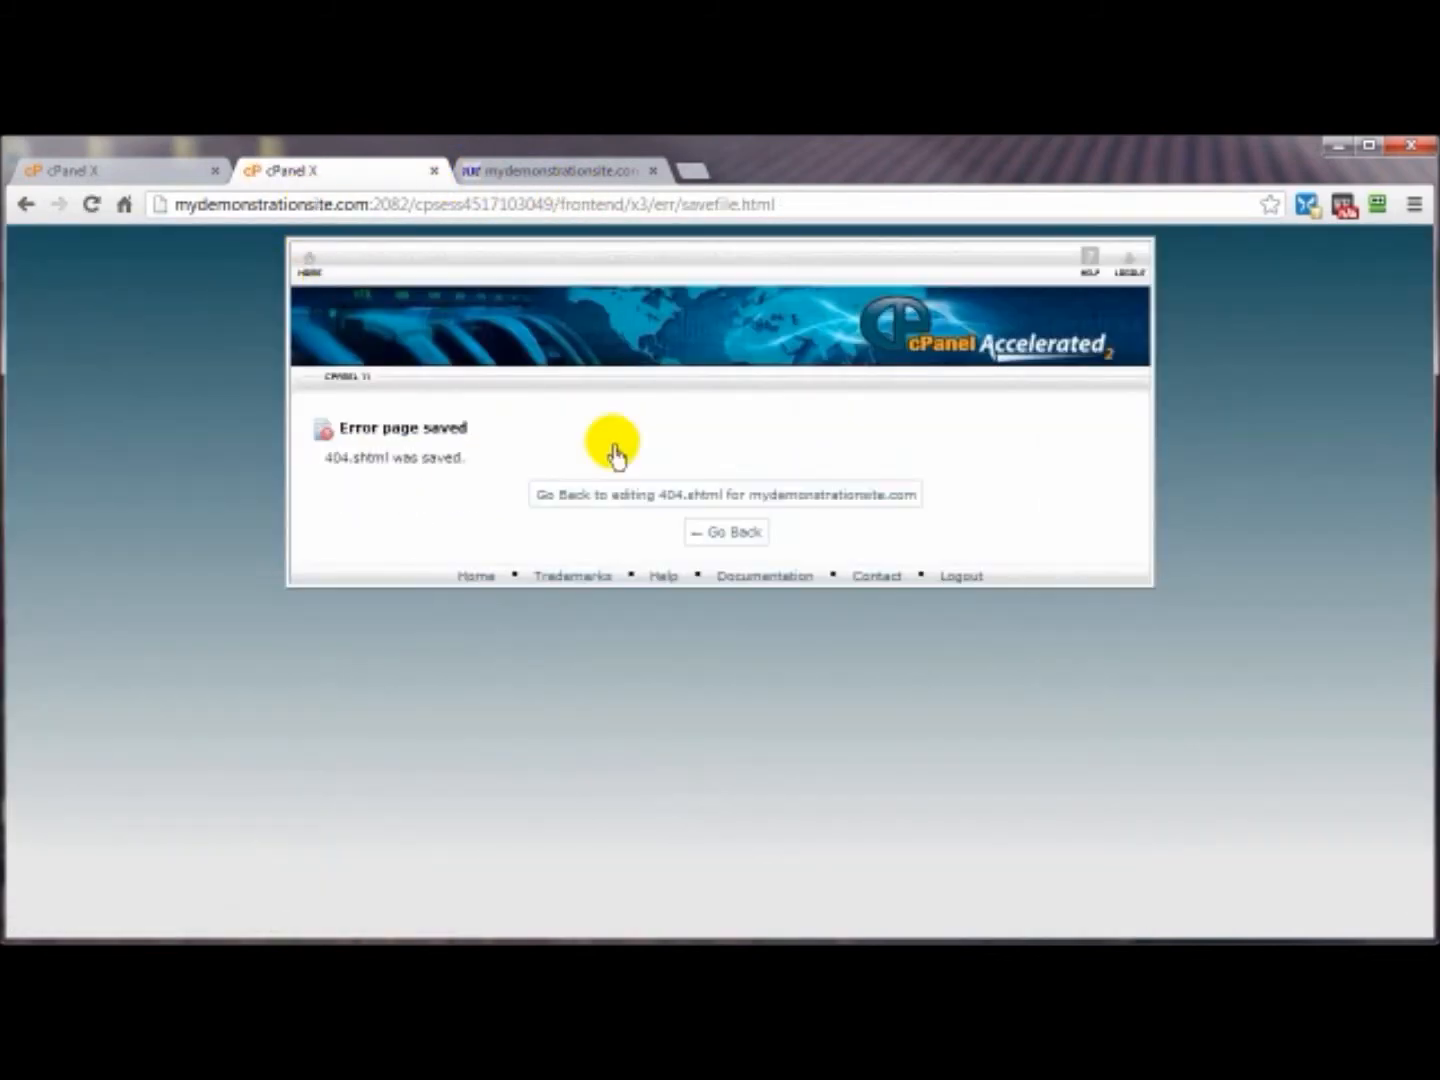
Reload the test tab to confirm URL and IP on separate lines, then return to cPanel
click(558, 171)
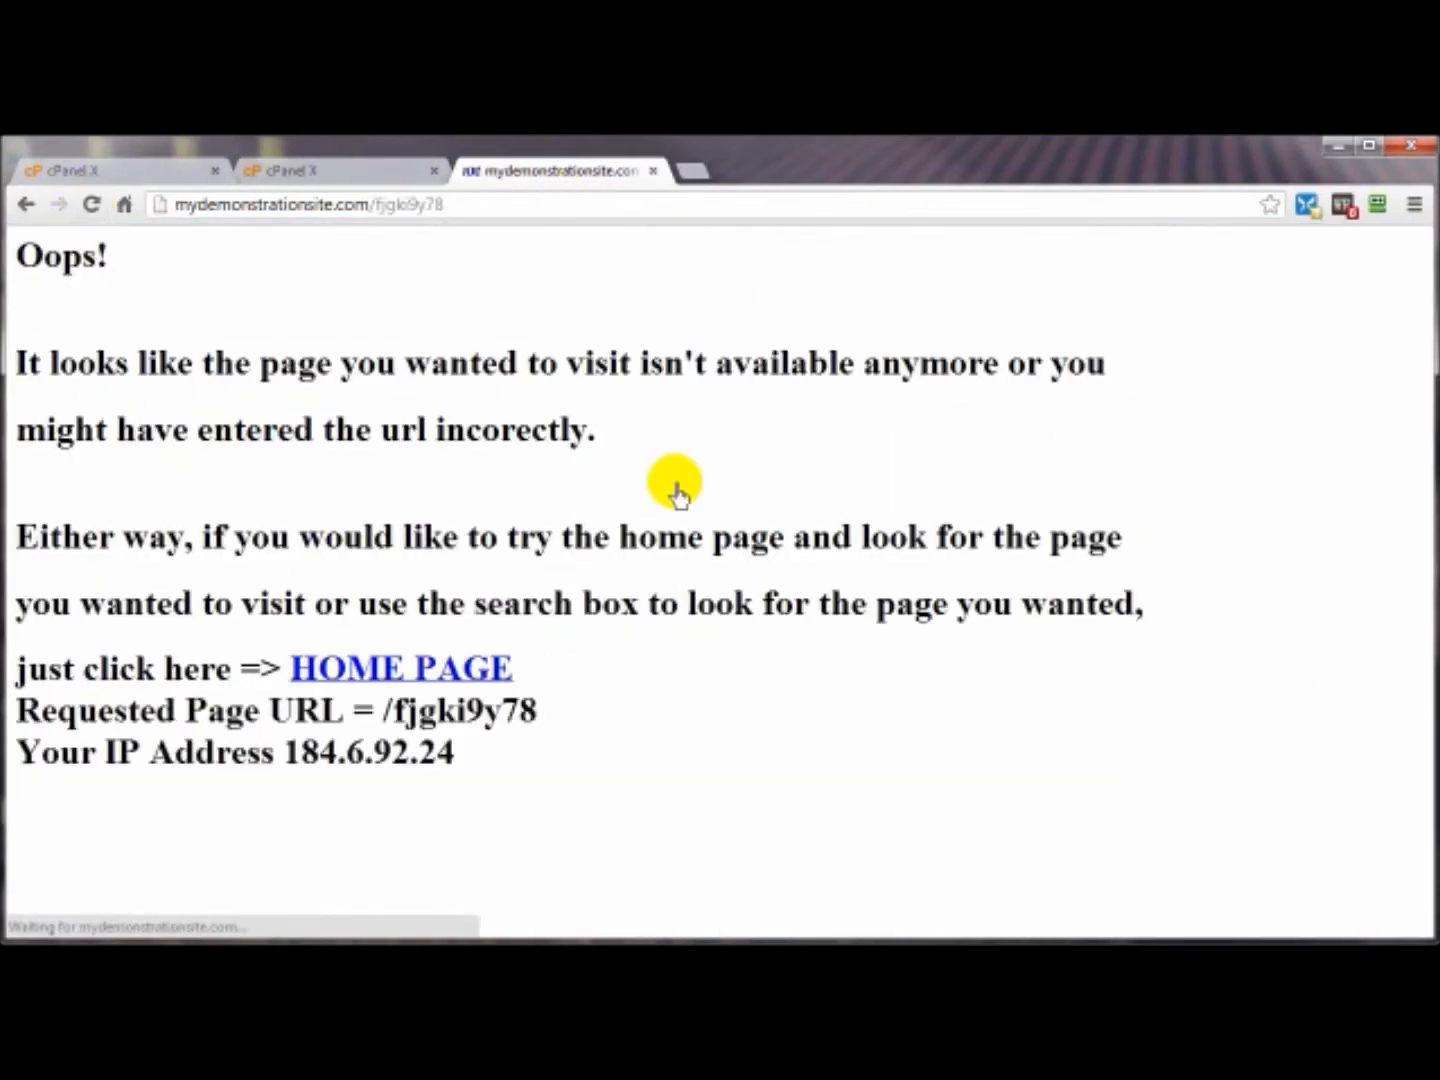
mouse_move(362, 418)
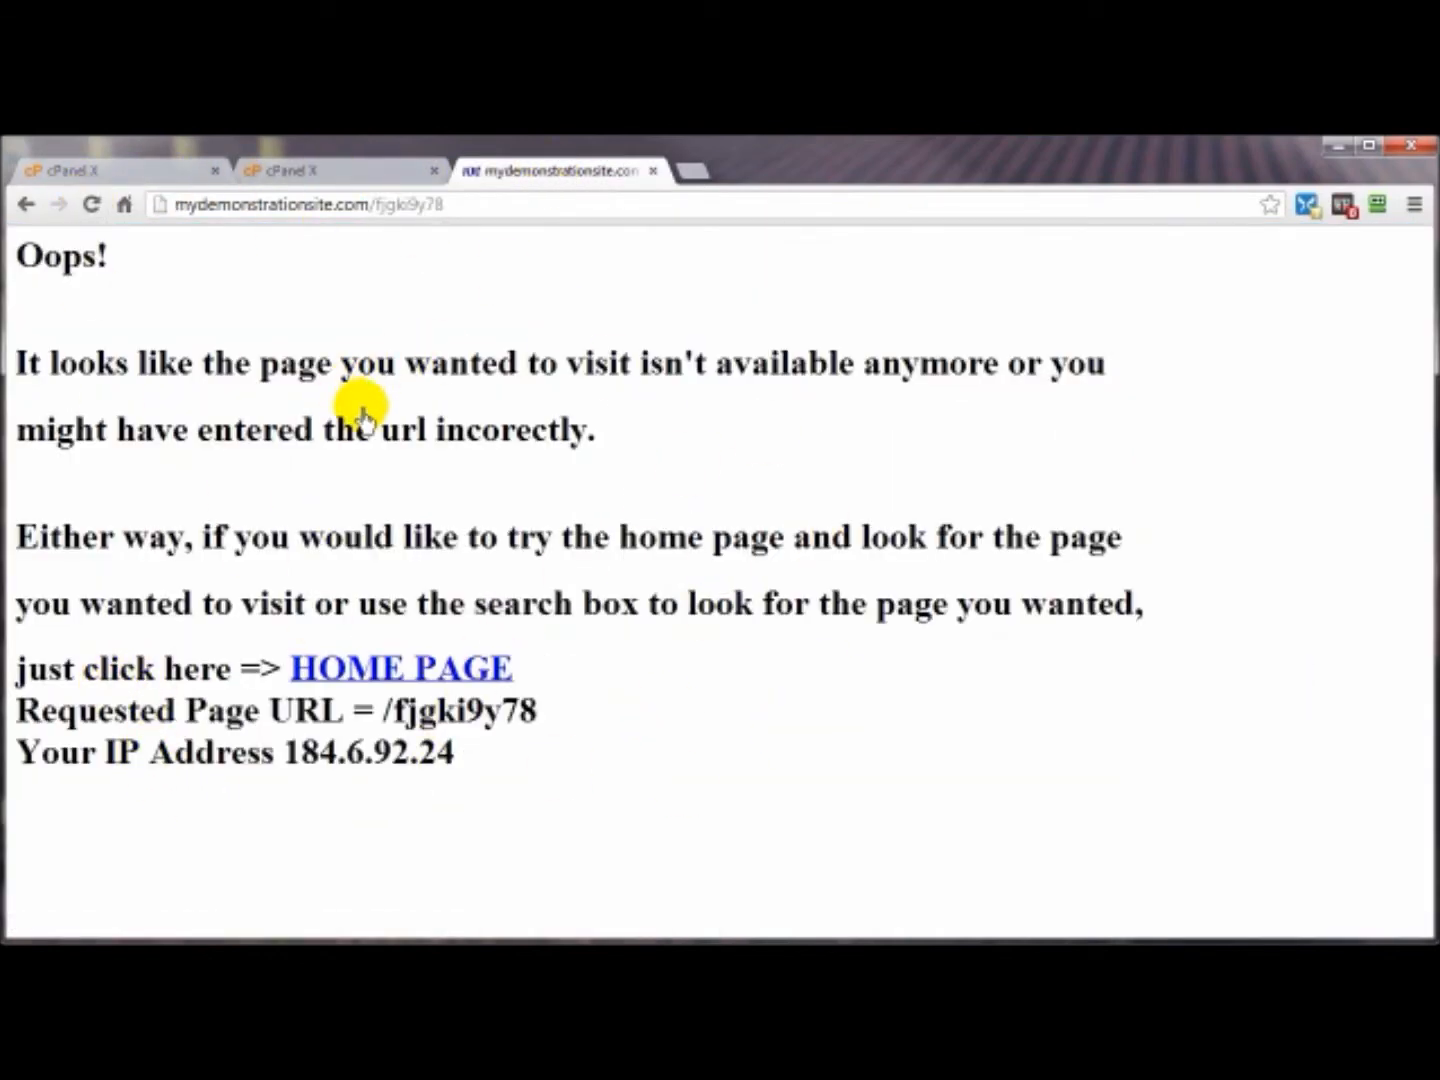
mouse_move(408, 490)
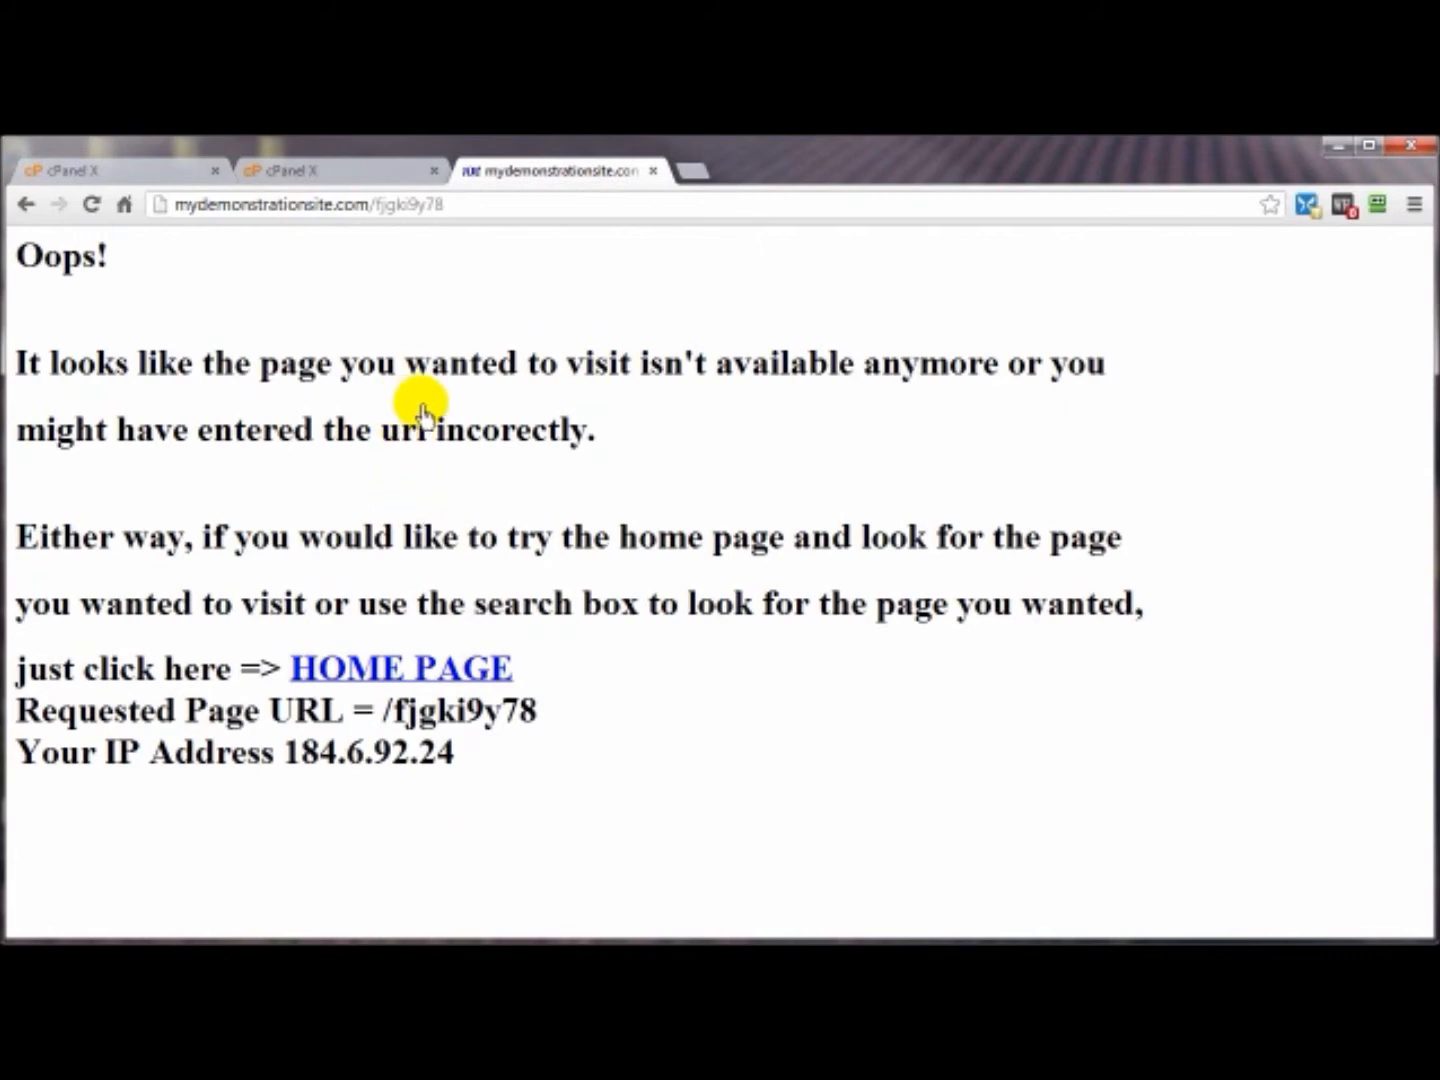
mouse_move(395, 355)
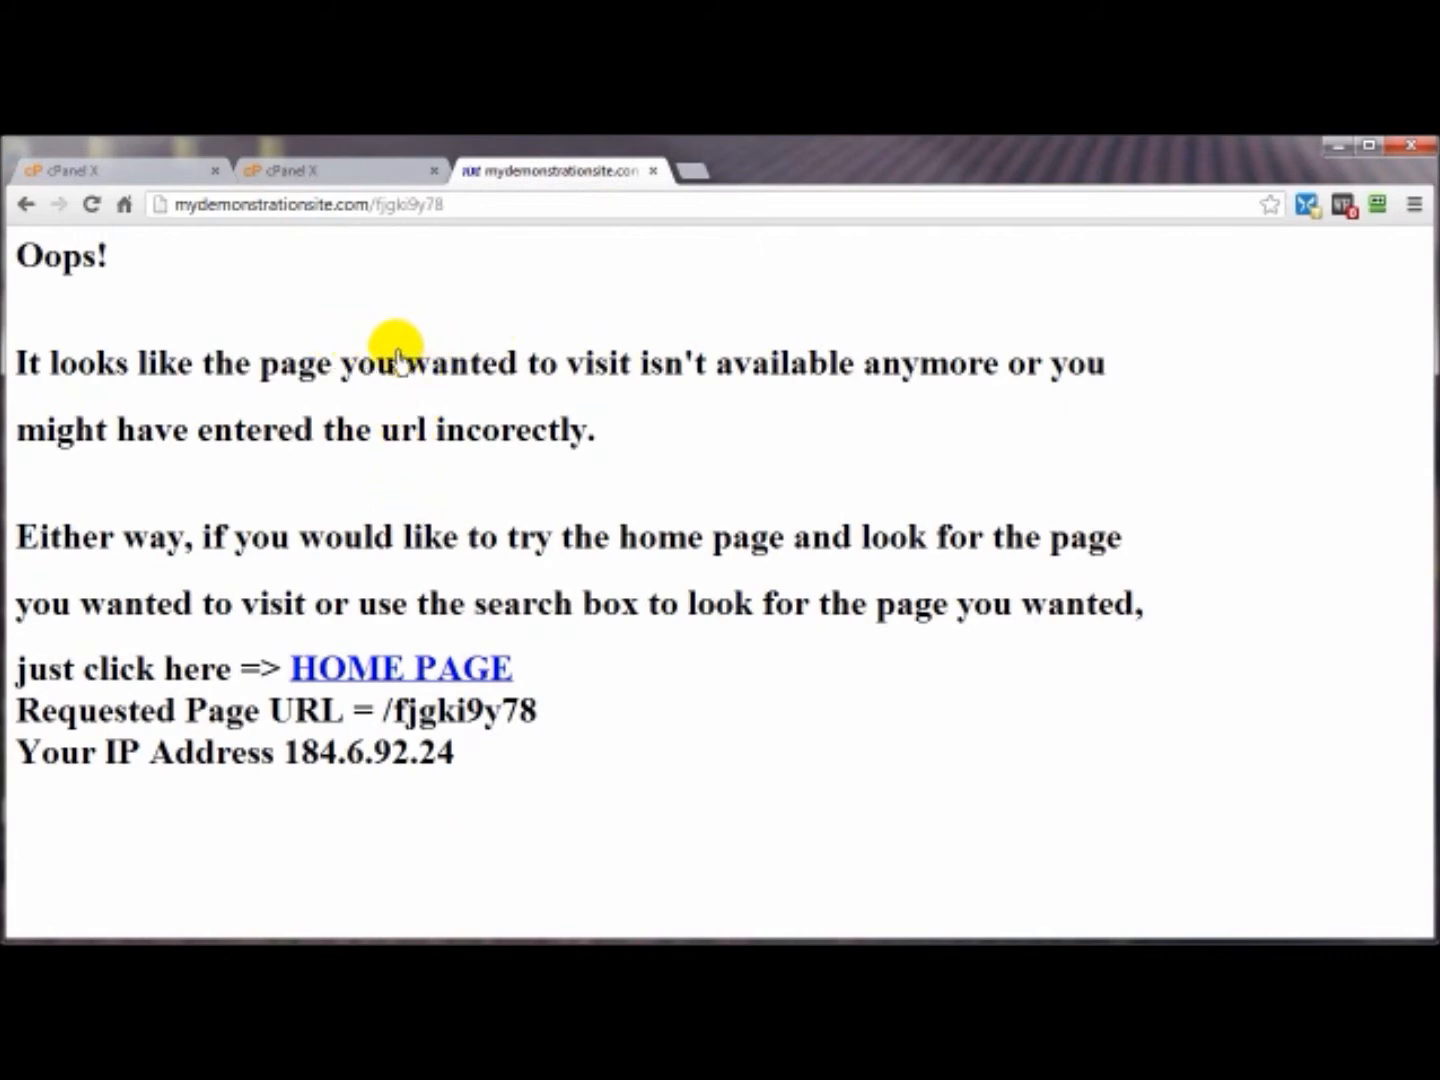
mouse_move(340, 435)
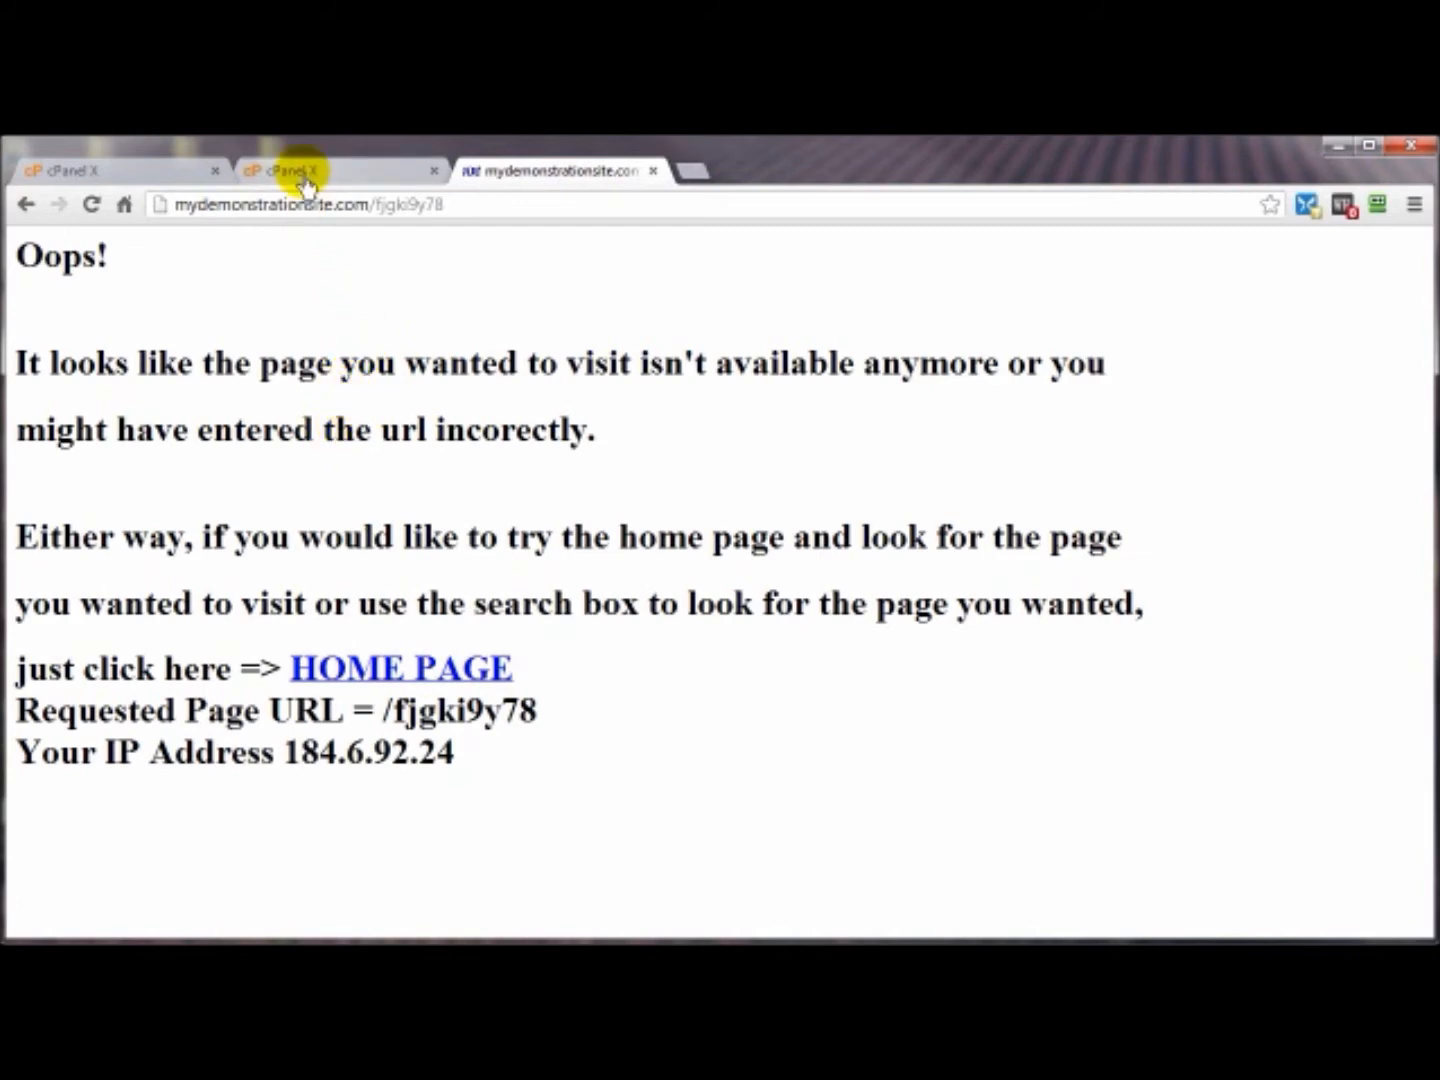
mouse_move(50, 265)
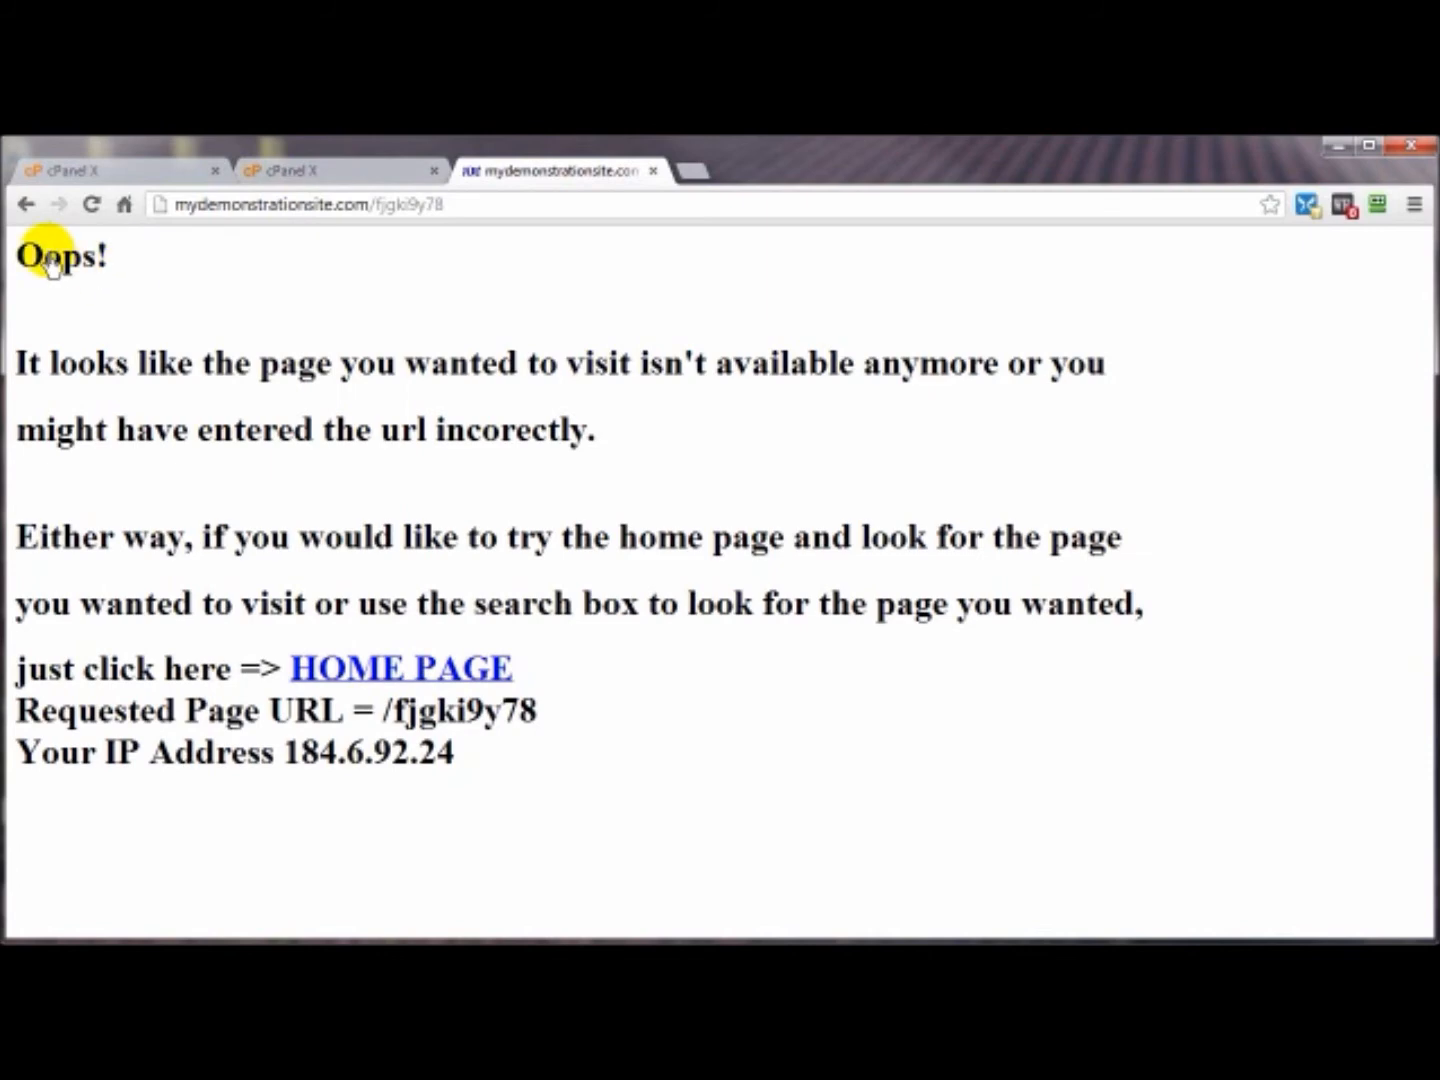
mouse_move(225, 590)
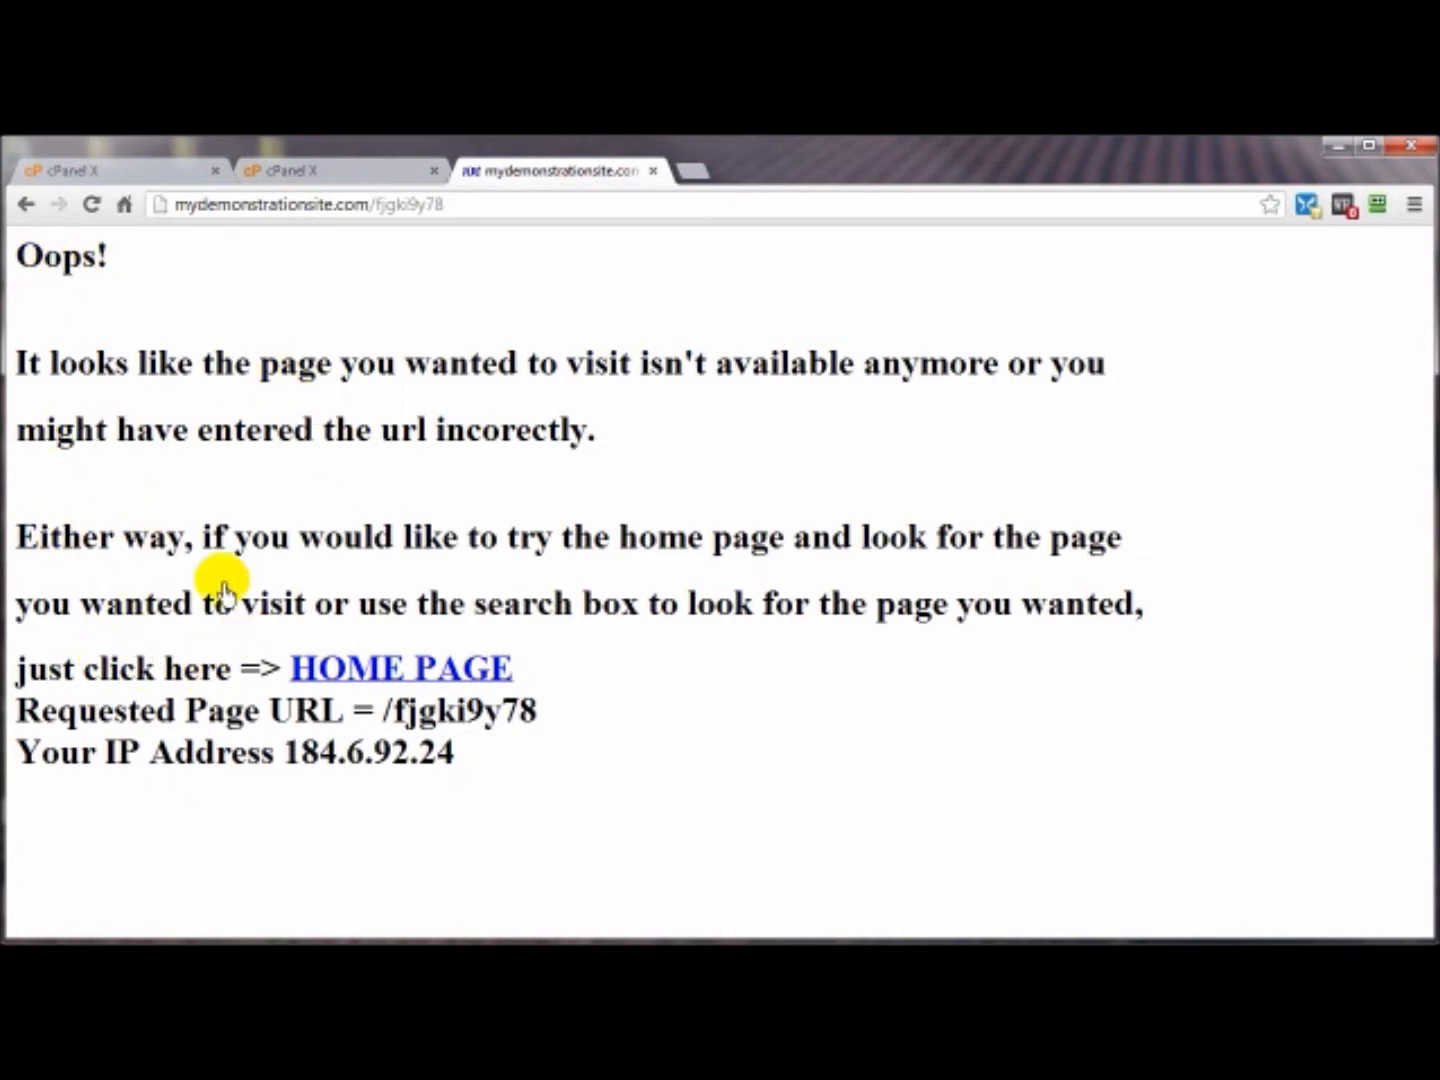
mouse_move(294, 184)
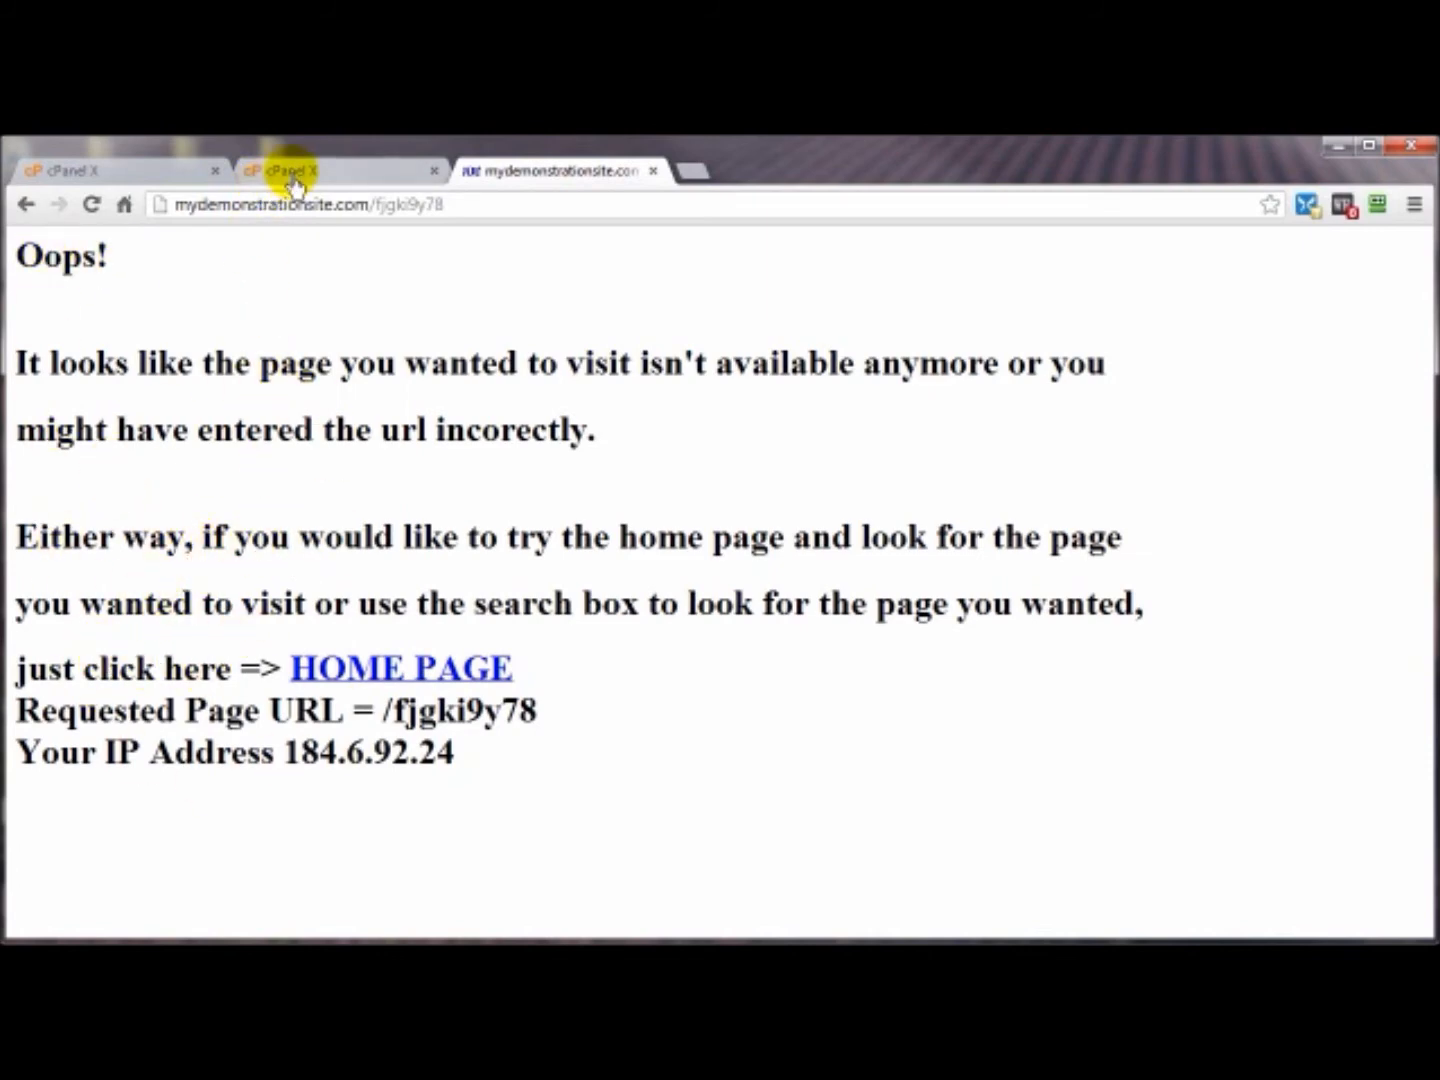
click(280, 171)
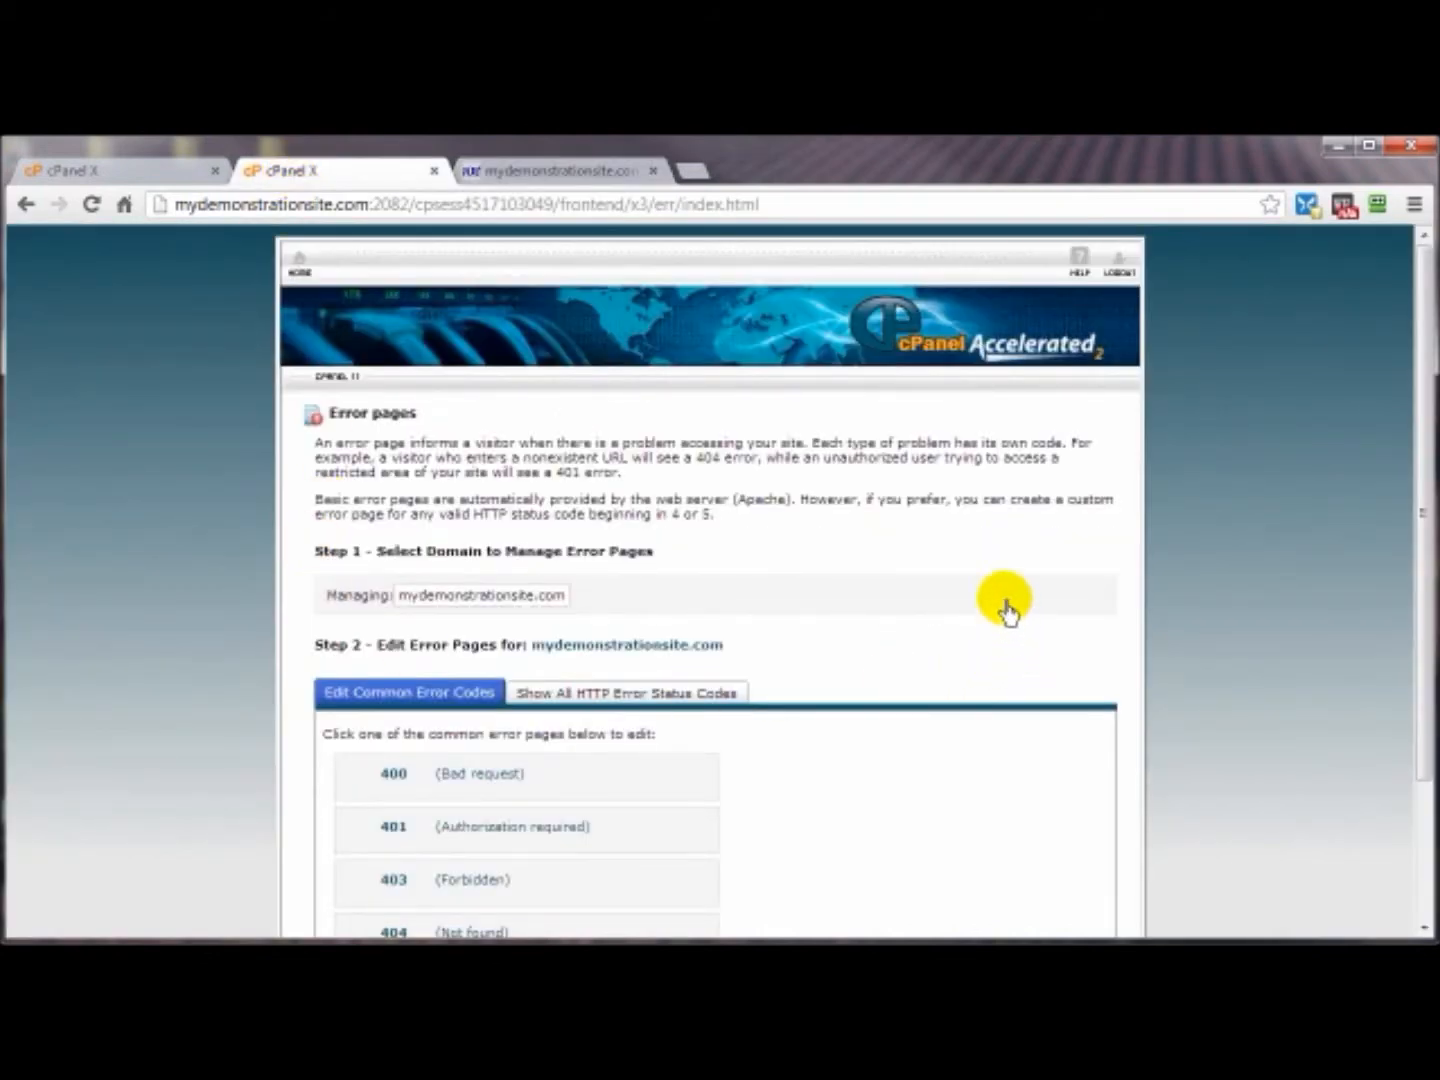
mouse_move(870, 580)
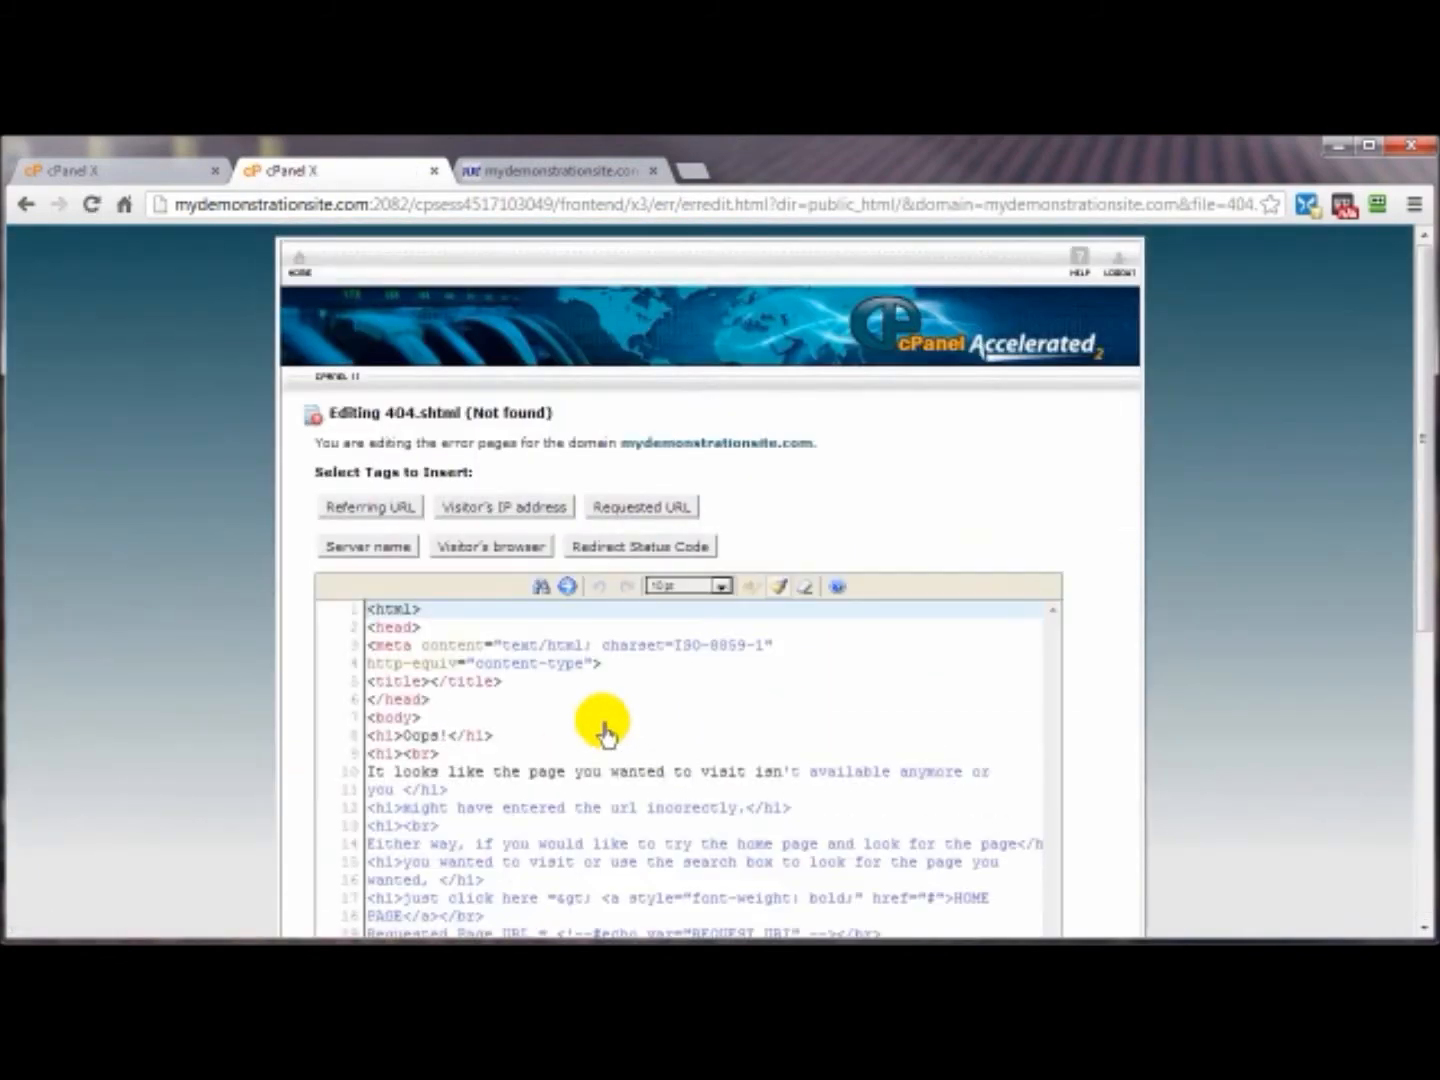
Save 404.shtml with all code deleted and reload the test address to see a blank page
scroll(down, 3)
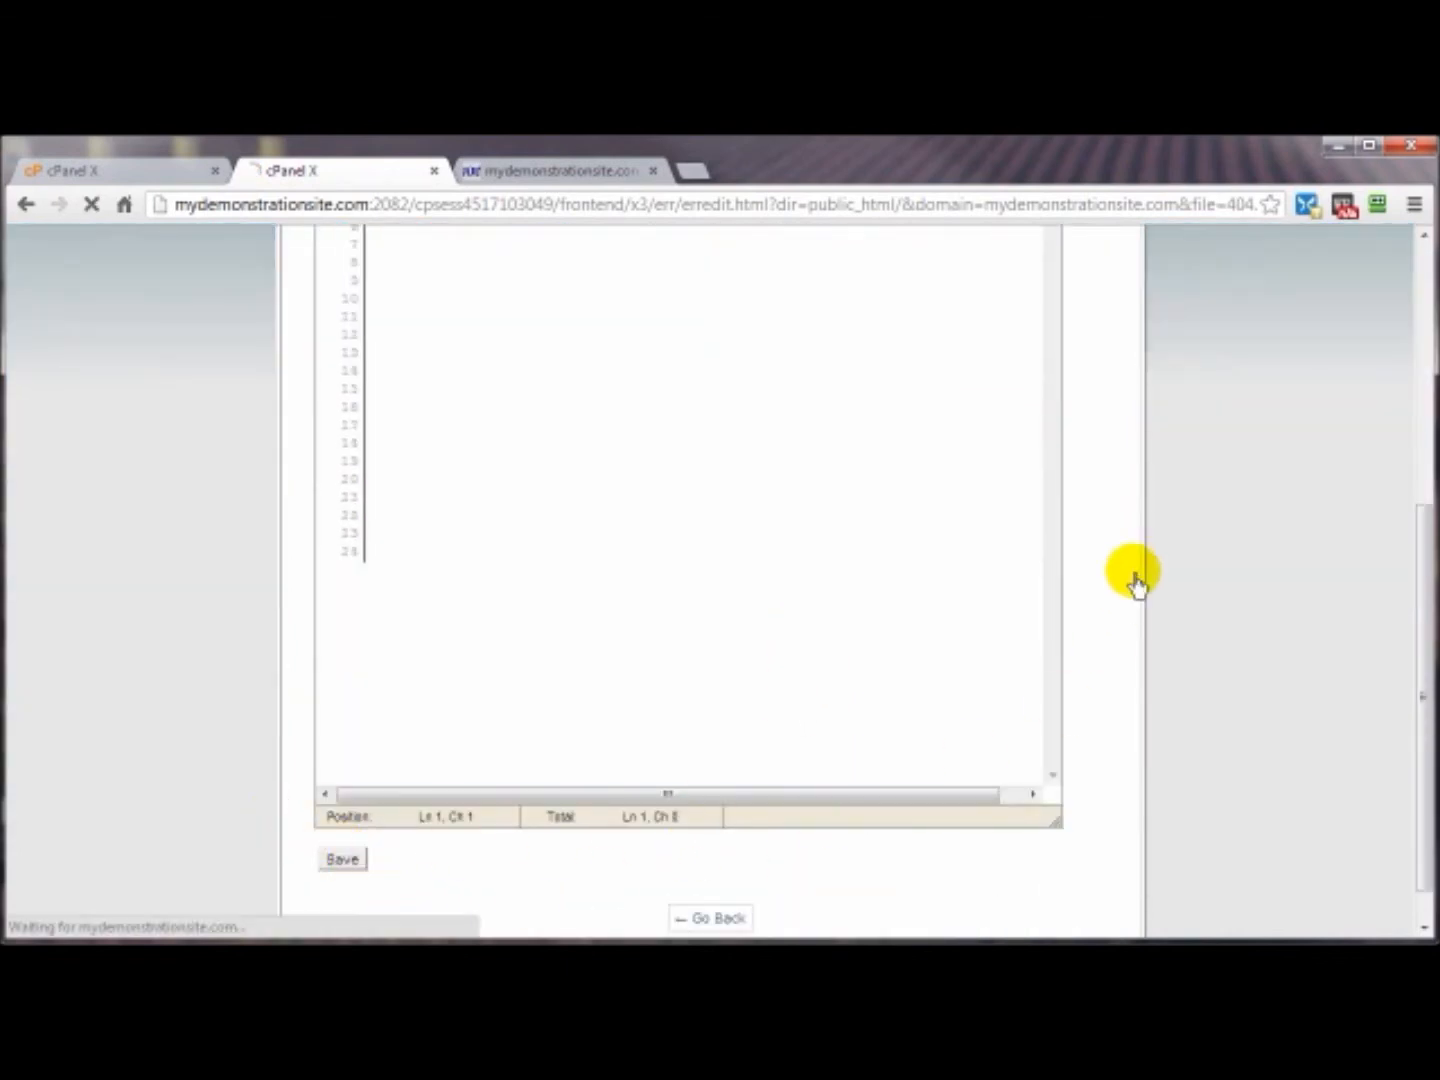
click(341, 858)
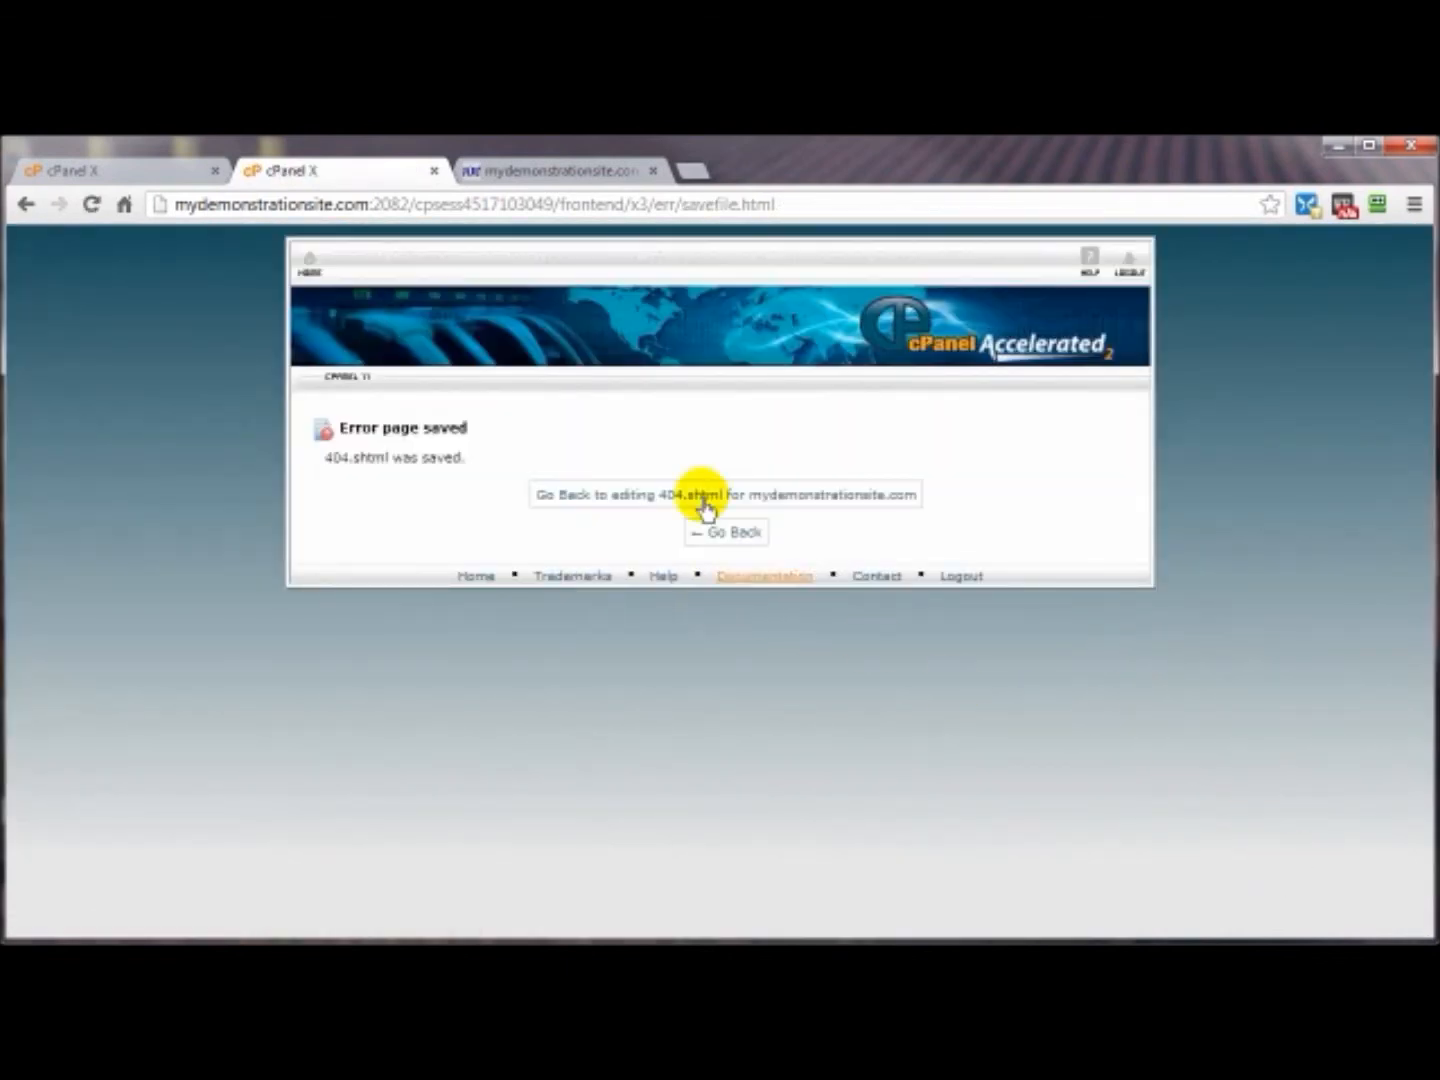
click(725, 531)
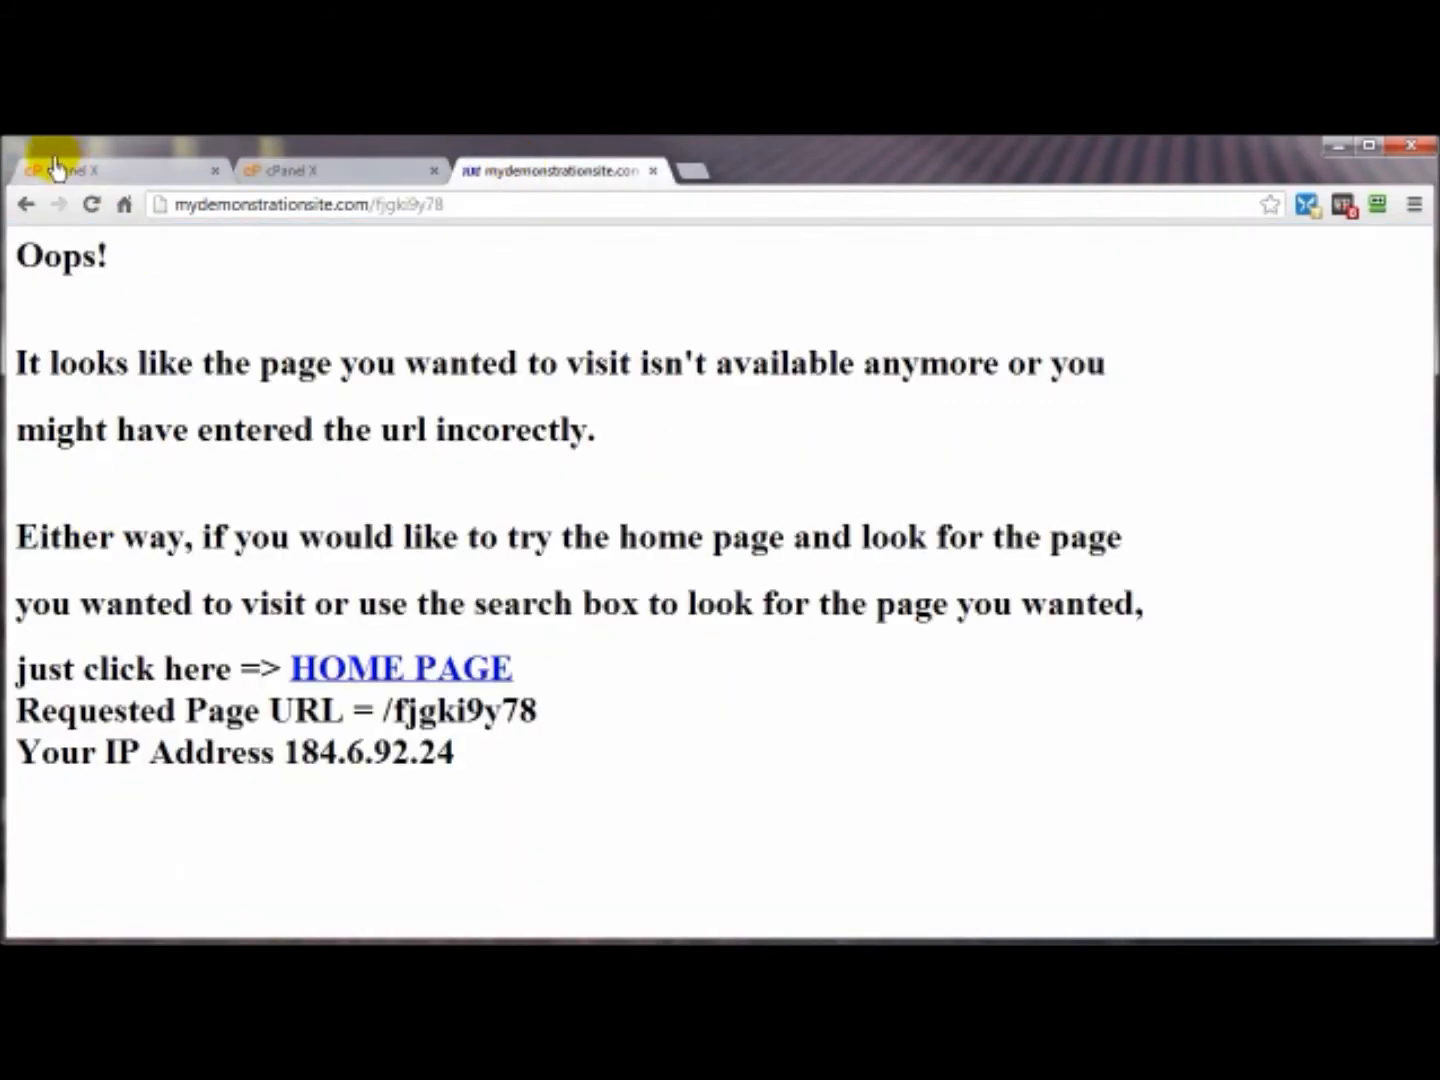
click(401, 668)
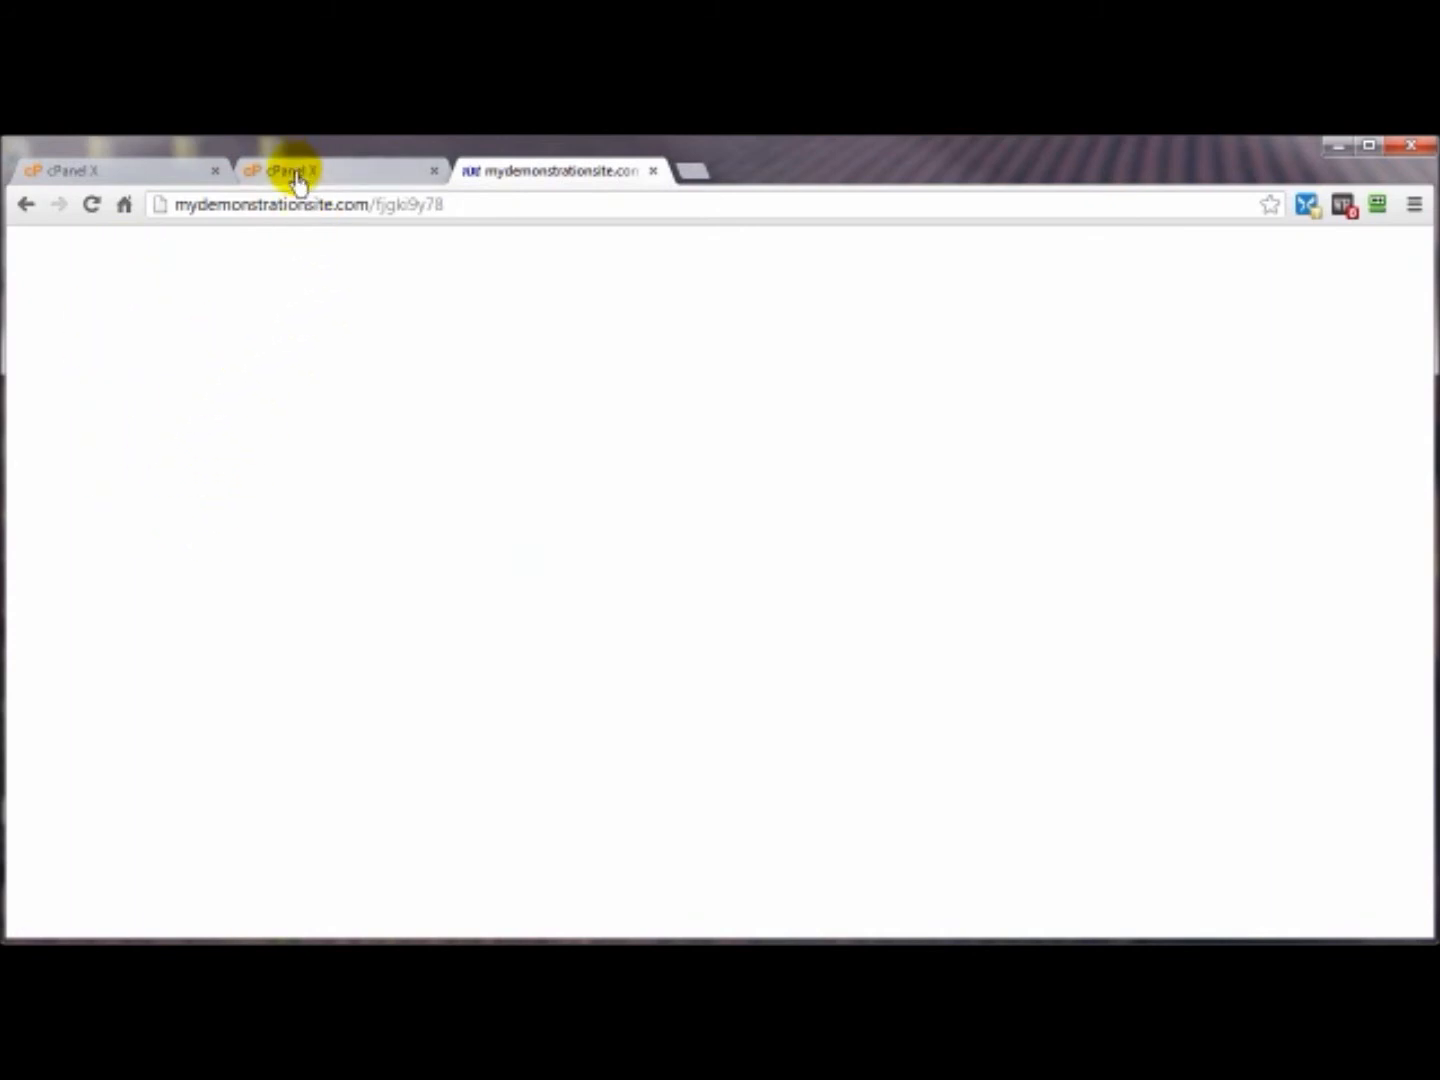
click(285, 170)
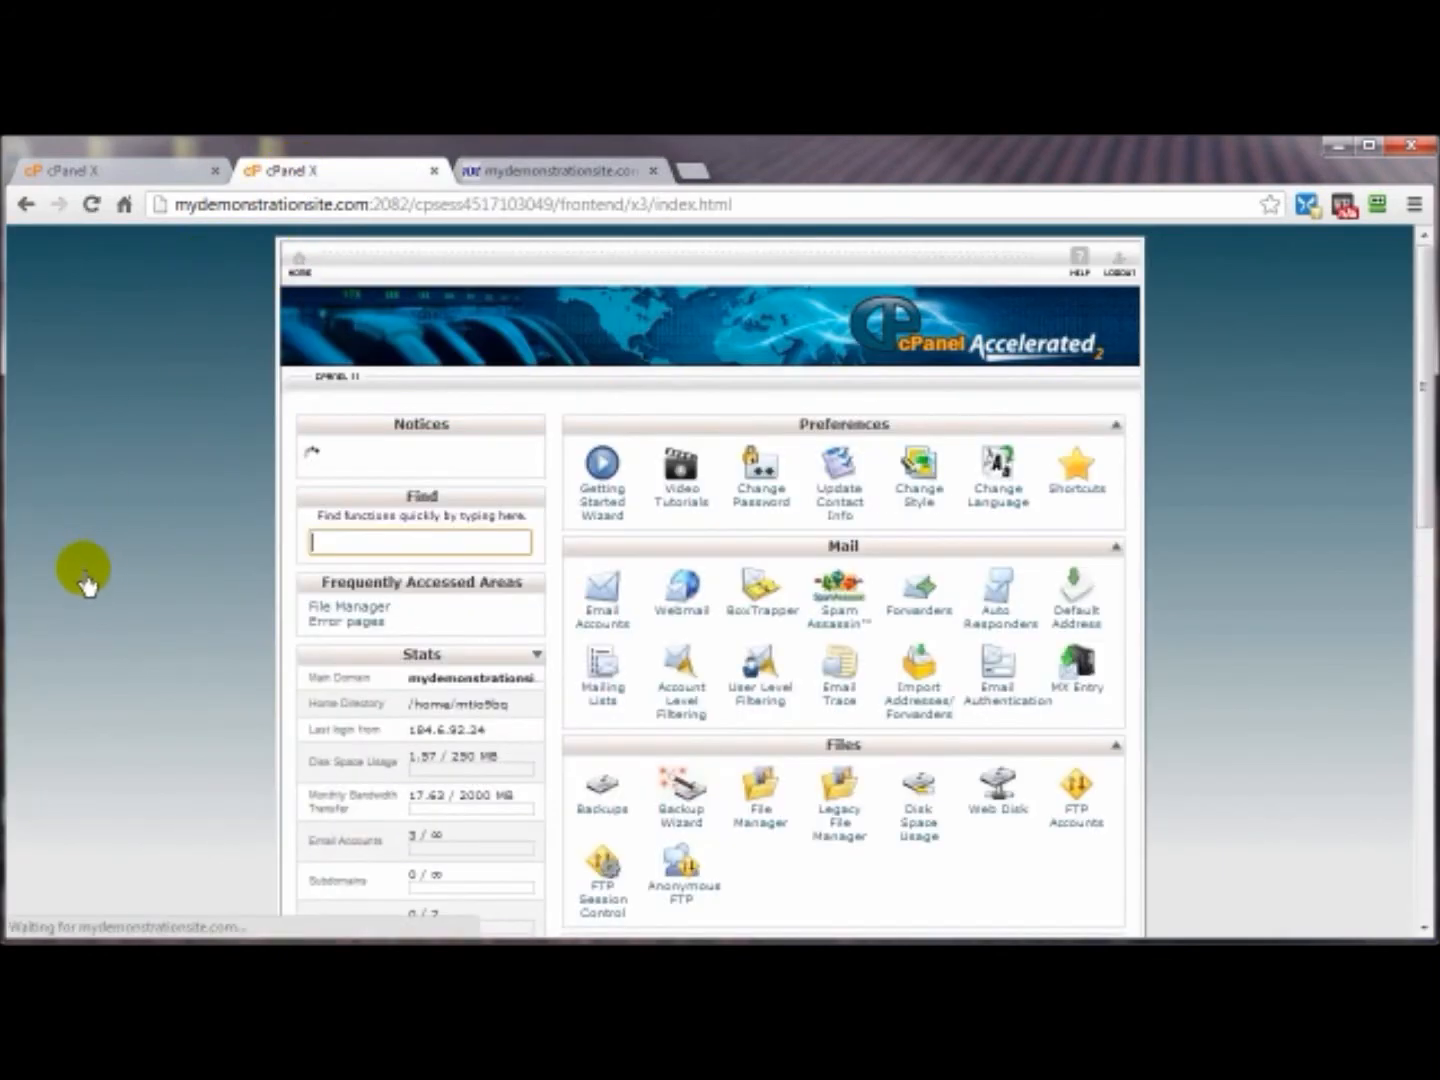
Delete 404.shtml from public_html in File Manager, then reload the mistyped test address
click(761, 790)
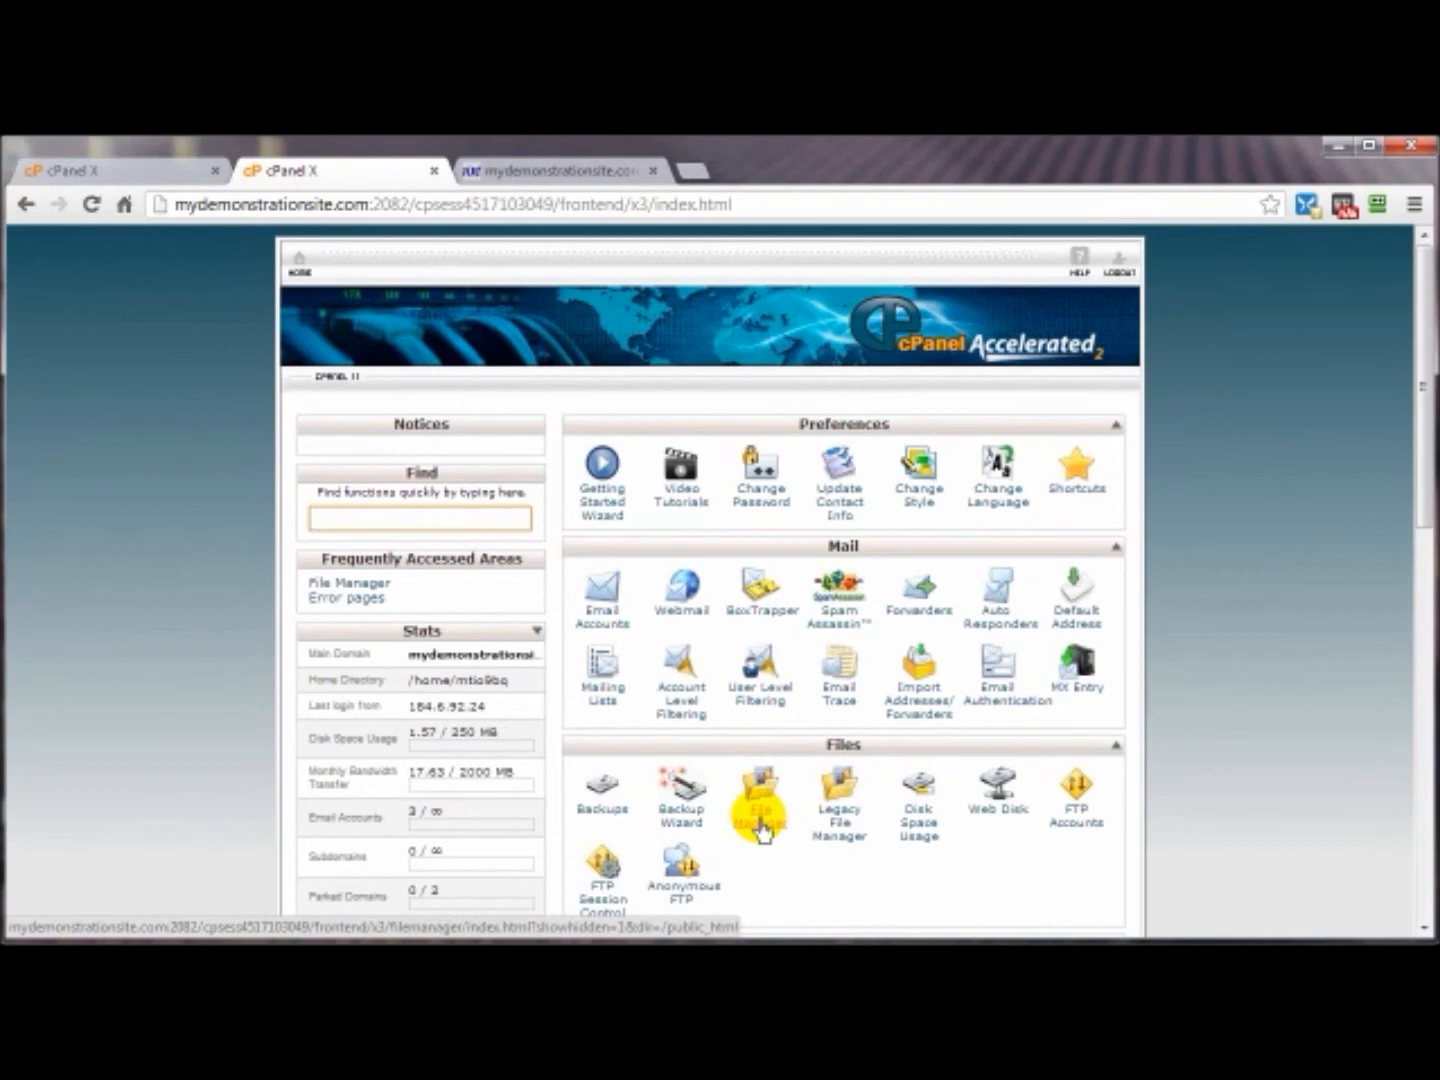
click(760, 790)
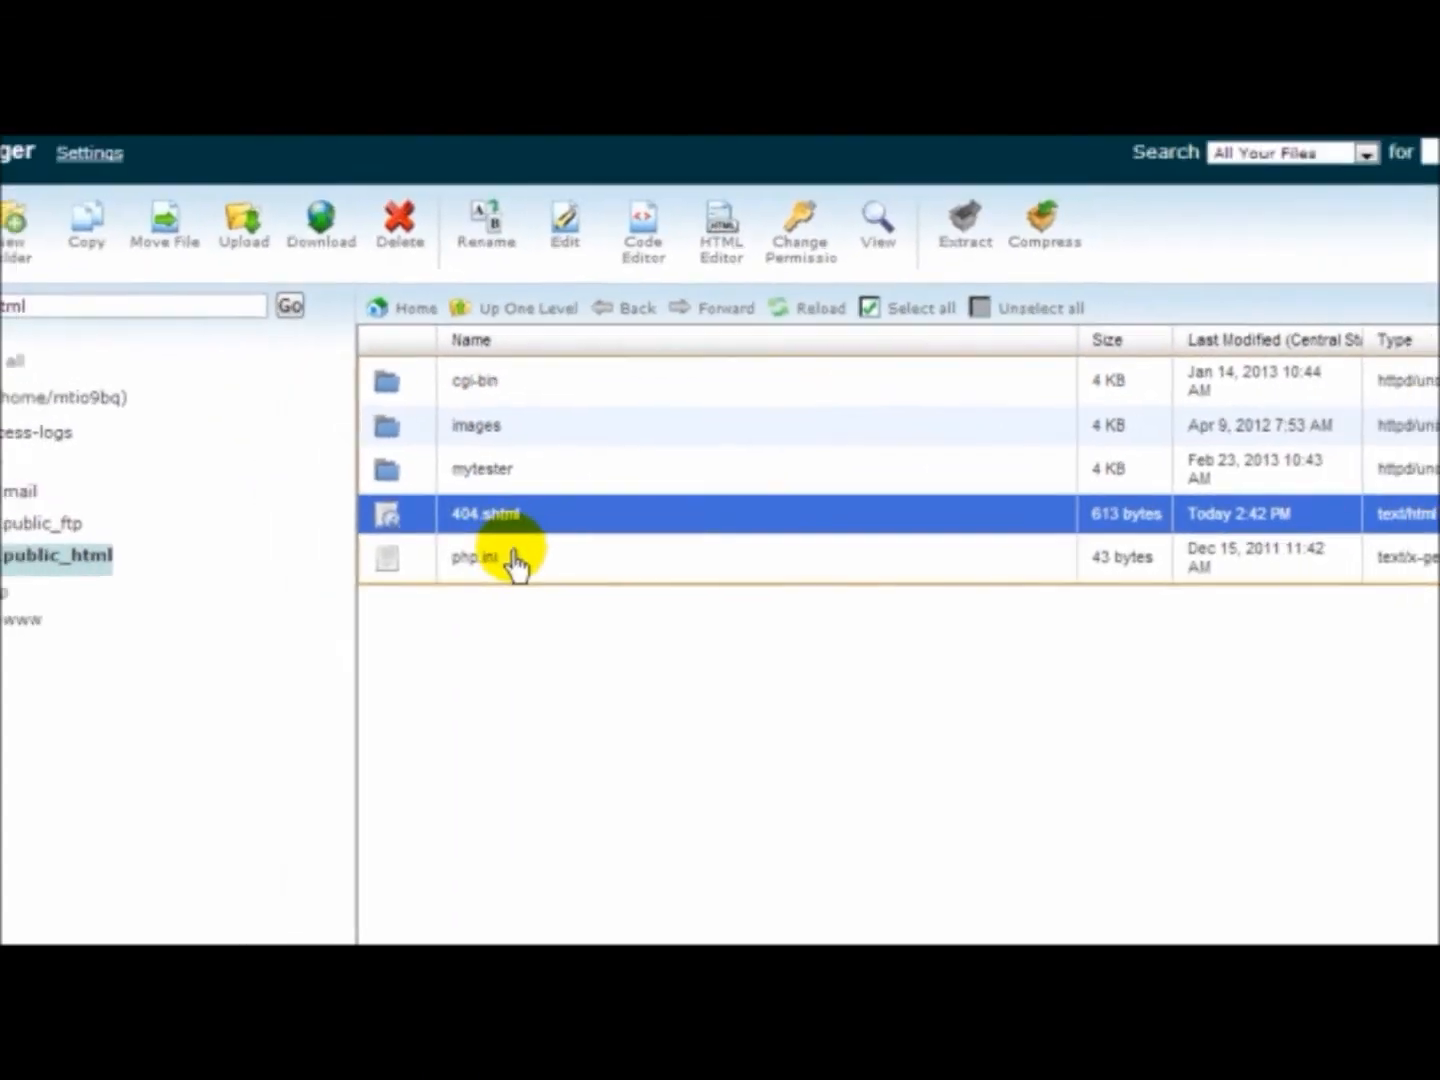
click(399, 225)
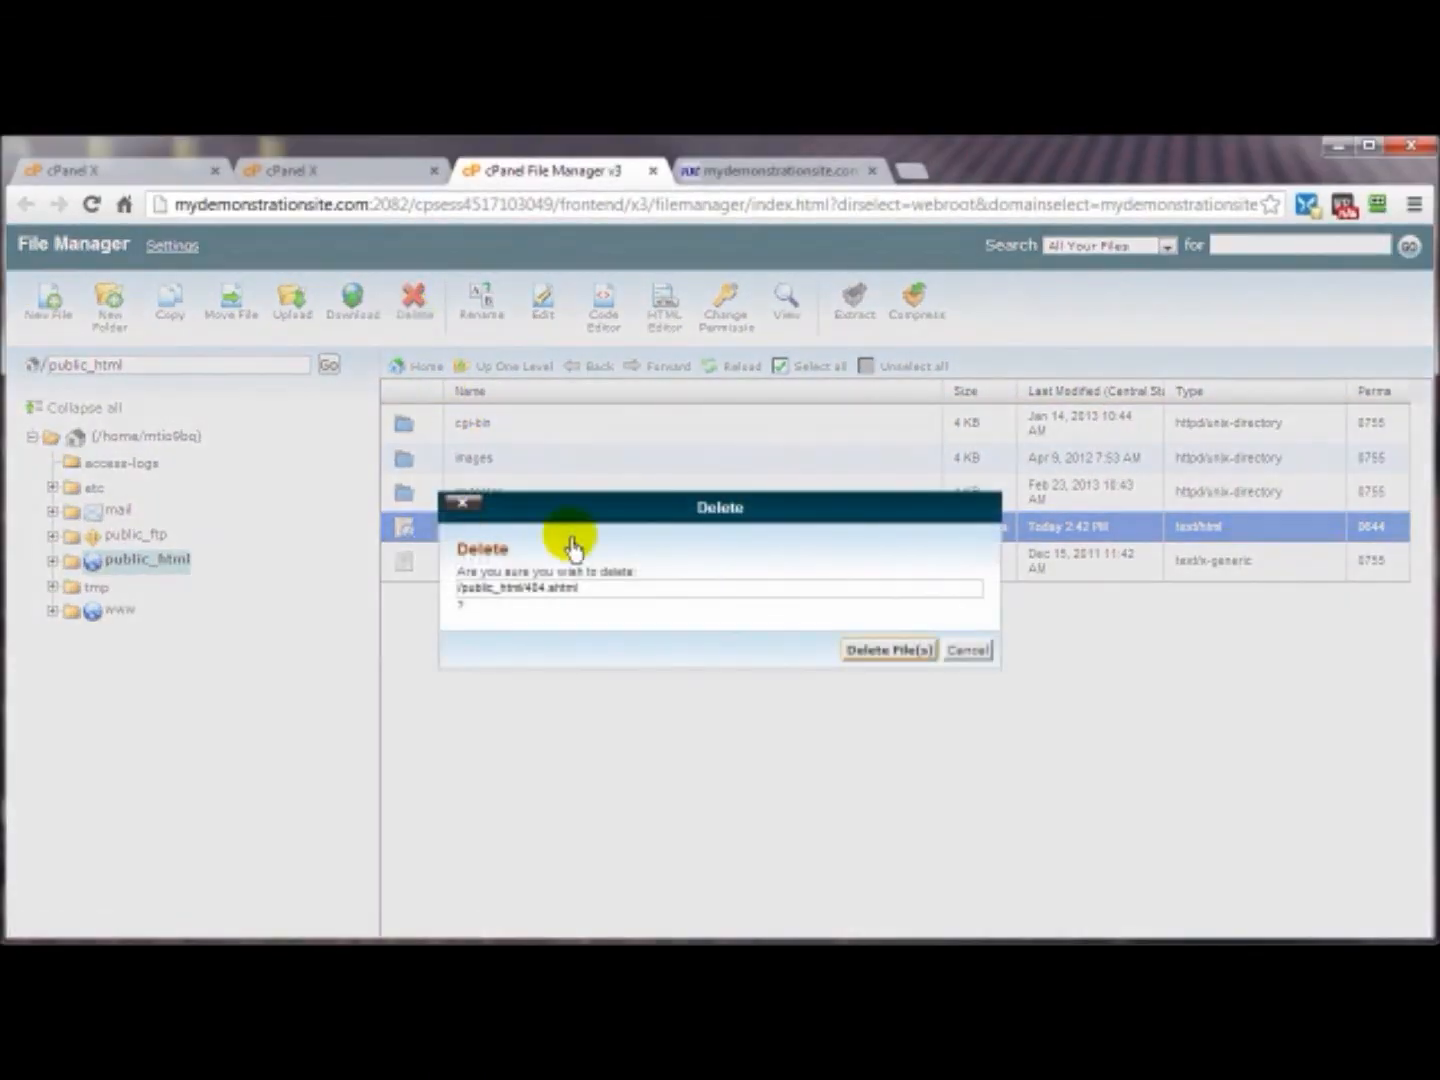
click(888, 649)
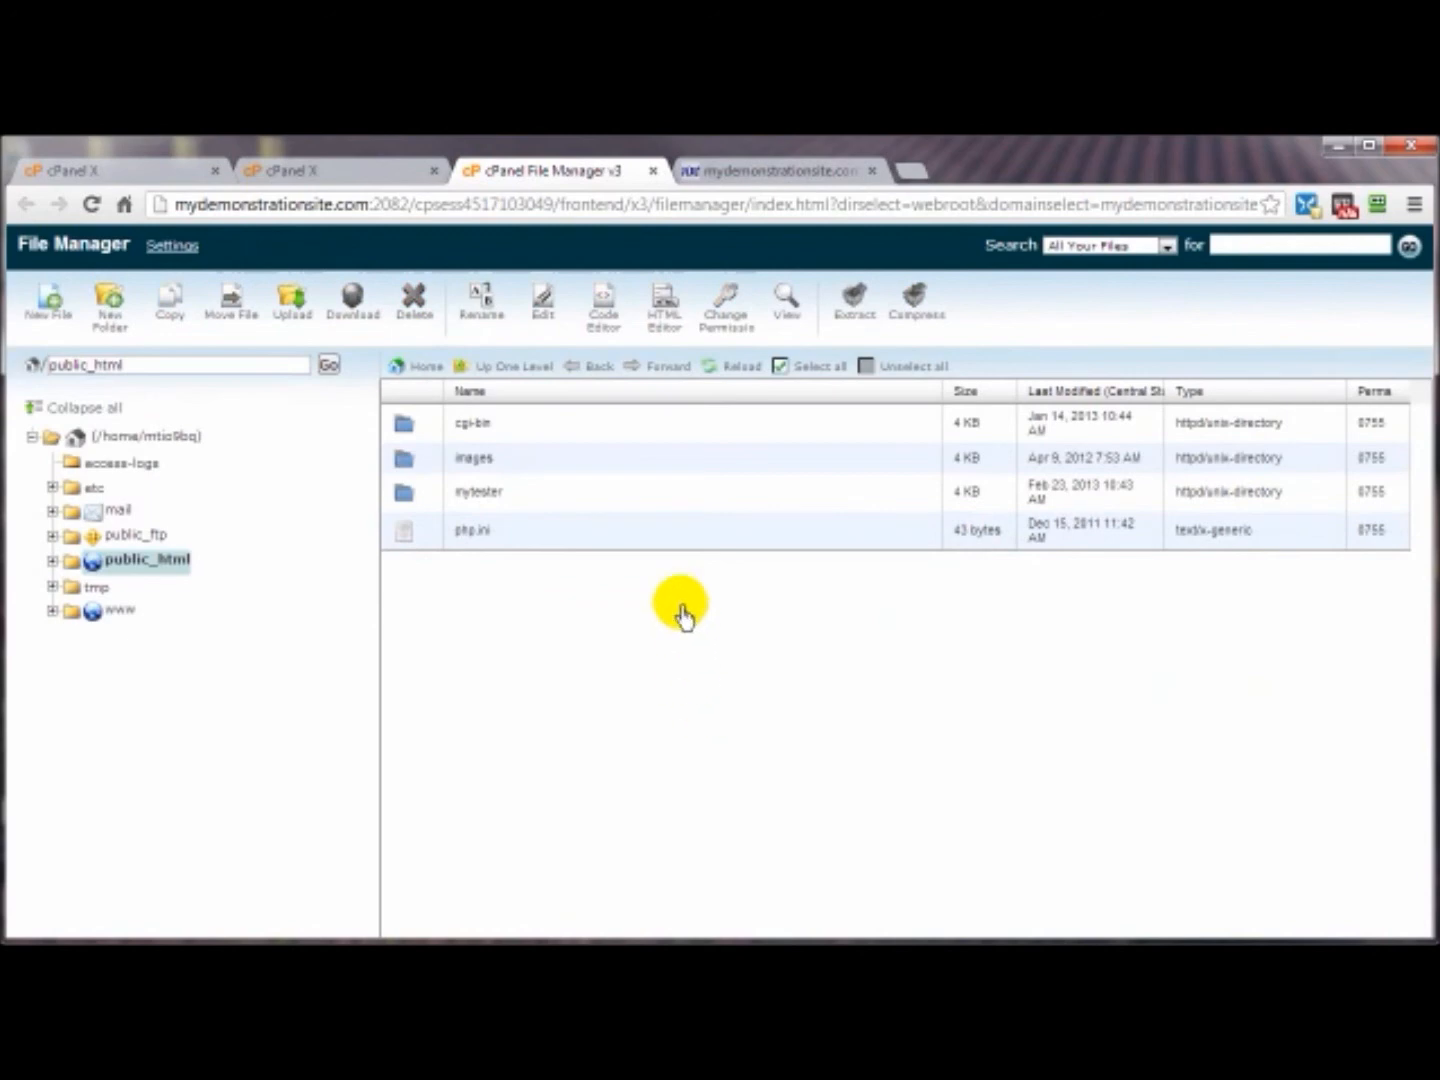
click(780, 170)
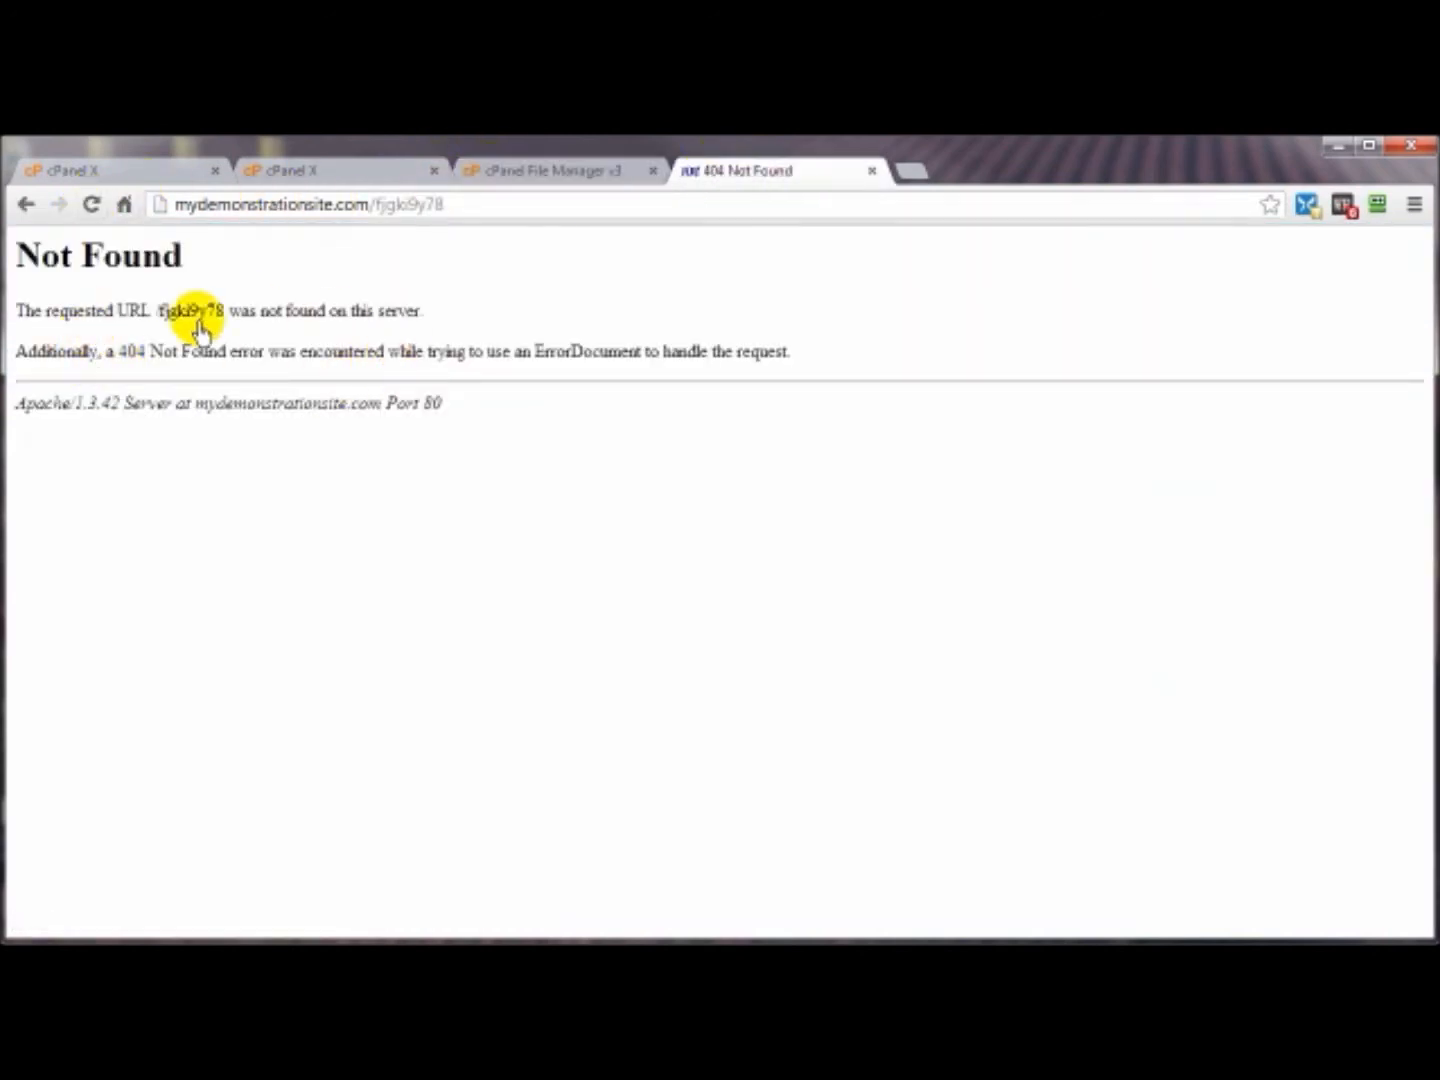
mouse_move(470, 293)
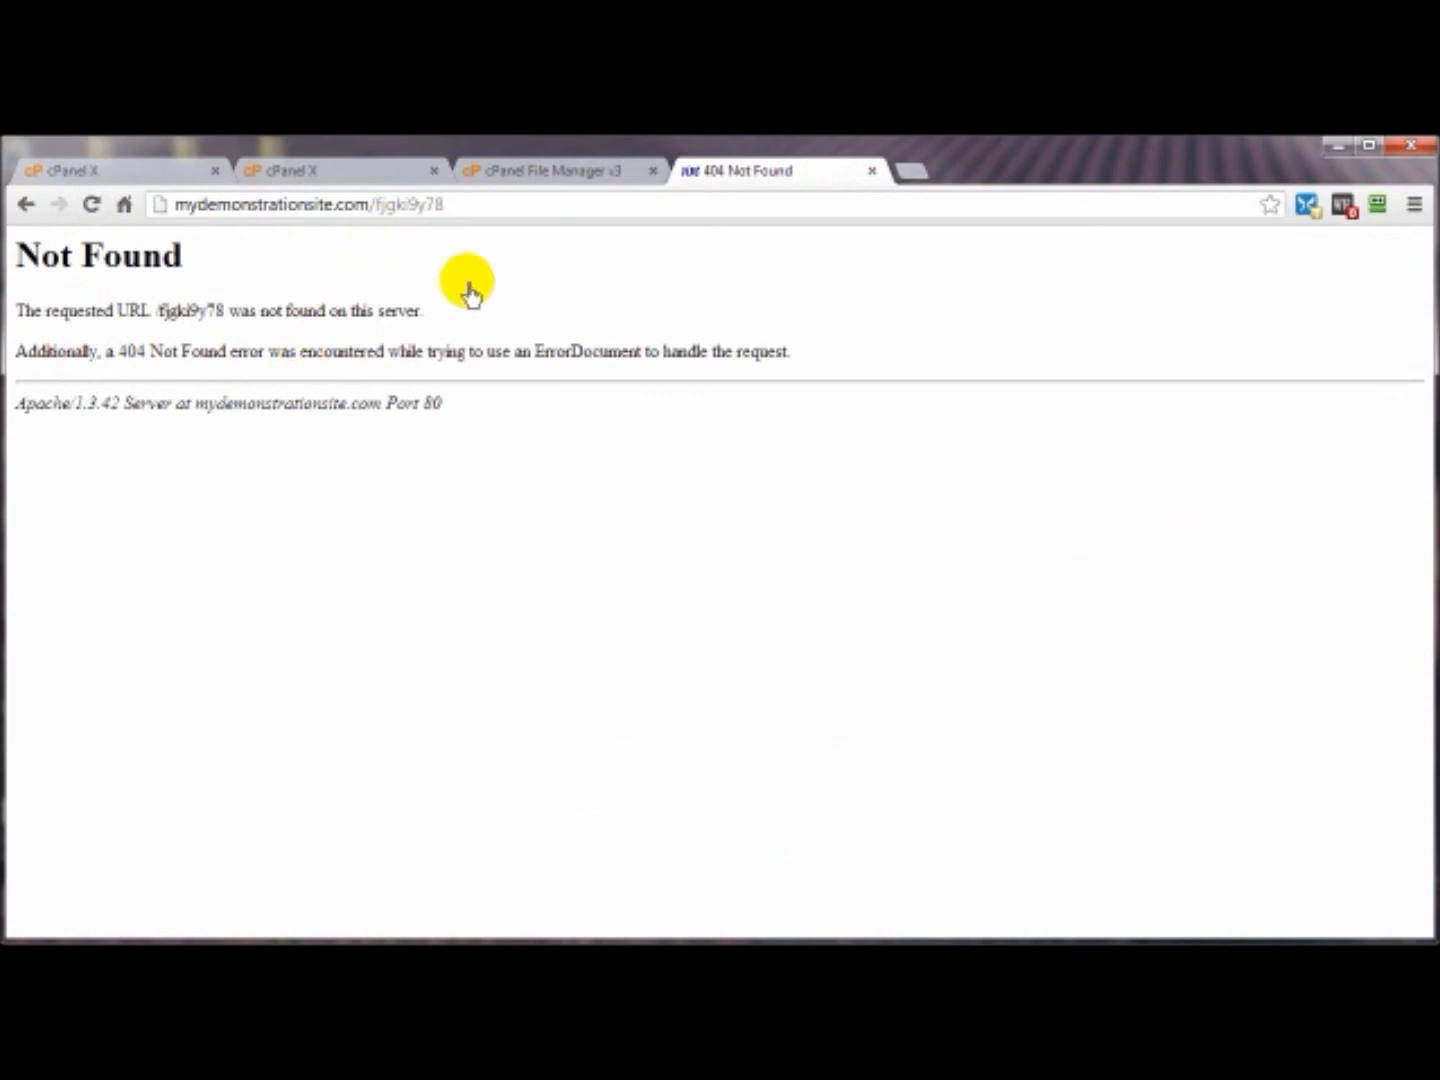
mouse_move(500, 328)
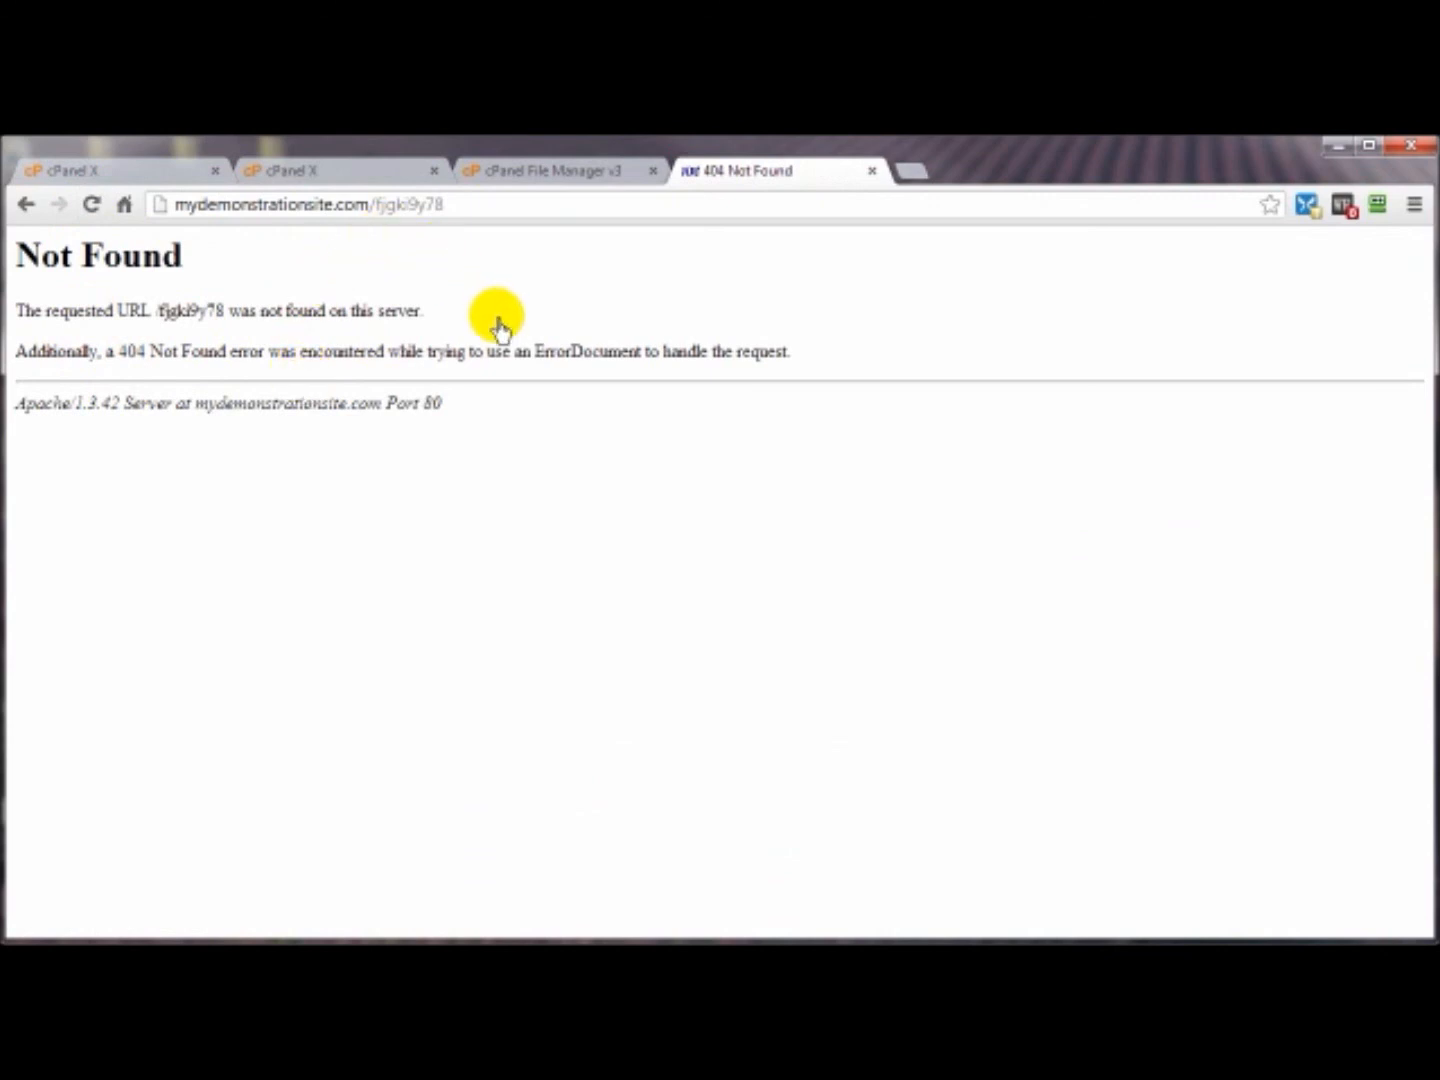